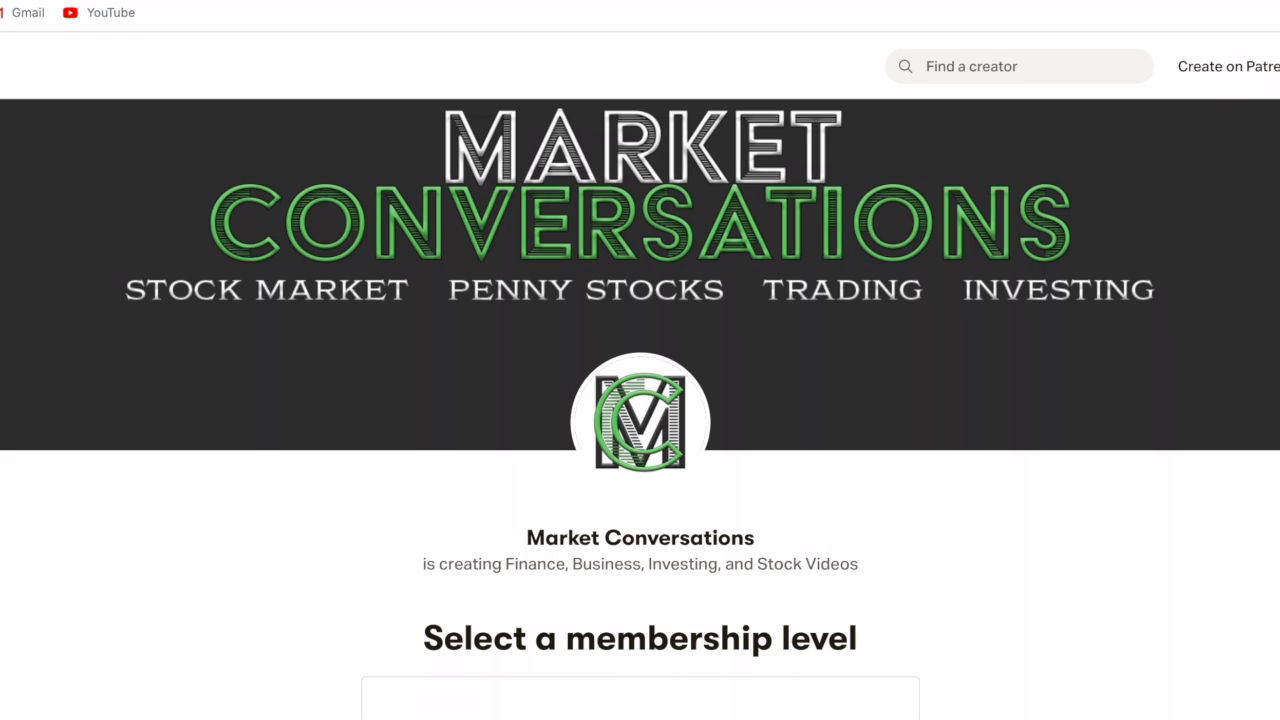
pyautogui.moveTo(1036, 472)
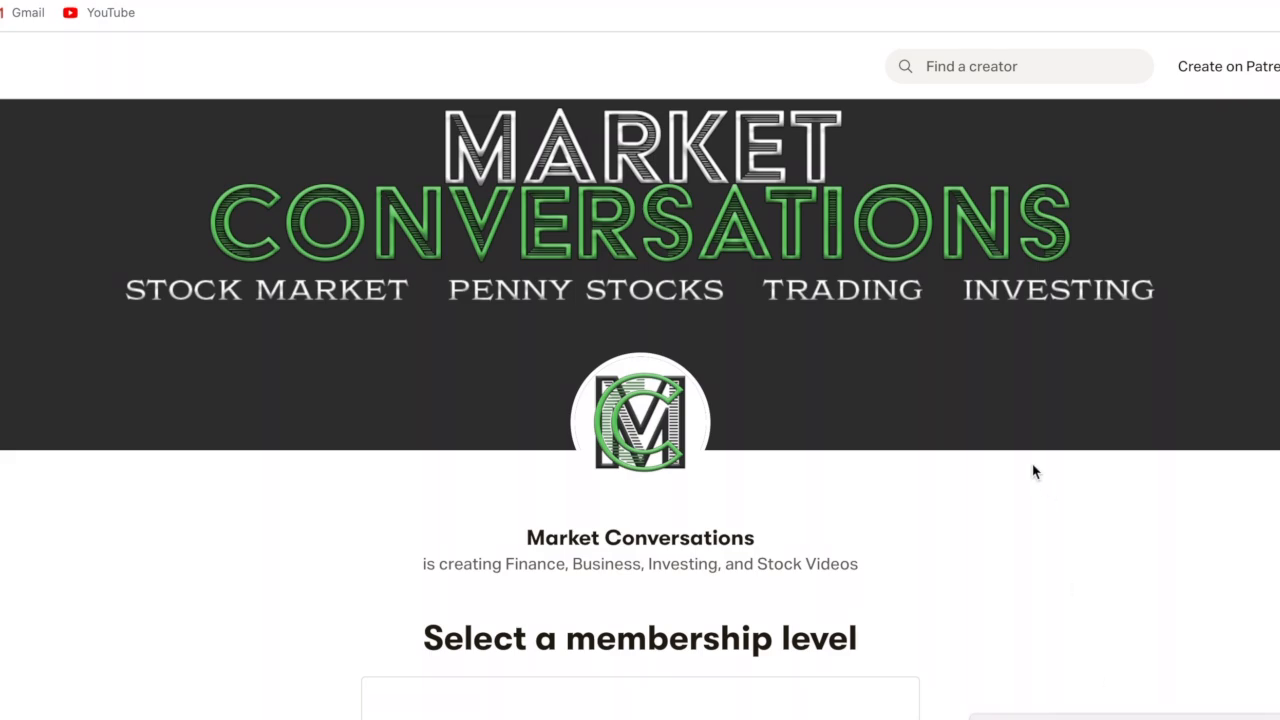
# Scroll the Market Conversations Patreon page to the $10 Market Gold Investor tier and its benefits.
pyautogui.scroll(-3)
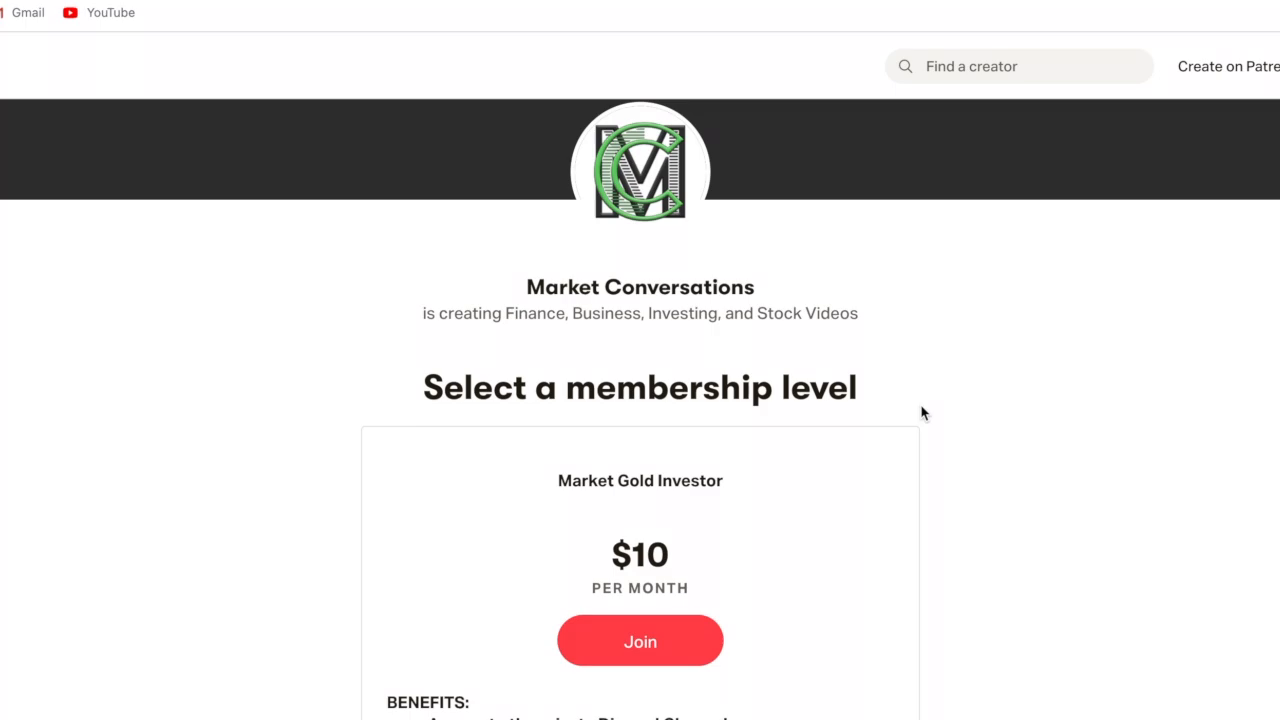
pyautogui.scroll(-3)
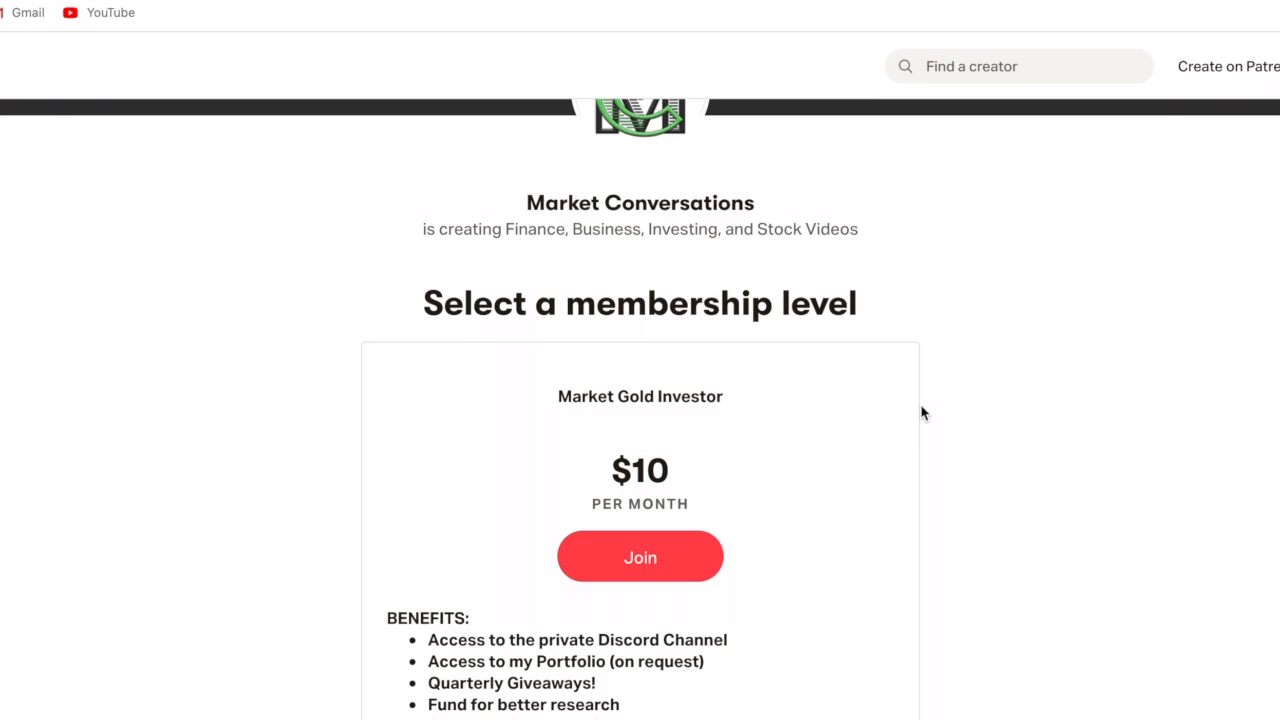
pyautogui.scroll(3)
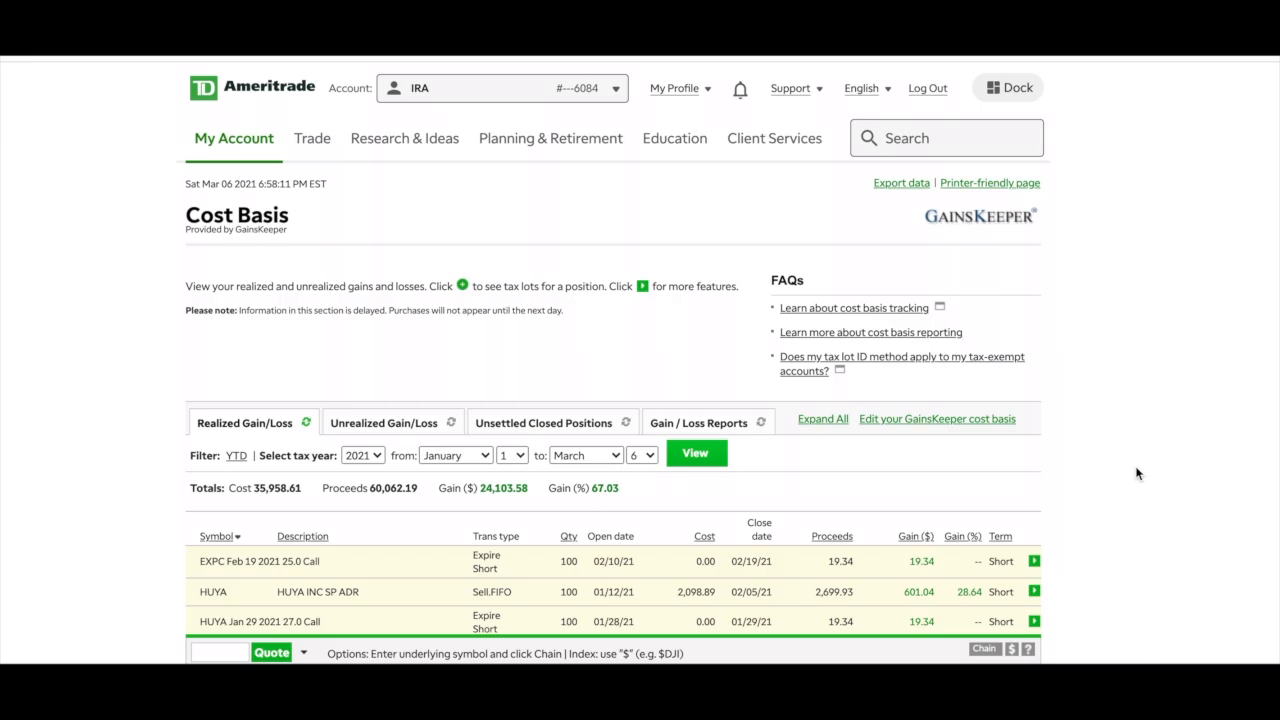
pyautogui.moveTo(378, 132)
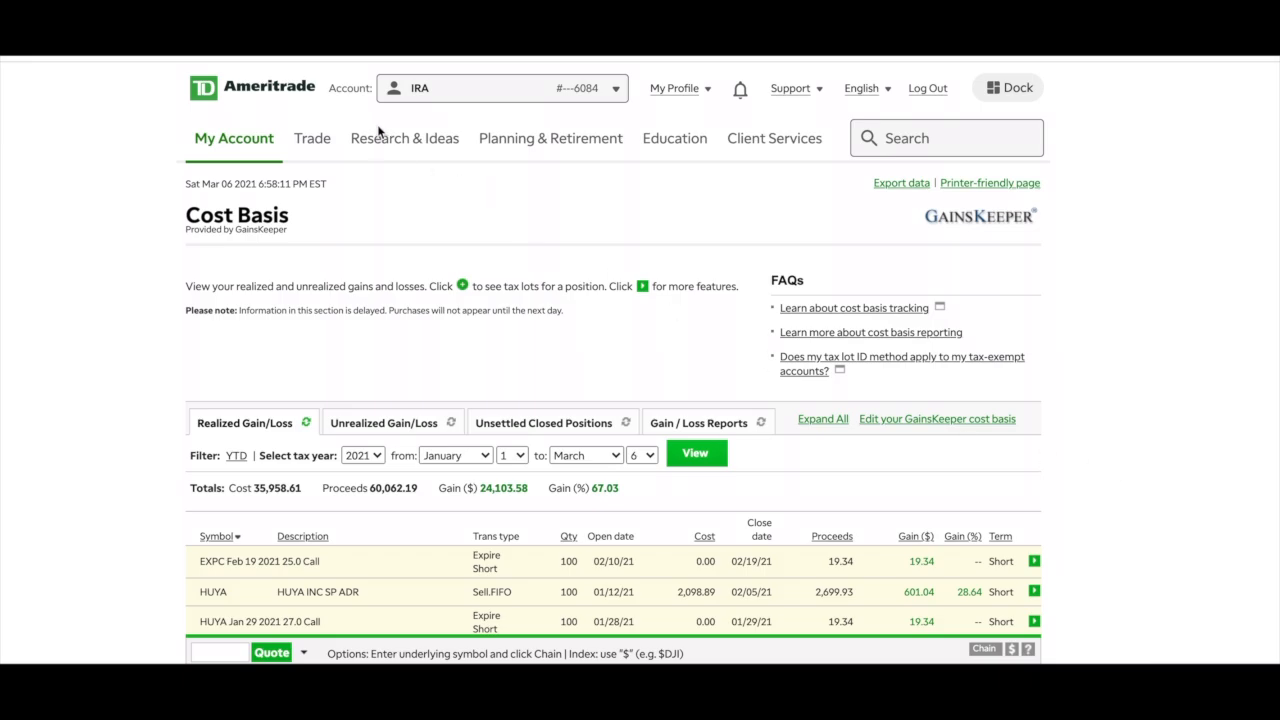
pyautogui.moveTo(472, 242)
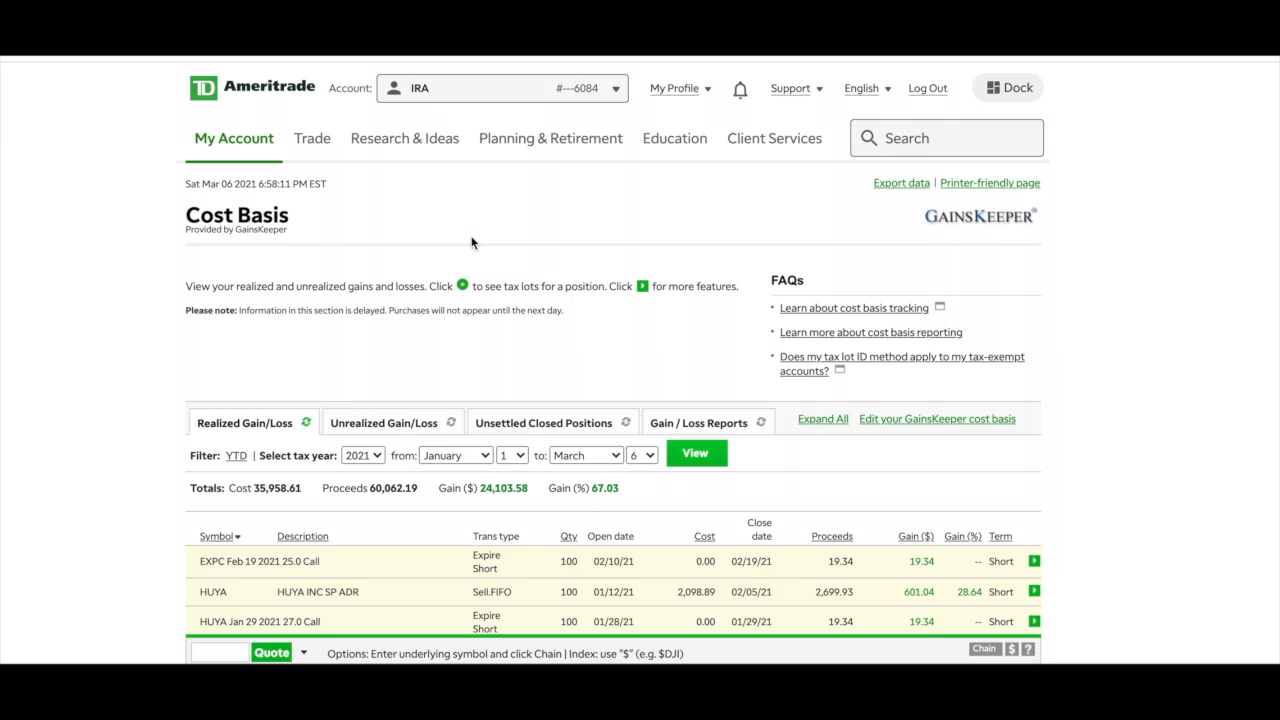
# Scroll the Cost Basis page to the Realized Gain/Loss YTD 2021 table and totals.
pyautogui.scroll(-3)
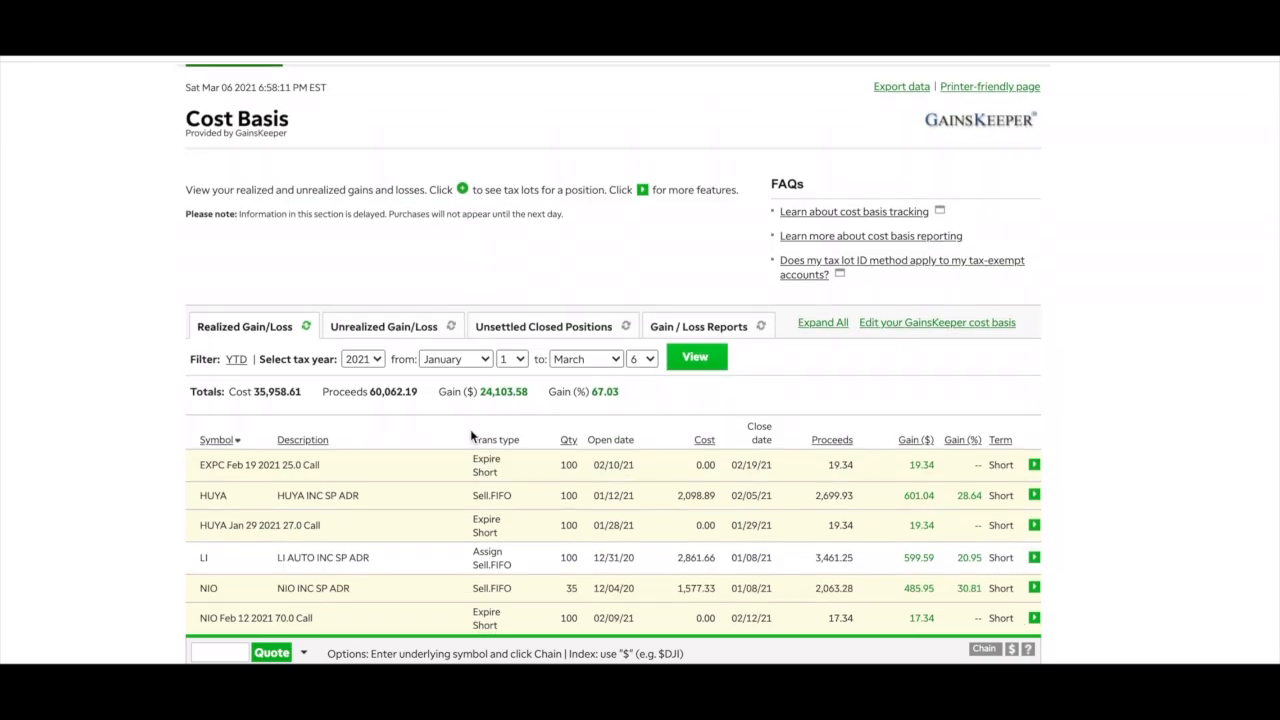
pyautogui.moveTo(516, 412)
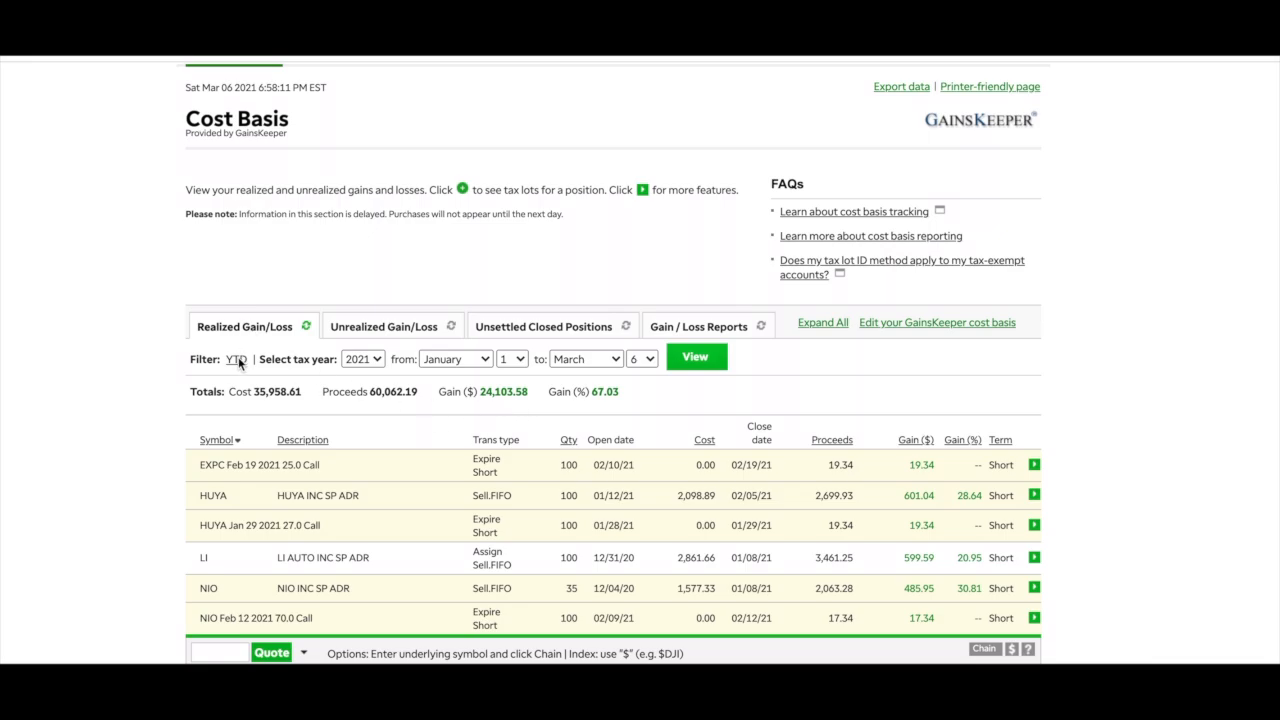
# Scroll the 2021 realized table from the EXPC call down to the NRZ and O rows.
pyautogui.scroll(-3)
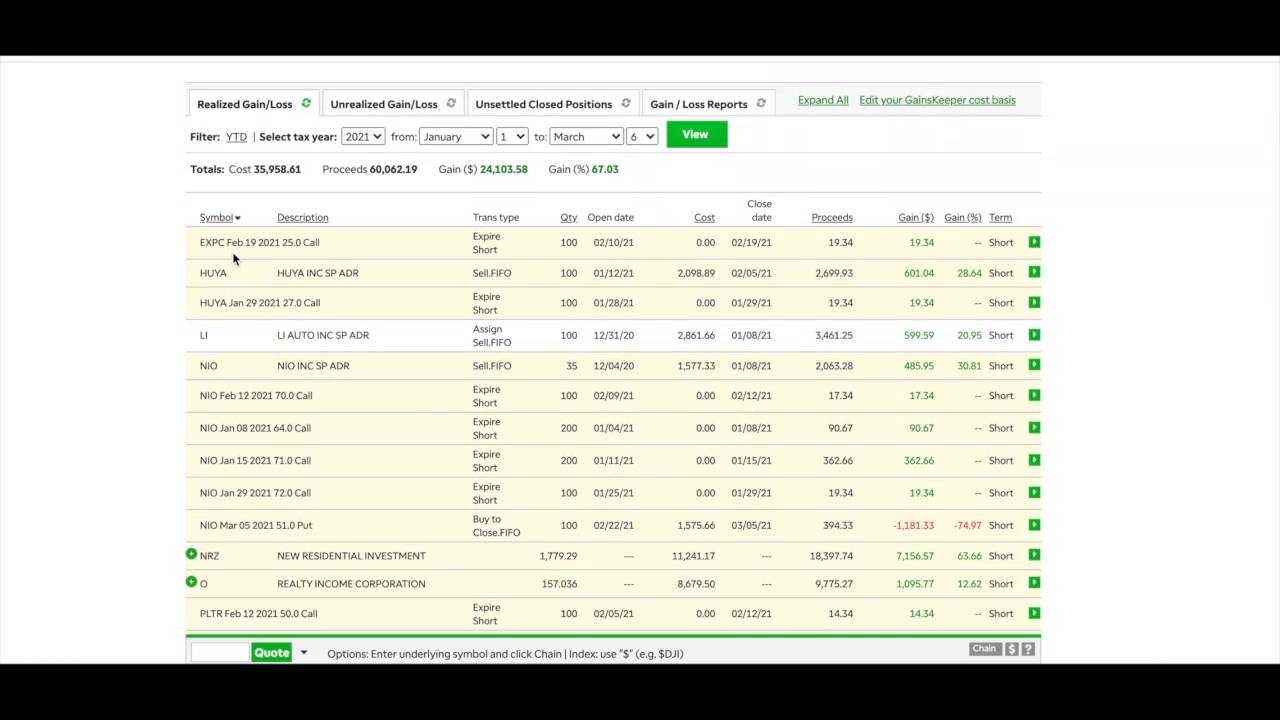
pyautogui.moveTo(312, 256)
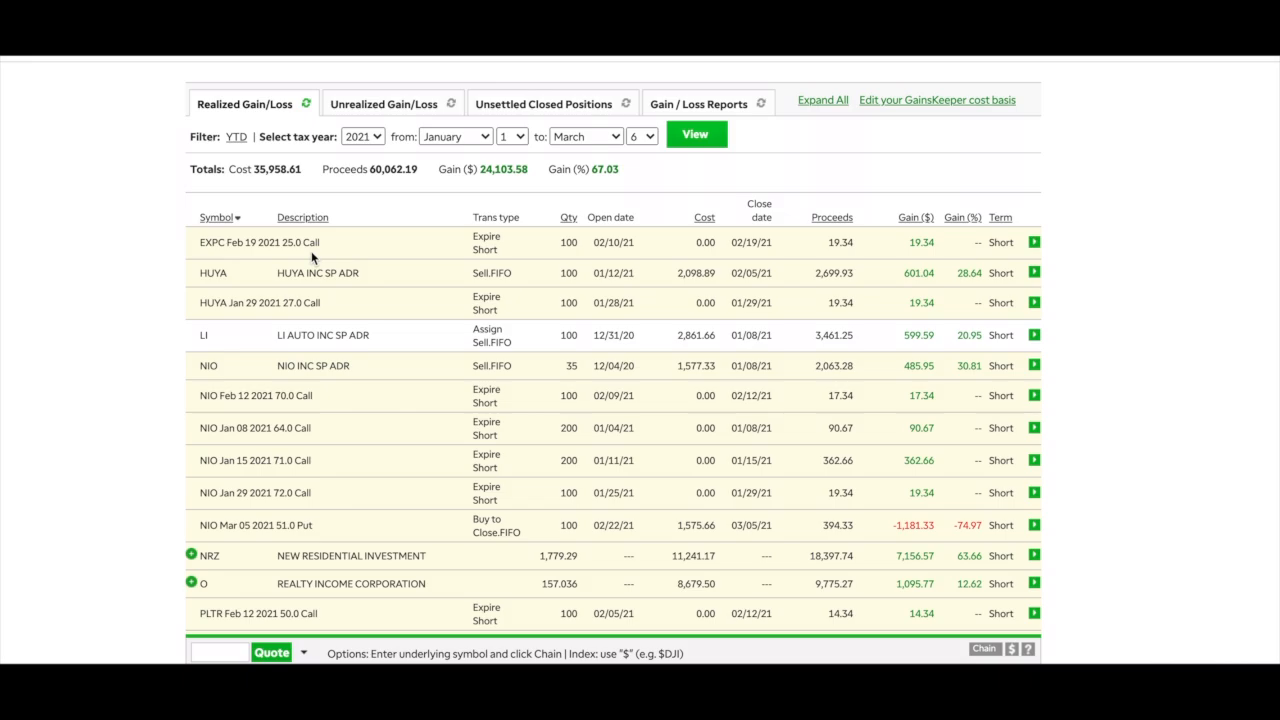
pyautogui.moveTo(912, 260)
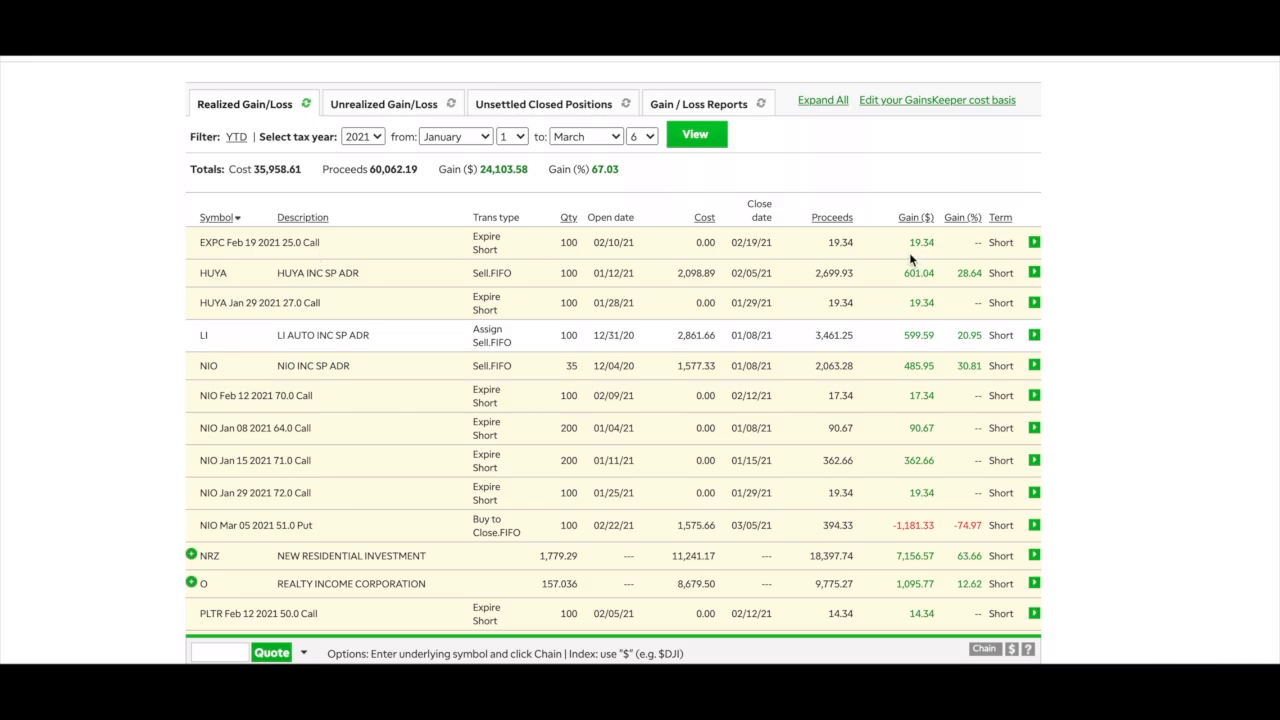
pyautogui.moveTo(924, 268)
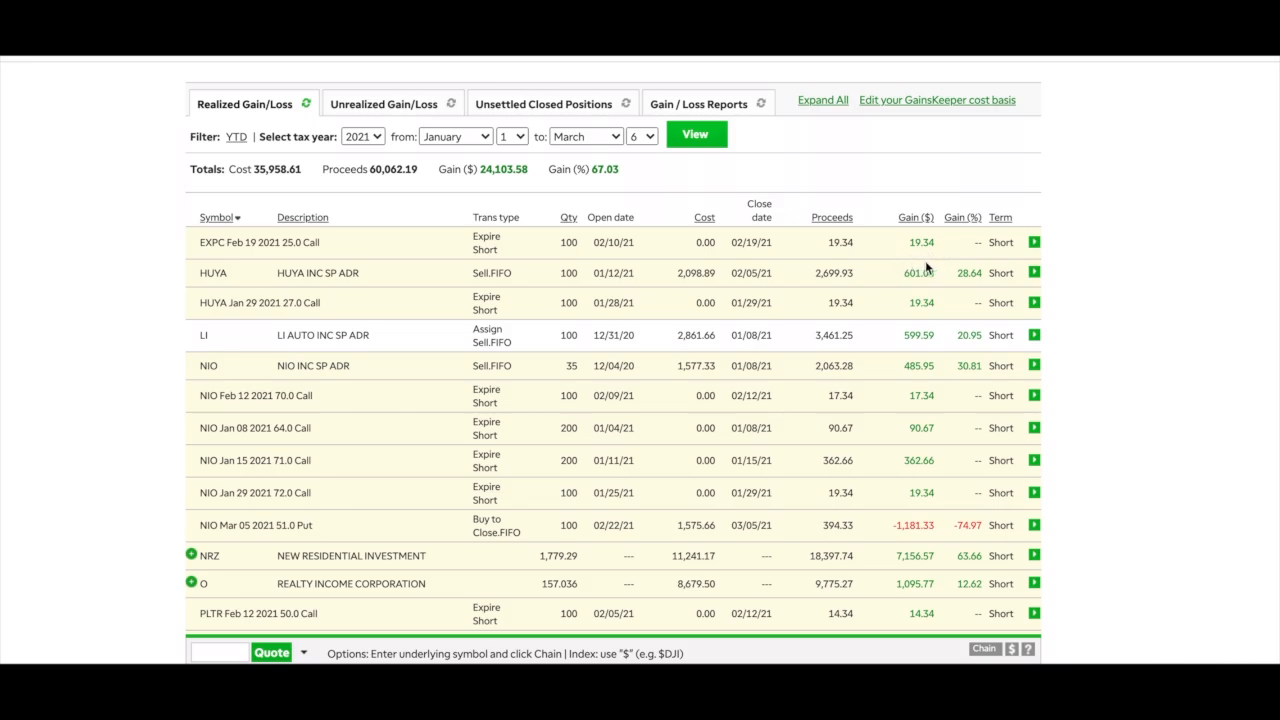
pyautogui.moveTo(916, 266)
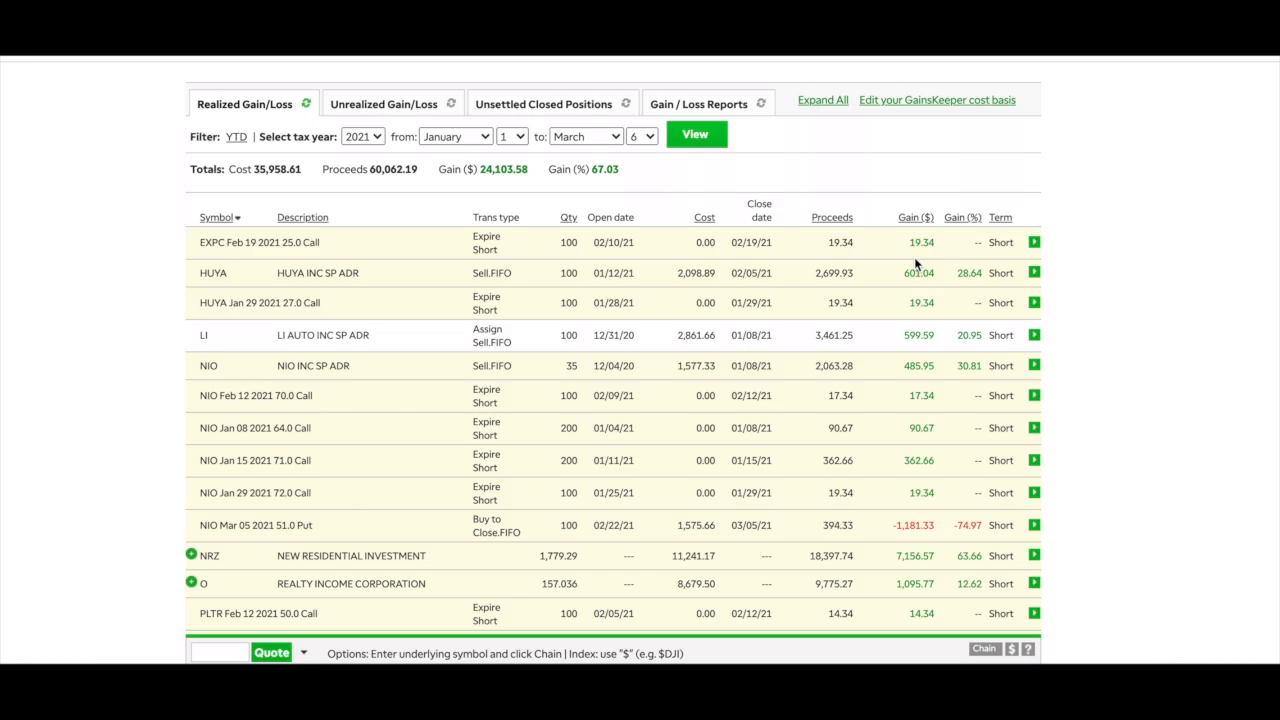
pyautogui.moveTo(278, 276)
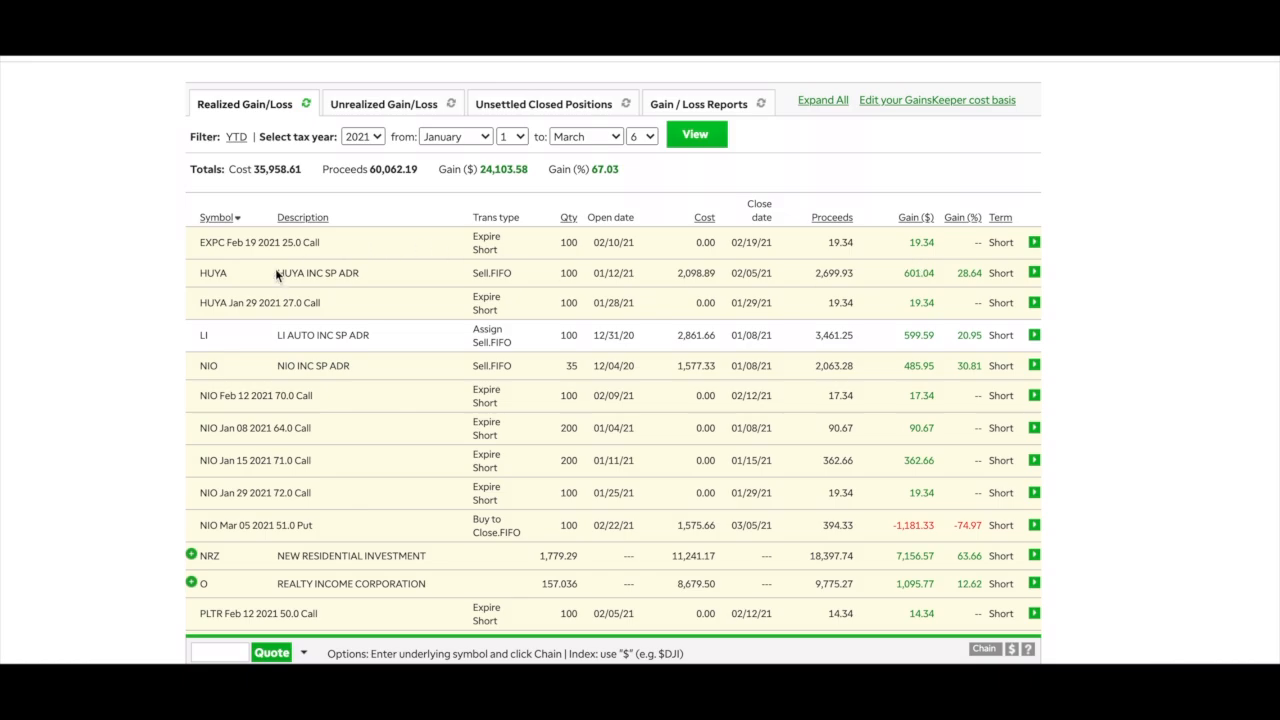
pyautogui.moveTo(222, 290)
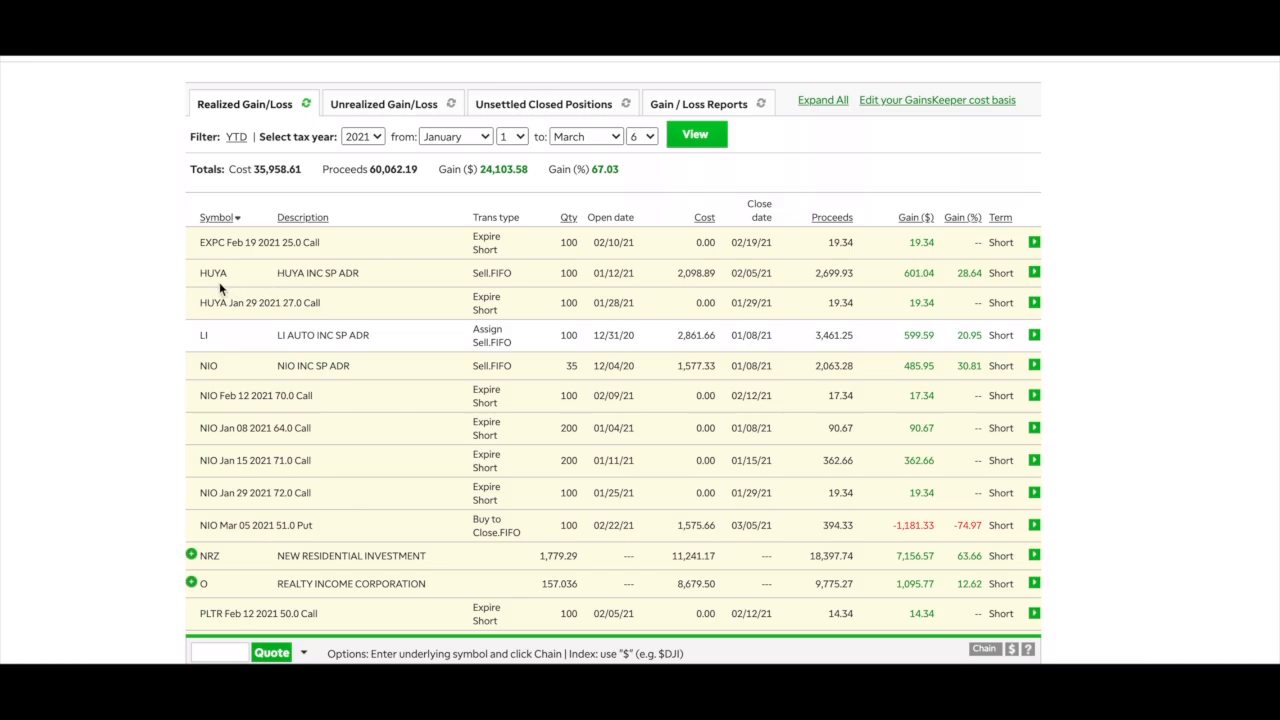
pyautogui.moveTo(928, 318)
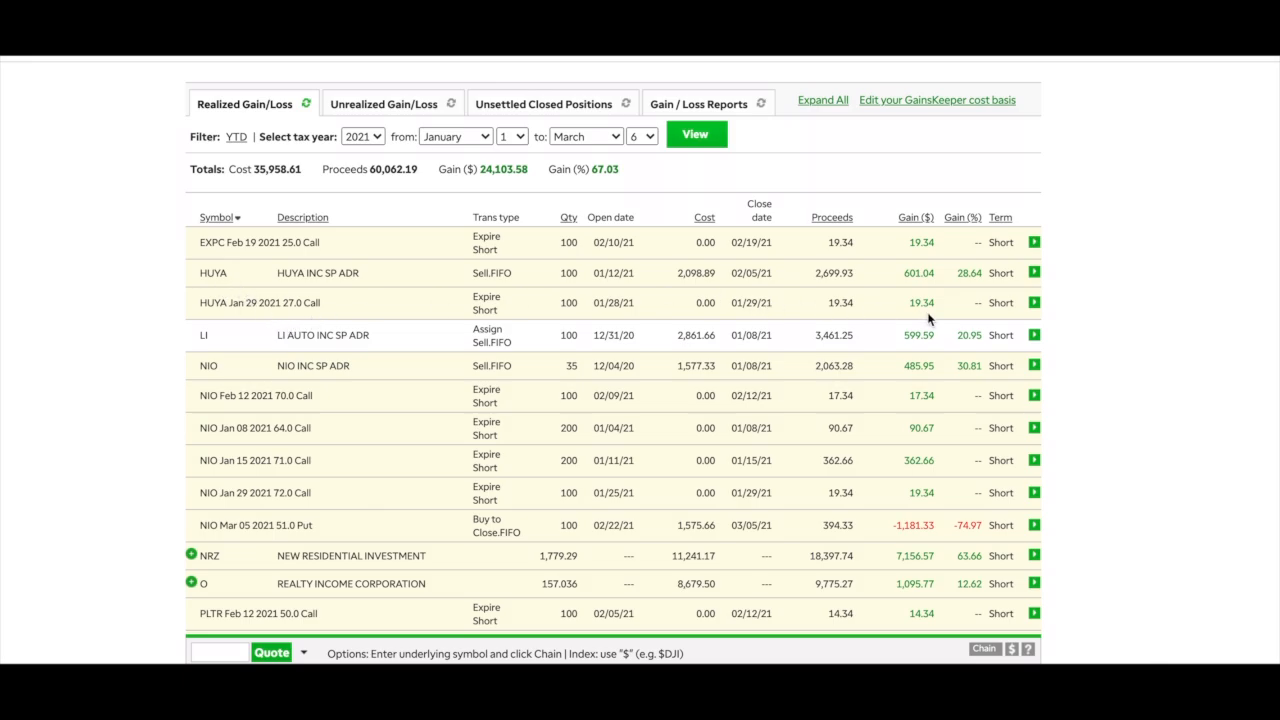
pyautogui.moveTo(882, 360)
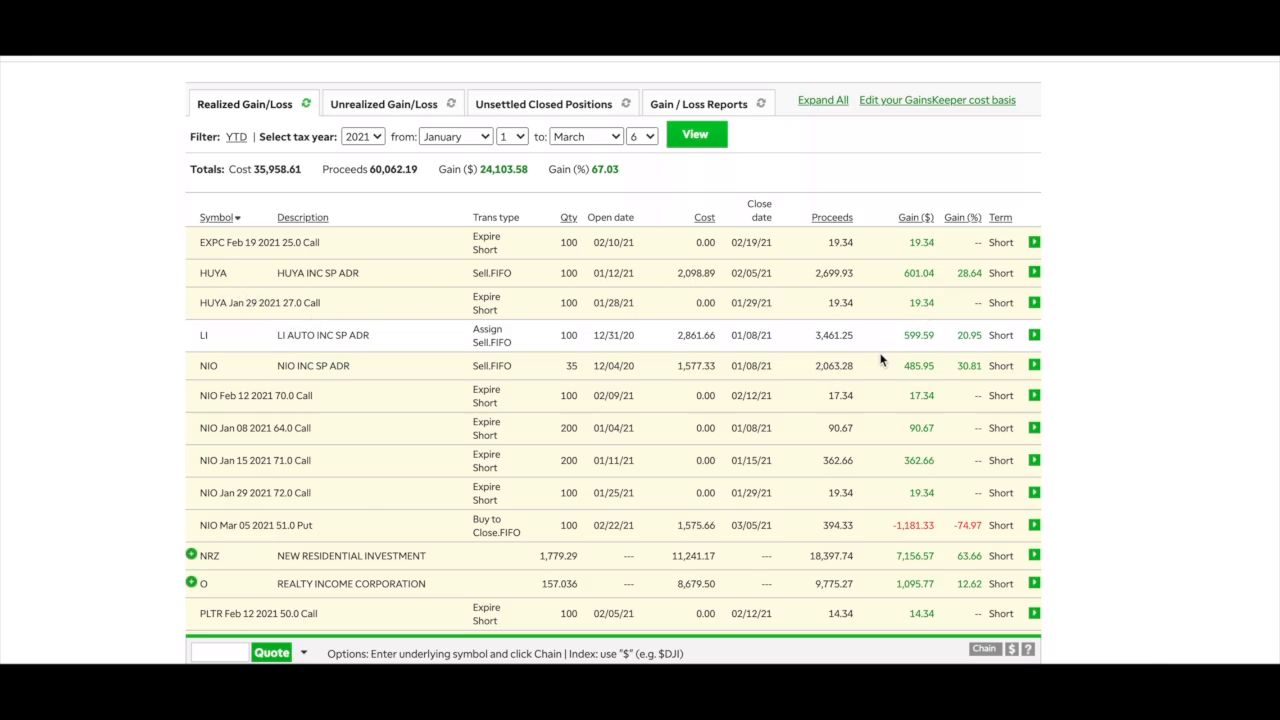
pyautogui.moveTo(896, 378)
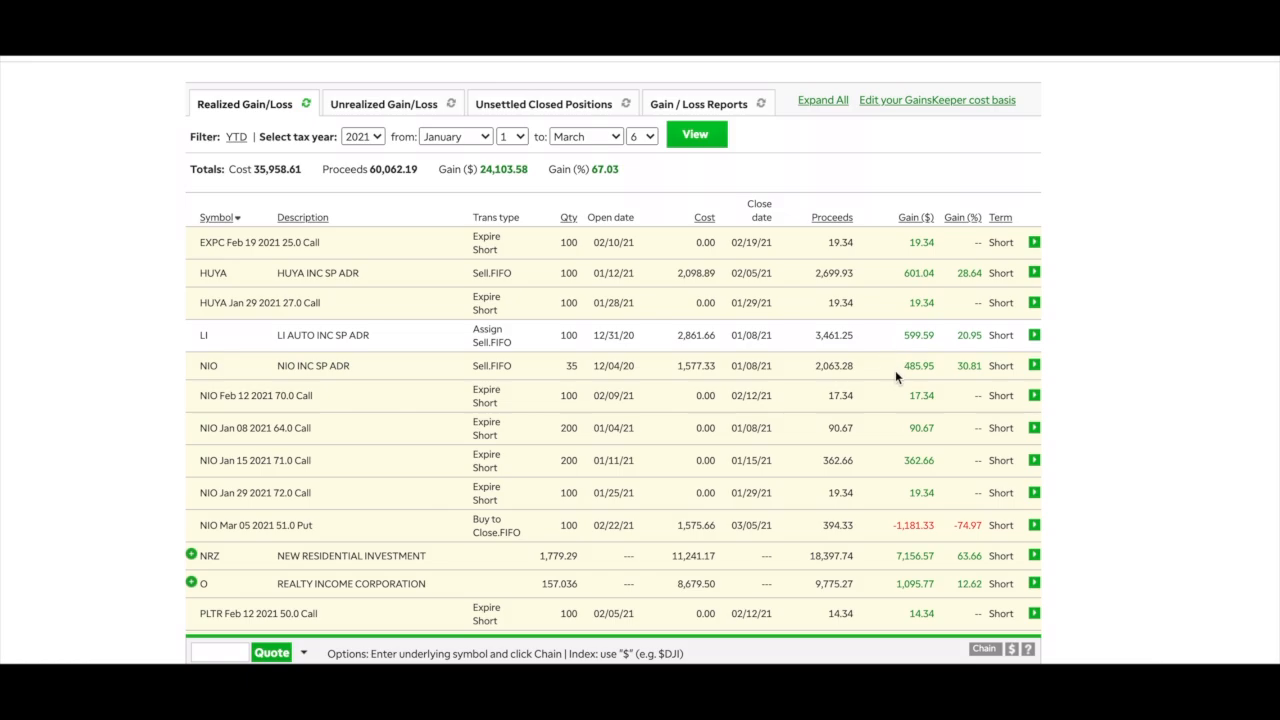
pyautogui.moveTo(572, 402)
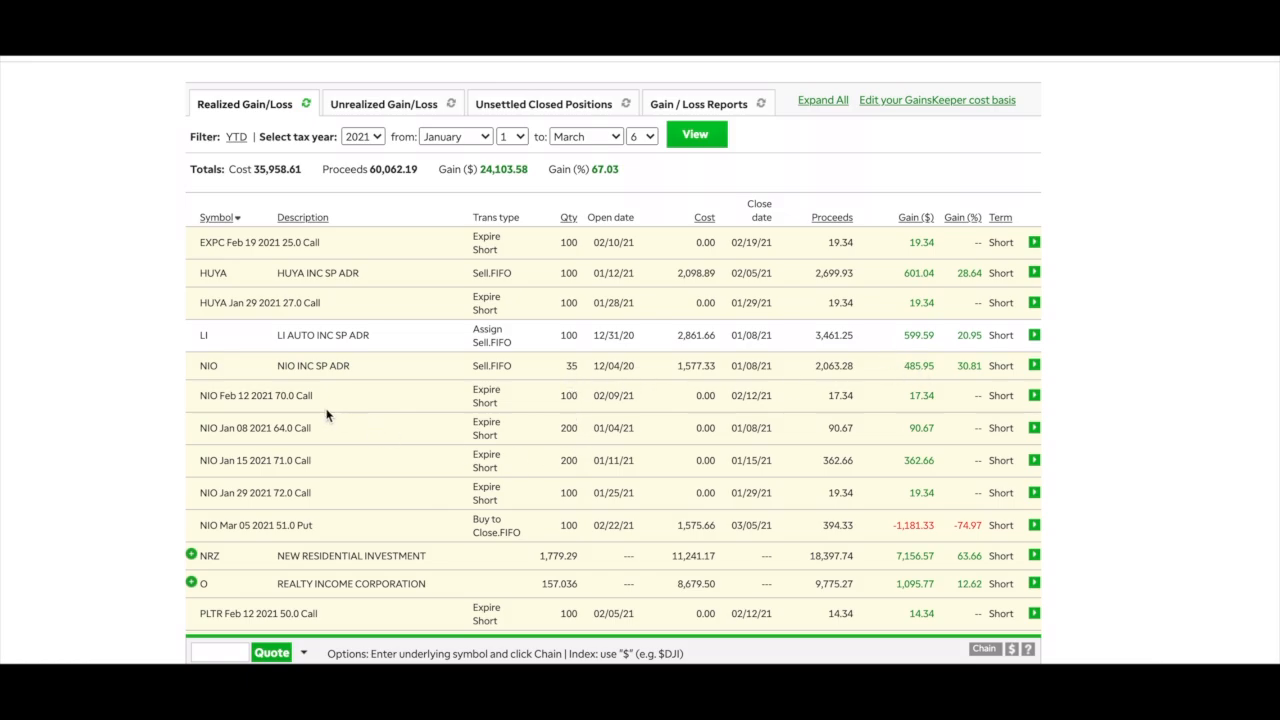
pyautogui.moveTo(320, 490)
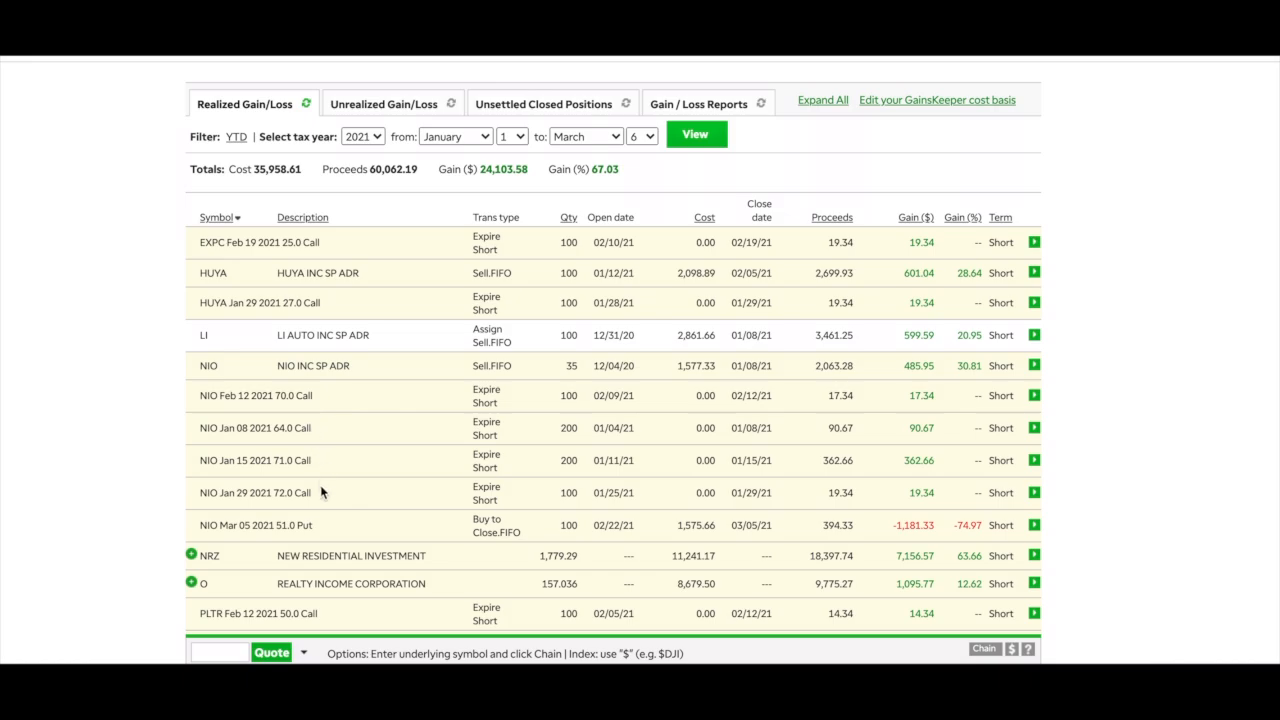
pyautogui.moveTo(488, 480)
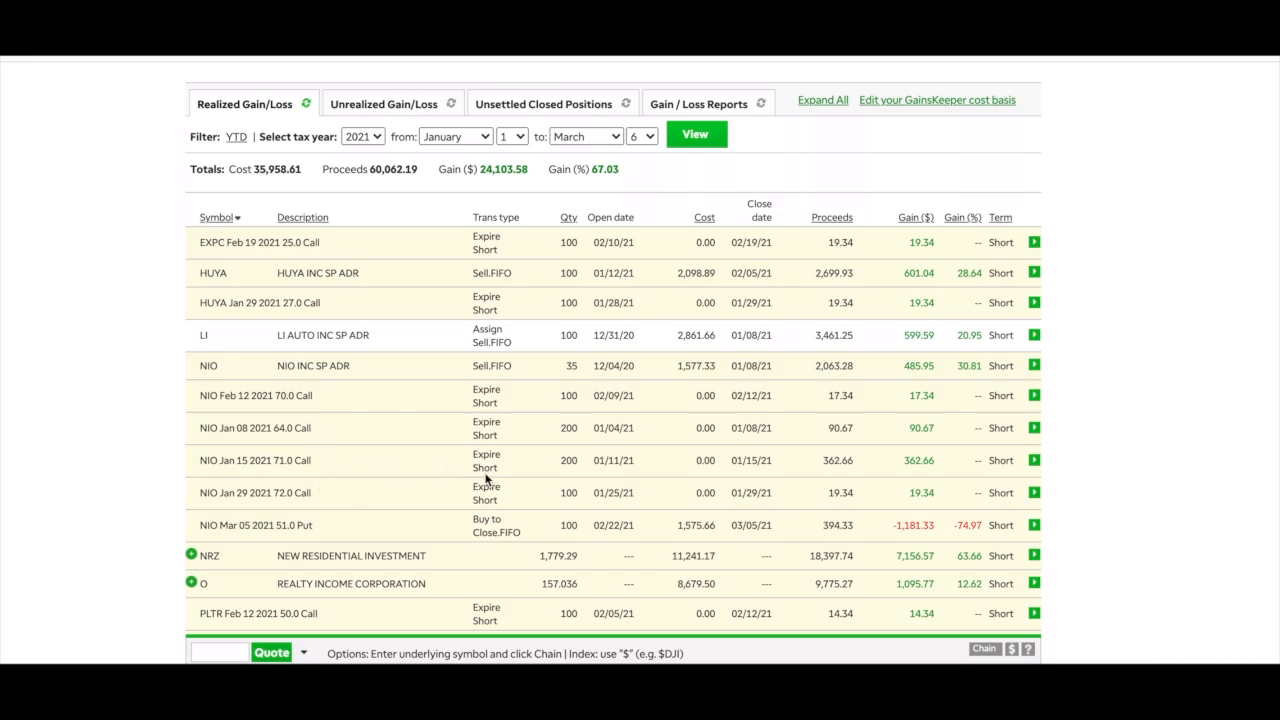
pyautogui.moveTo(924, 384)
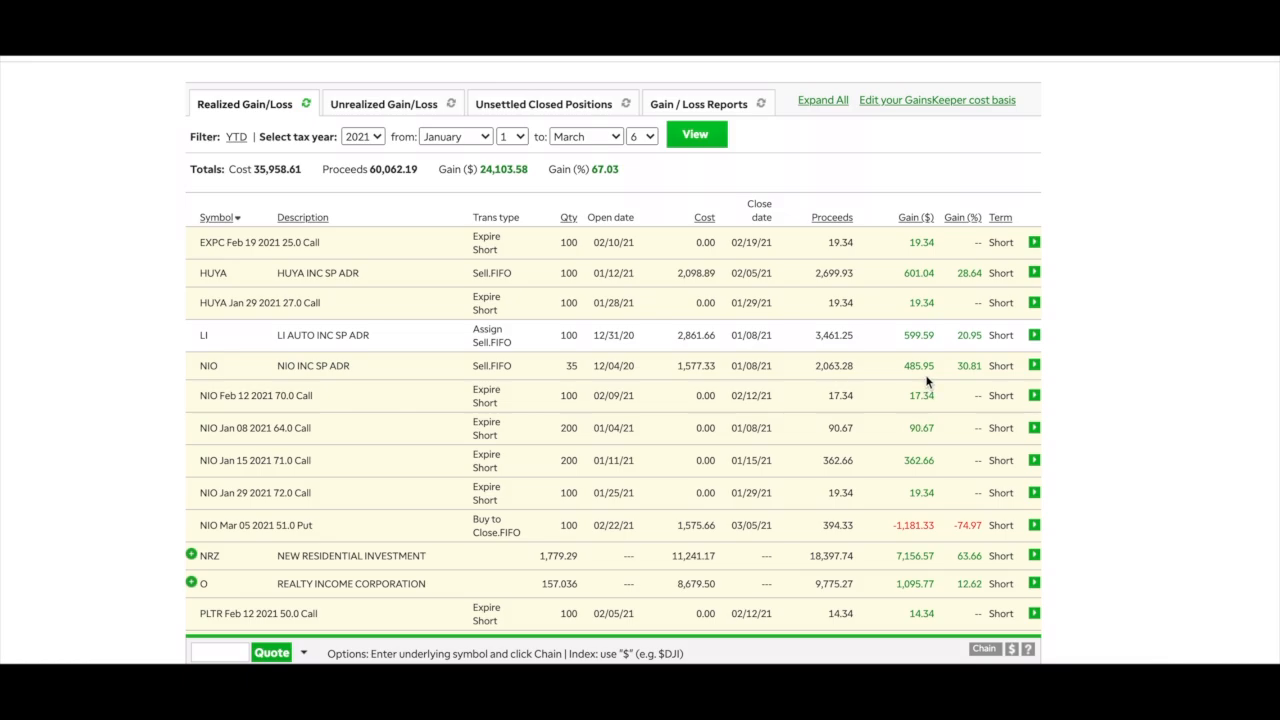
pyautogui.moveTo(936, 414)
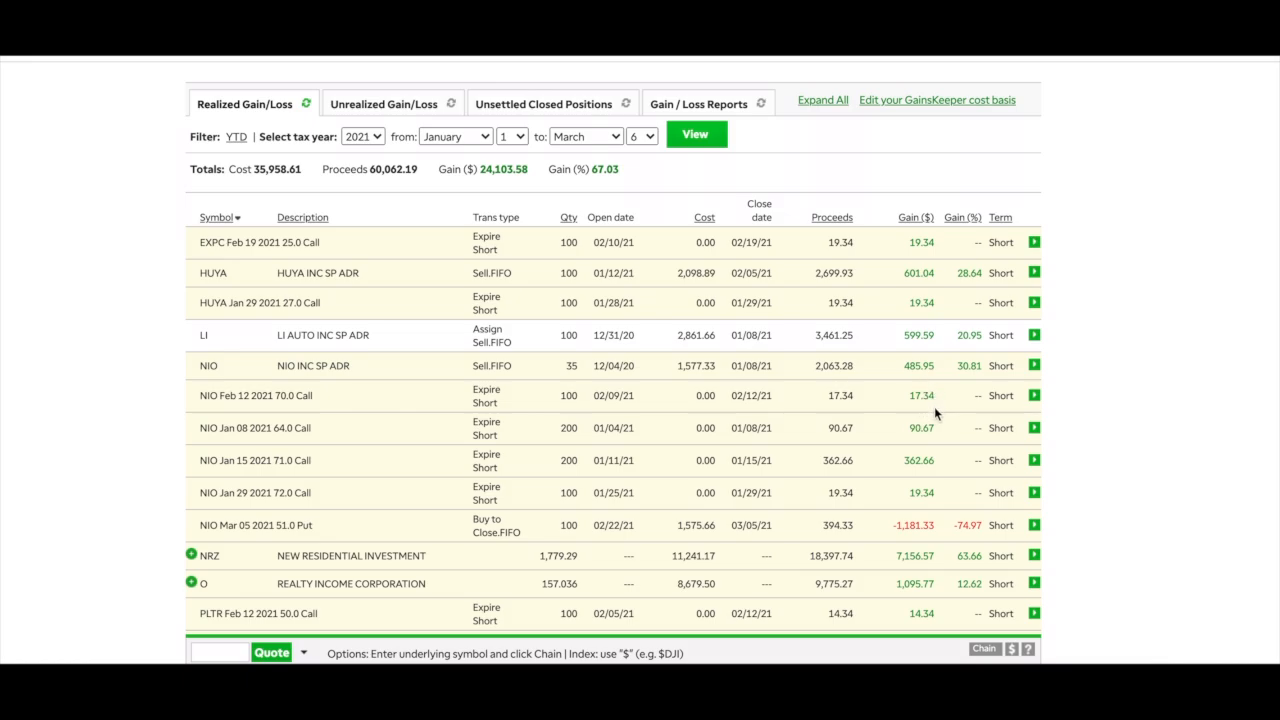
pyautogui.moveTo(930, 480)
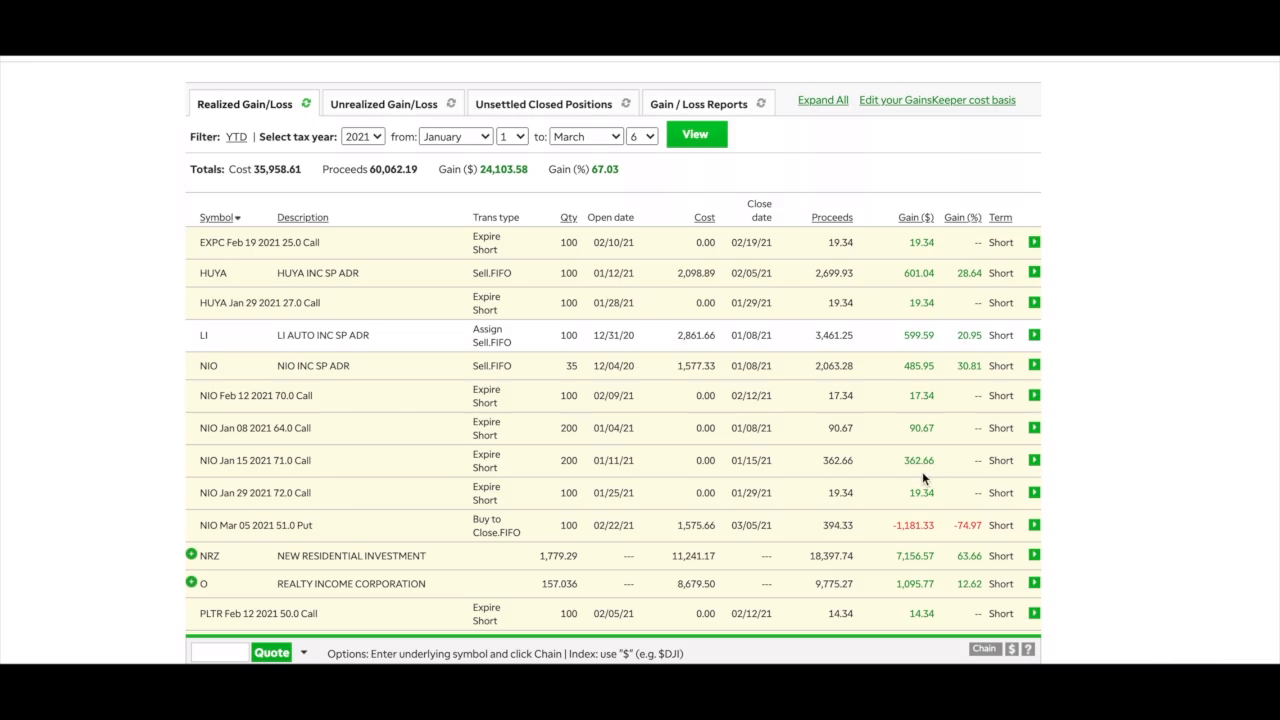
pyautogui.moveTo(914, 508)
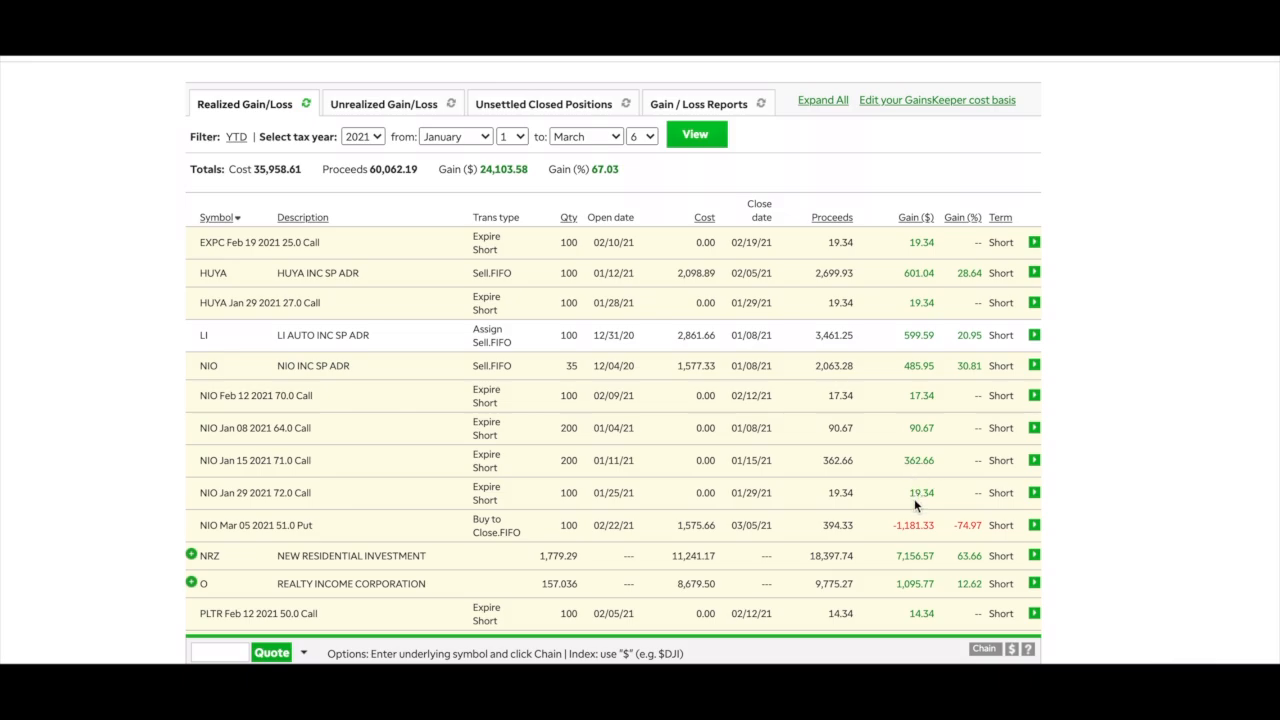
pyautogui.scroll(-3)
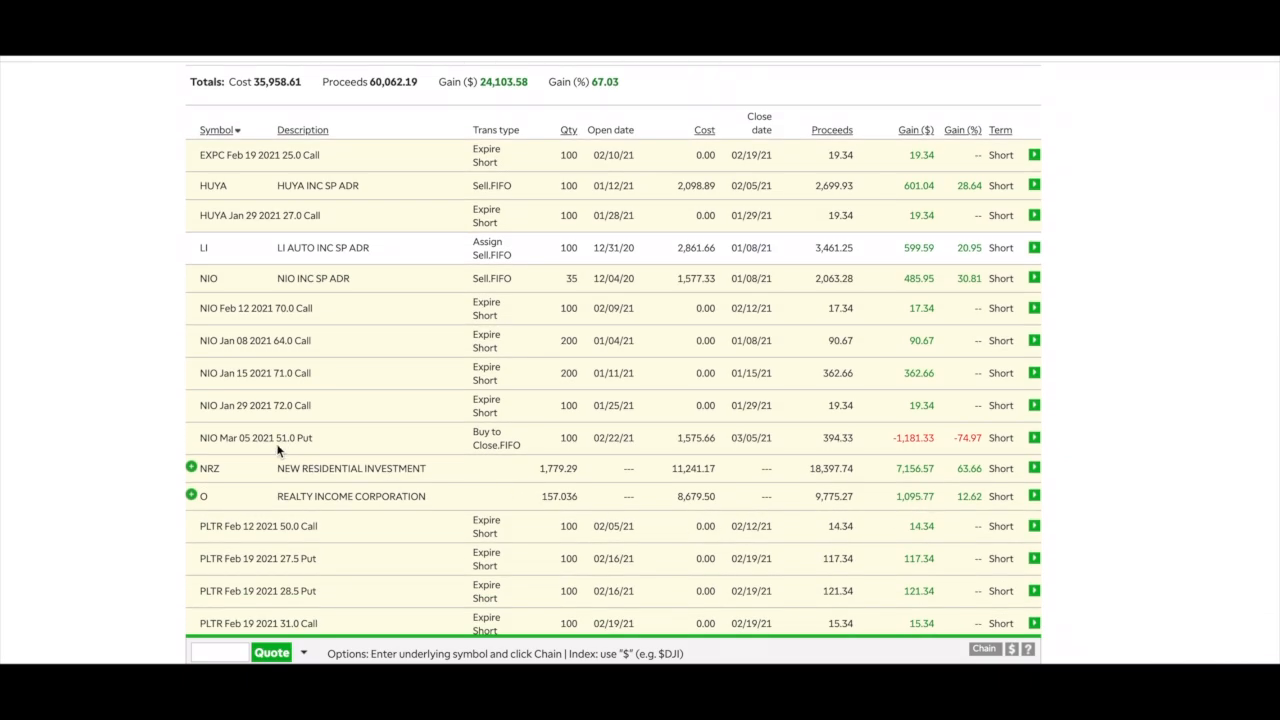
pyautogui.moveTo(882, 450)
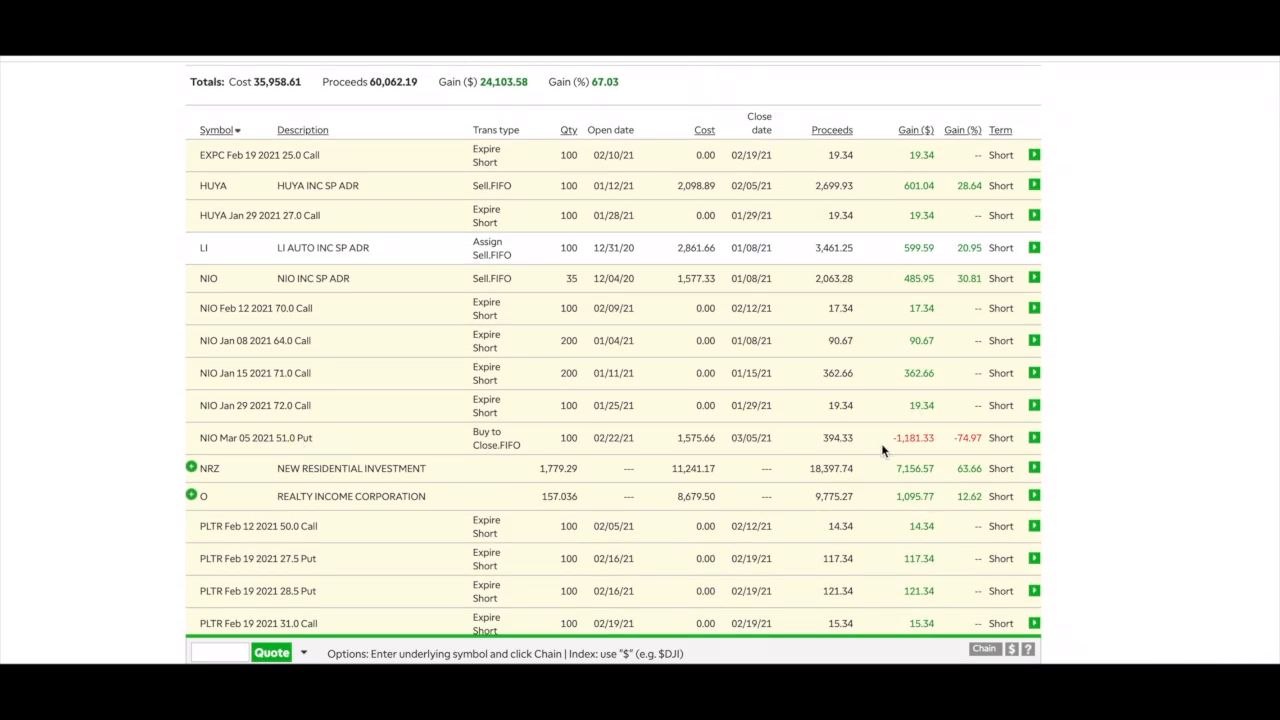
pyautogui.moveTo(932, 456)
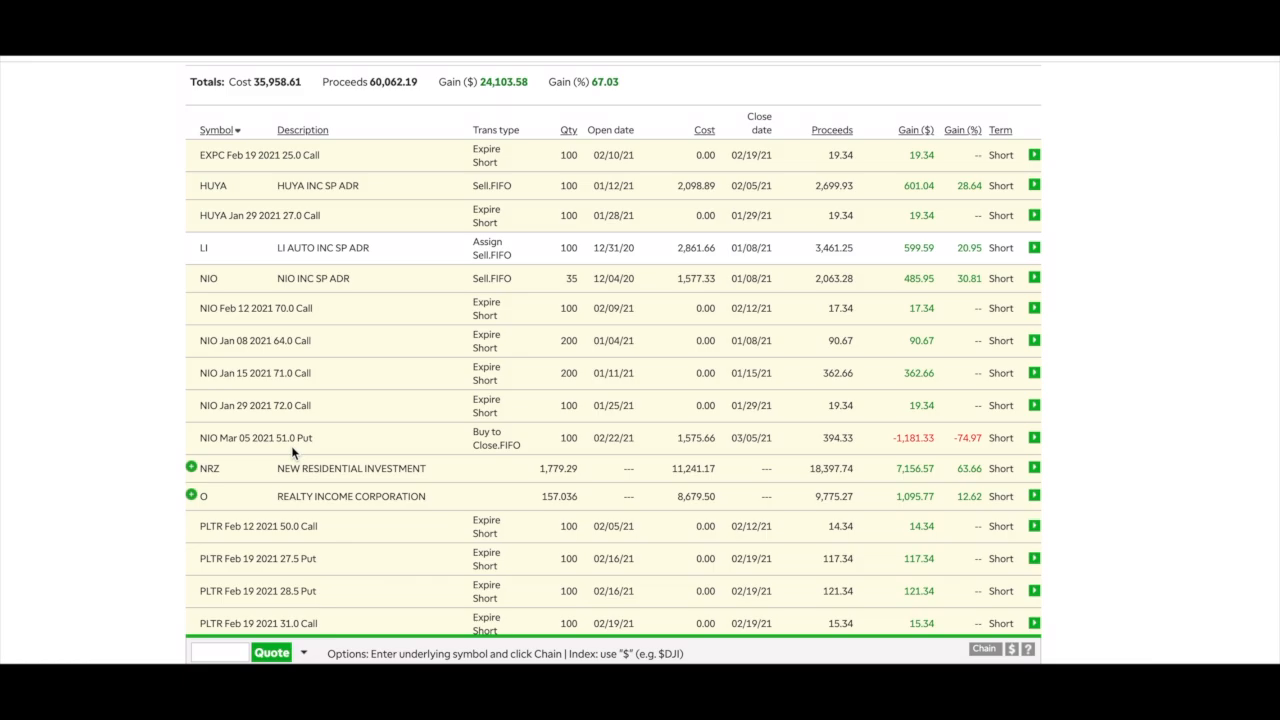
pyautogui.moveTo(838, 448)
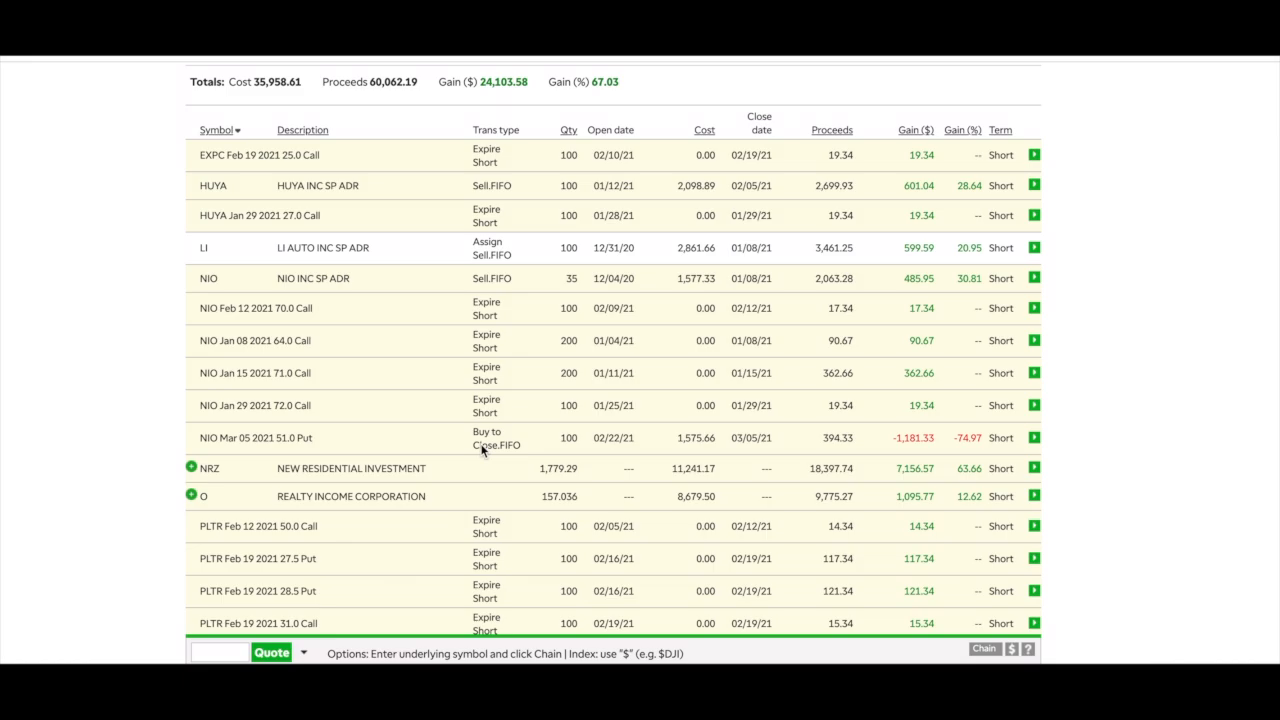
pyautogui.moveTo(880, 452)
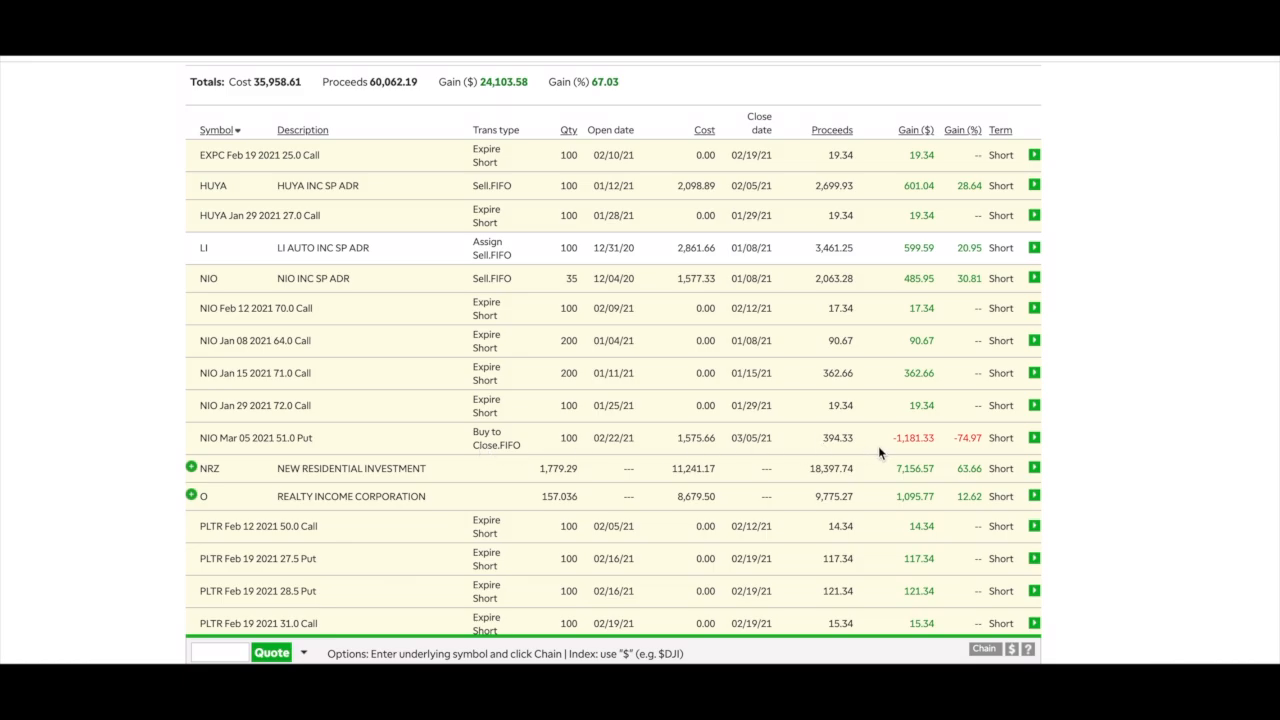
pyautogui.moveTo(902, 454)
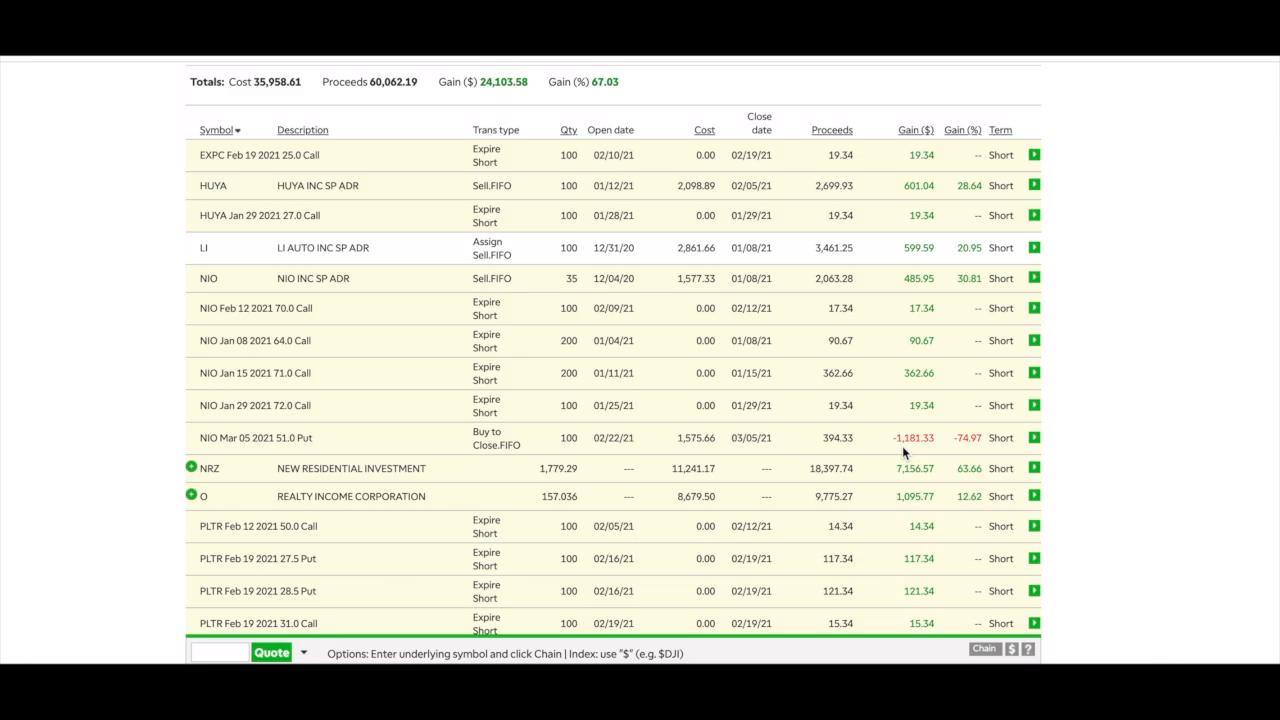
pyautogui.moveTo(864, 446)
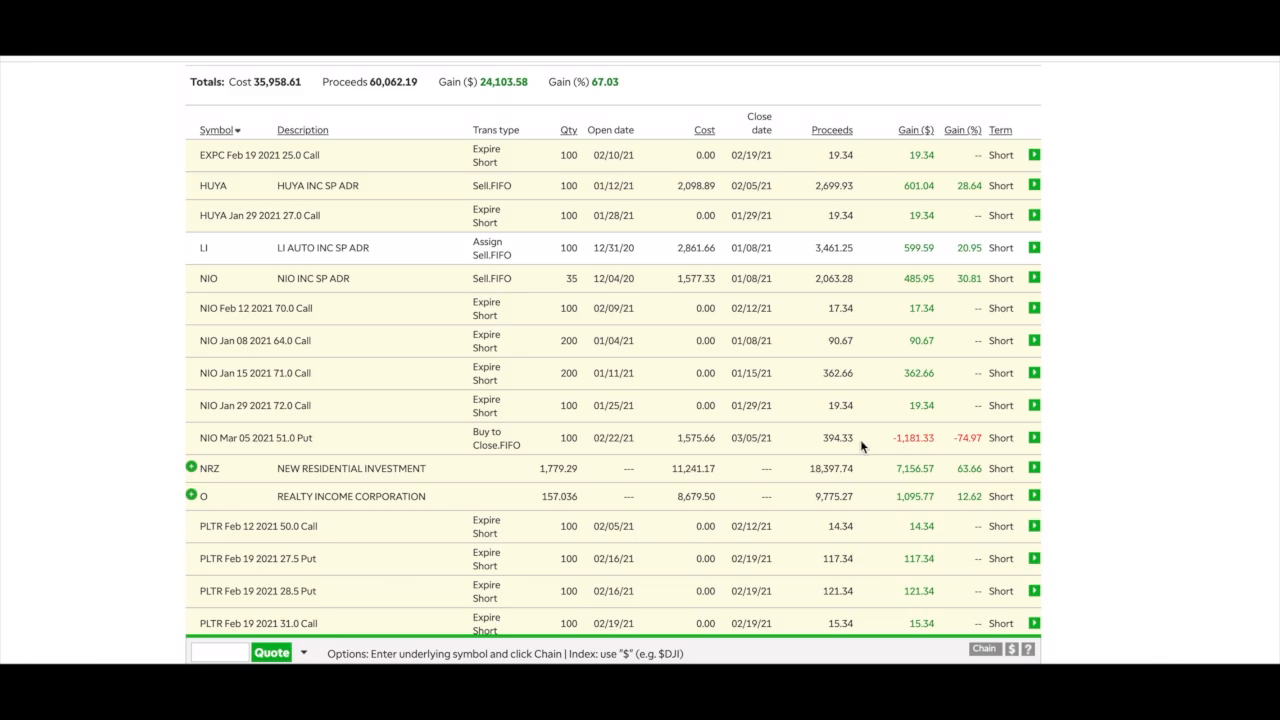
# Scroll the realized table to the PLTR and QS expired options and the SNDL position.
pyautogui.scroll(-3)
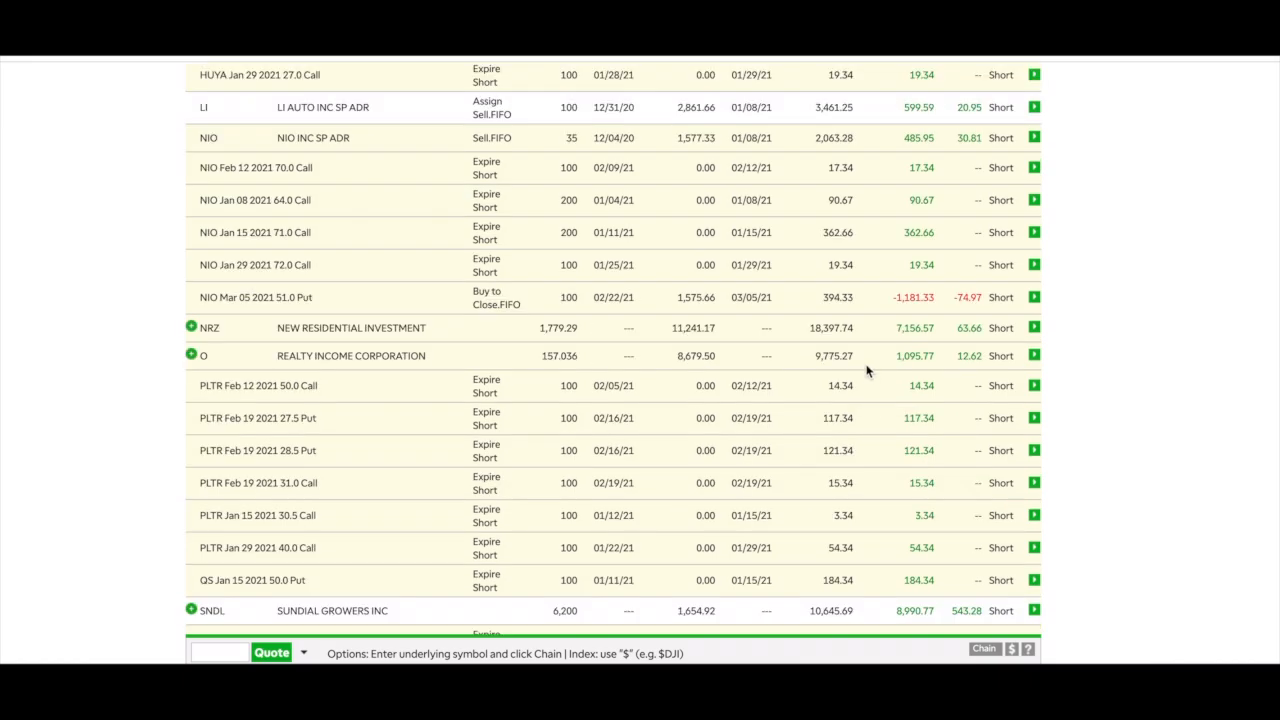
pyautogui.moveTo(858, 350)
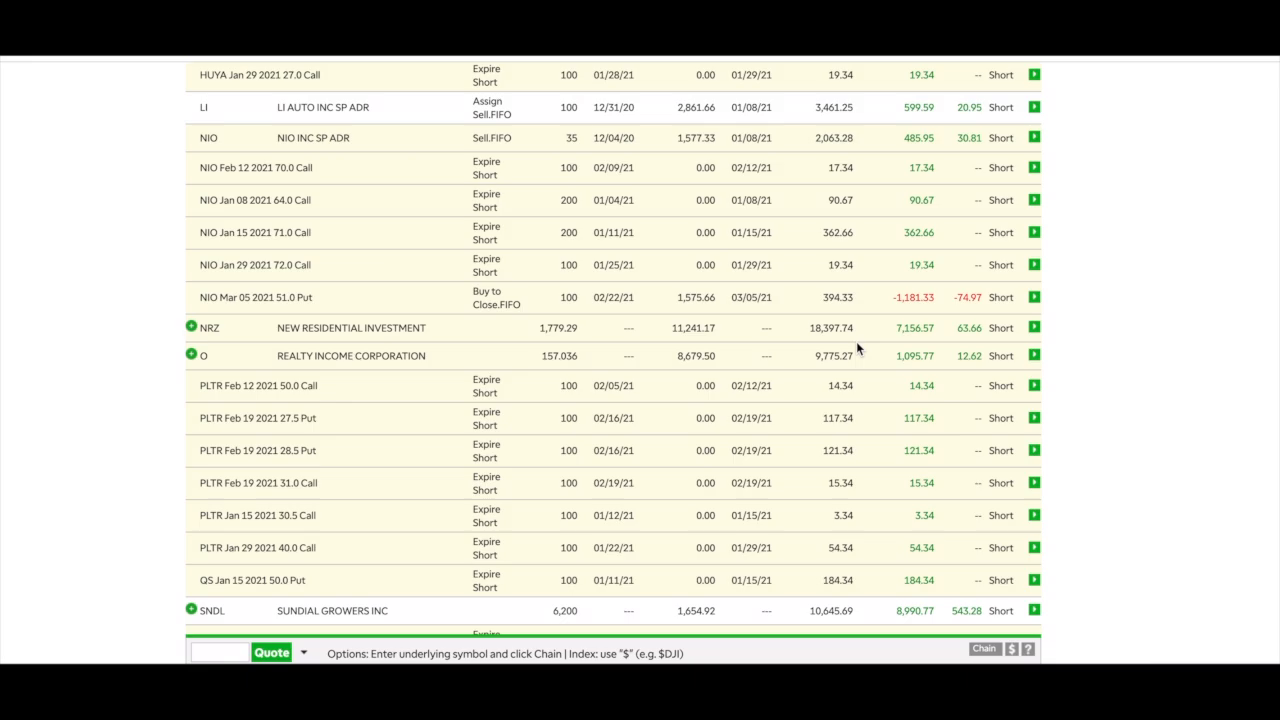
pyautogui.moveTo(938, 340)
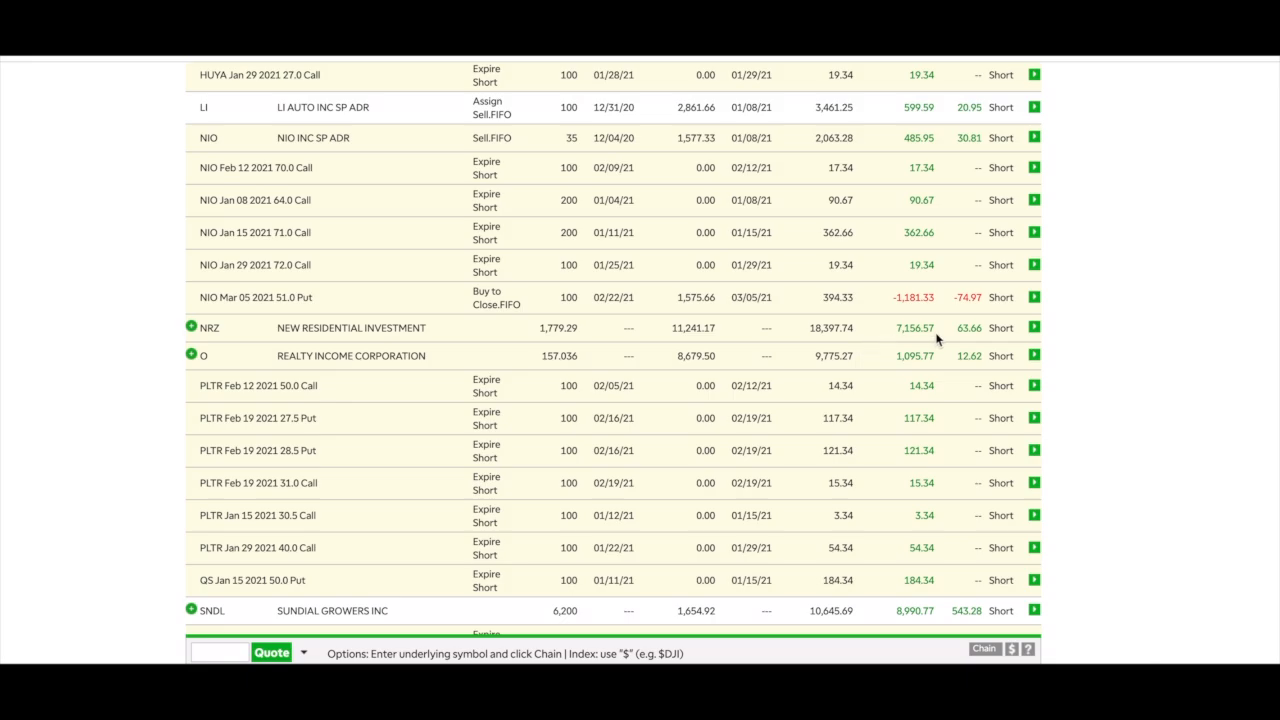
pyautogui.moveTo(918, 348)
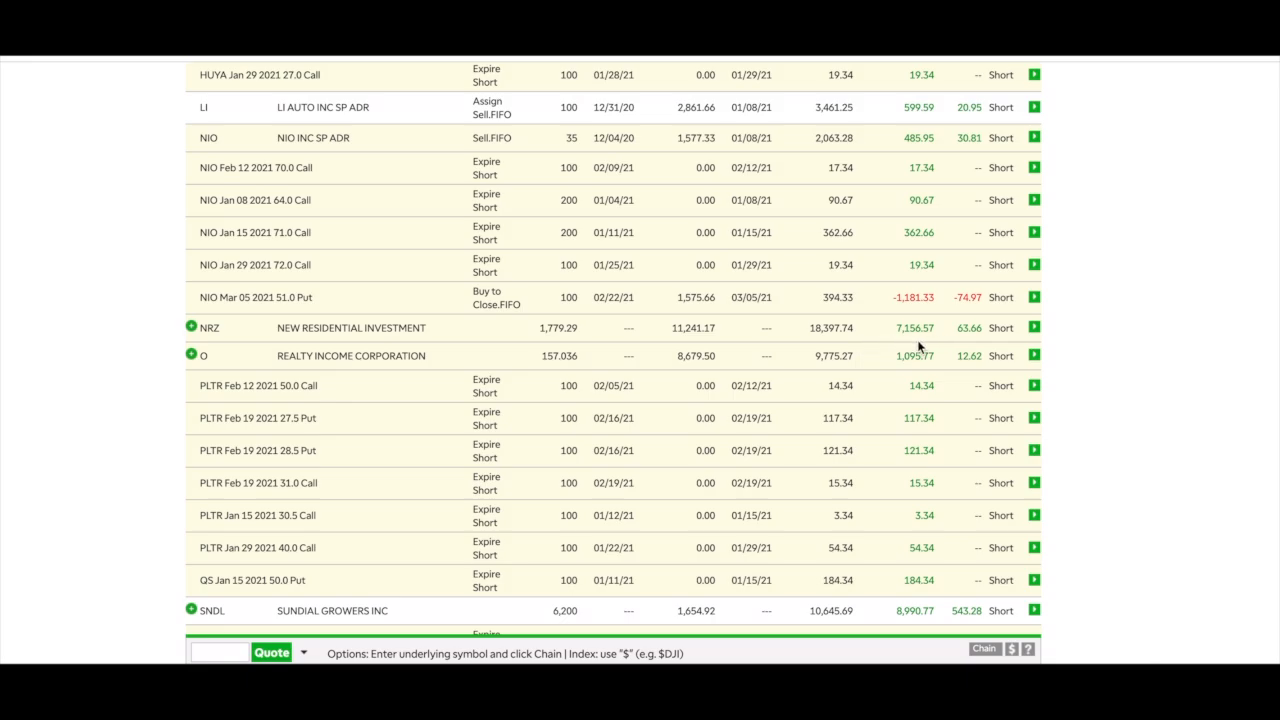
pyautogui.moveTo(912, 370)
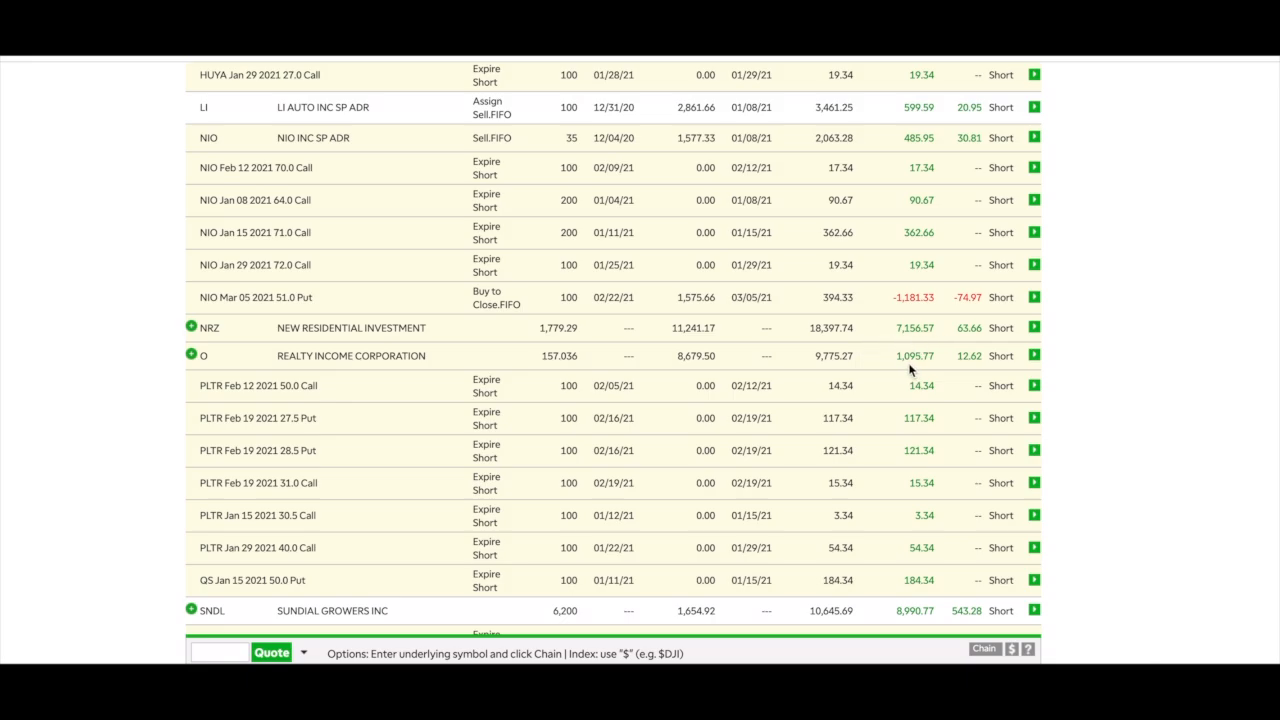
pyautogui.moveTo(836, 404)
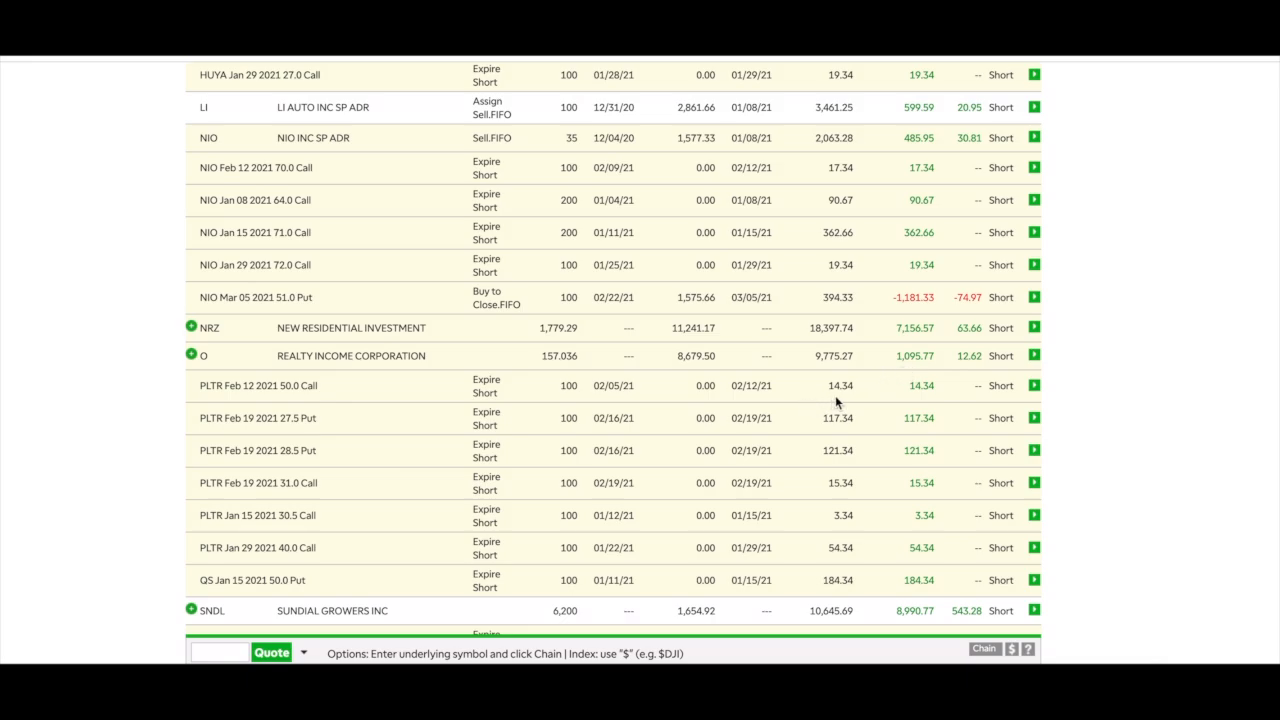
pyautogui.moveTo(290, 400)
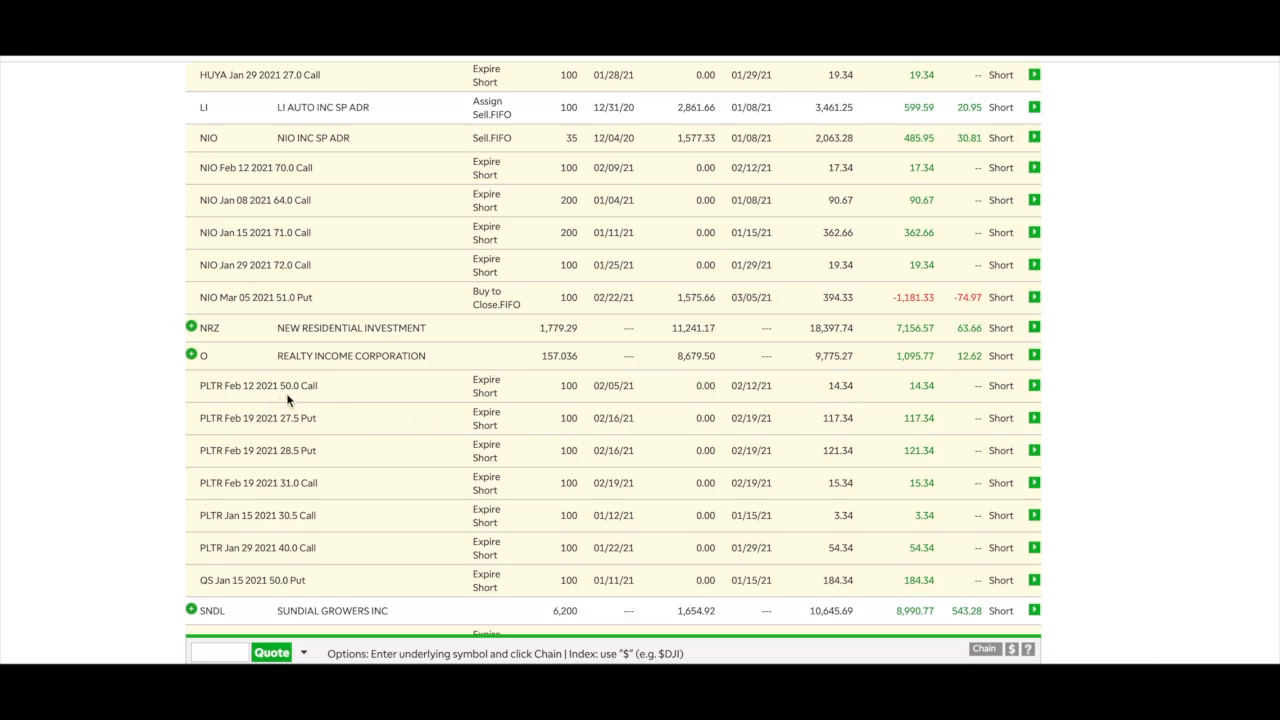
pyautogui.moveTo(938, 400)
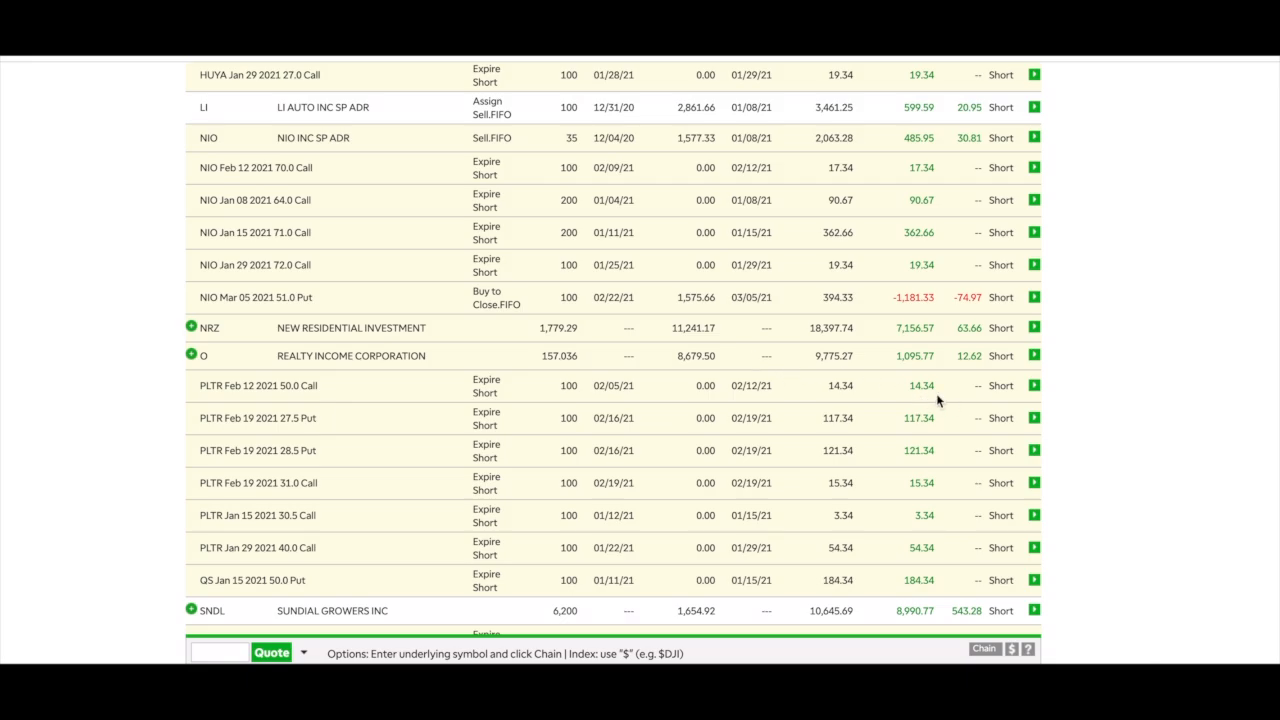
pyautogui.moveTo(906, 430)
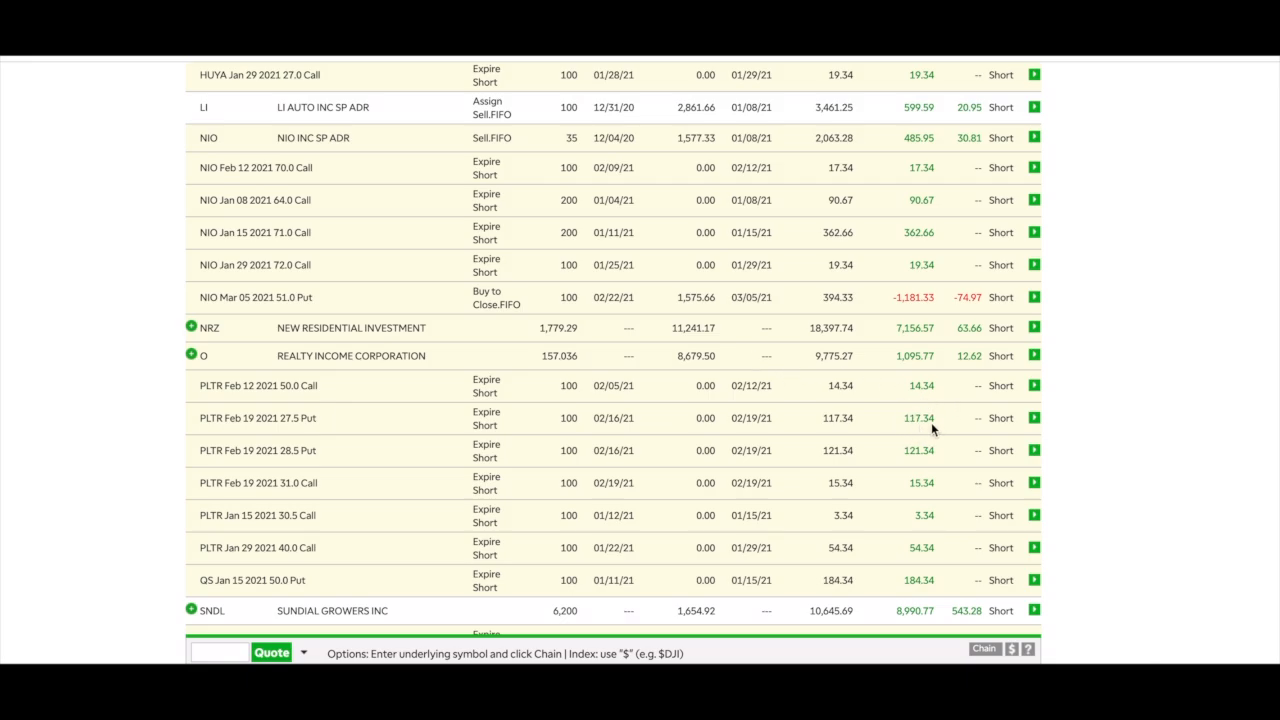
pyautogui.moveTo(920, 466)
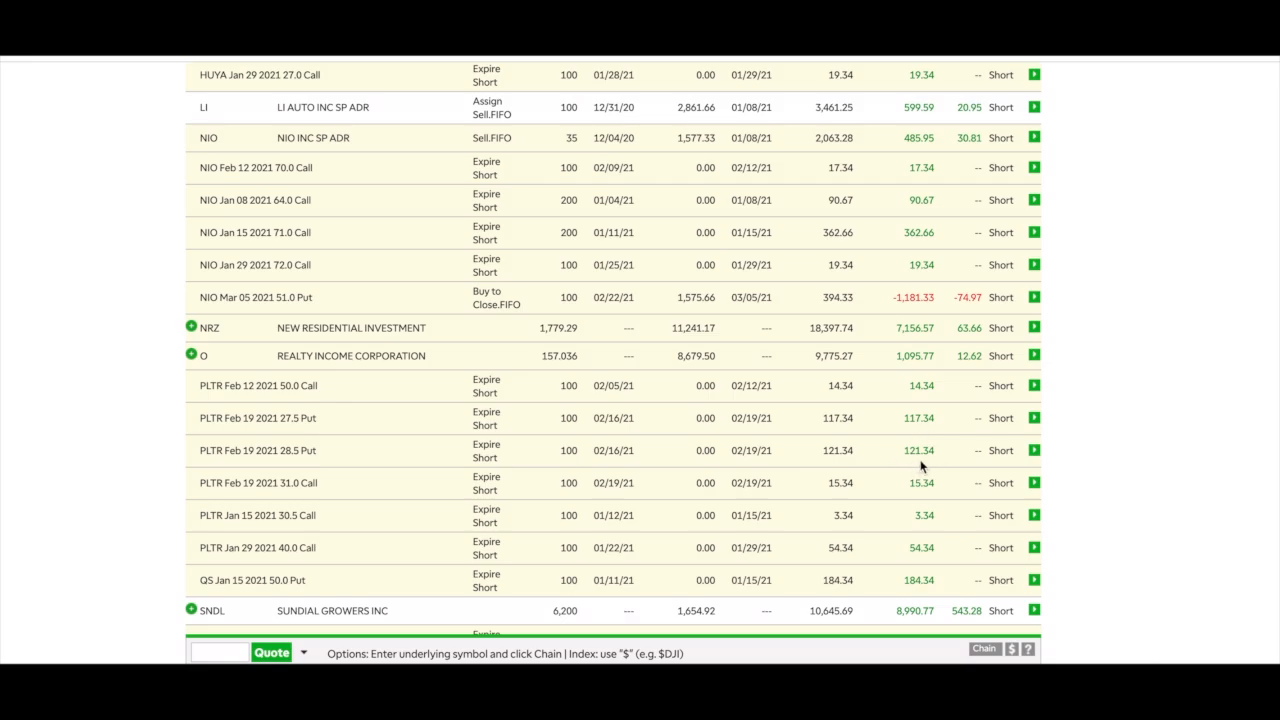
pyautogui.moveTo(536, 472)
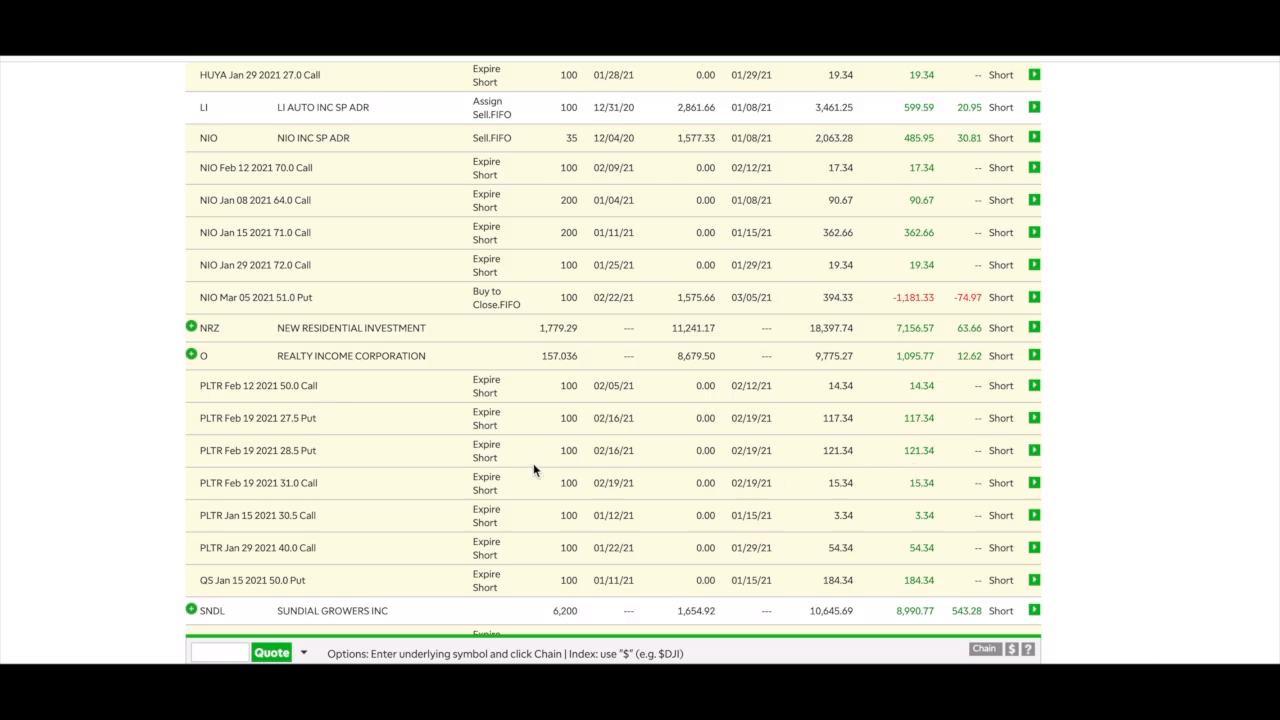
pyautogui.moveTo(292, 462)
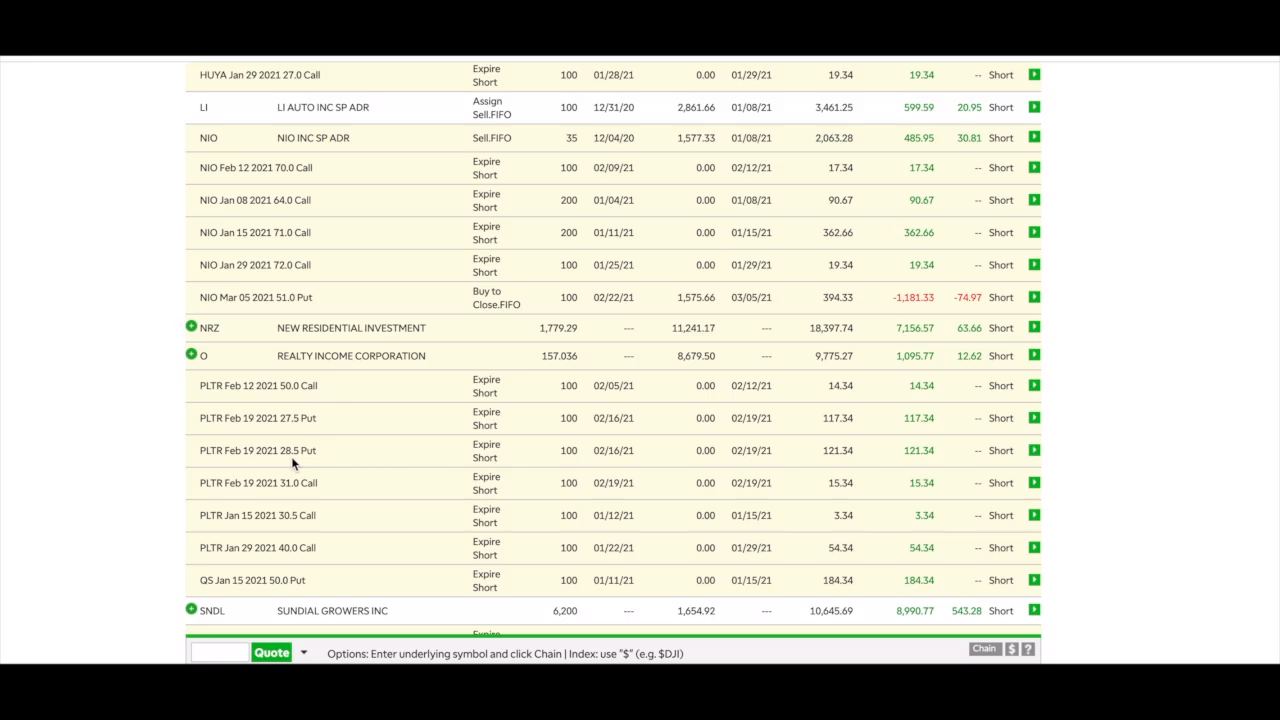
pyautogui.moveTo(330, 496)
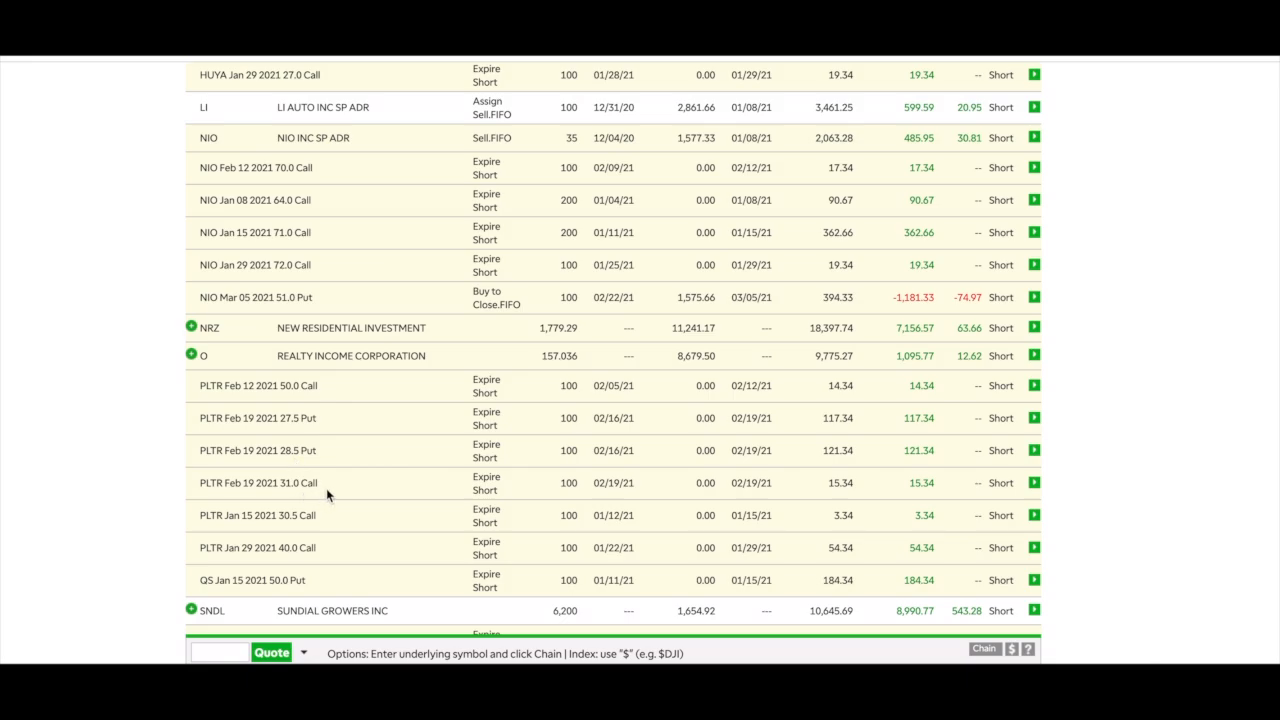
pyautogui.moveTo(924, 496)
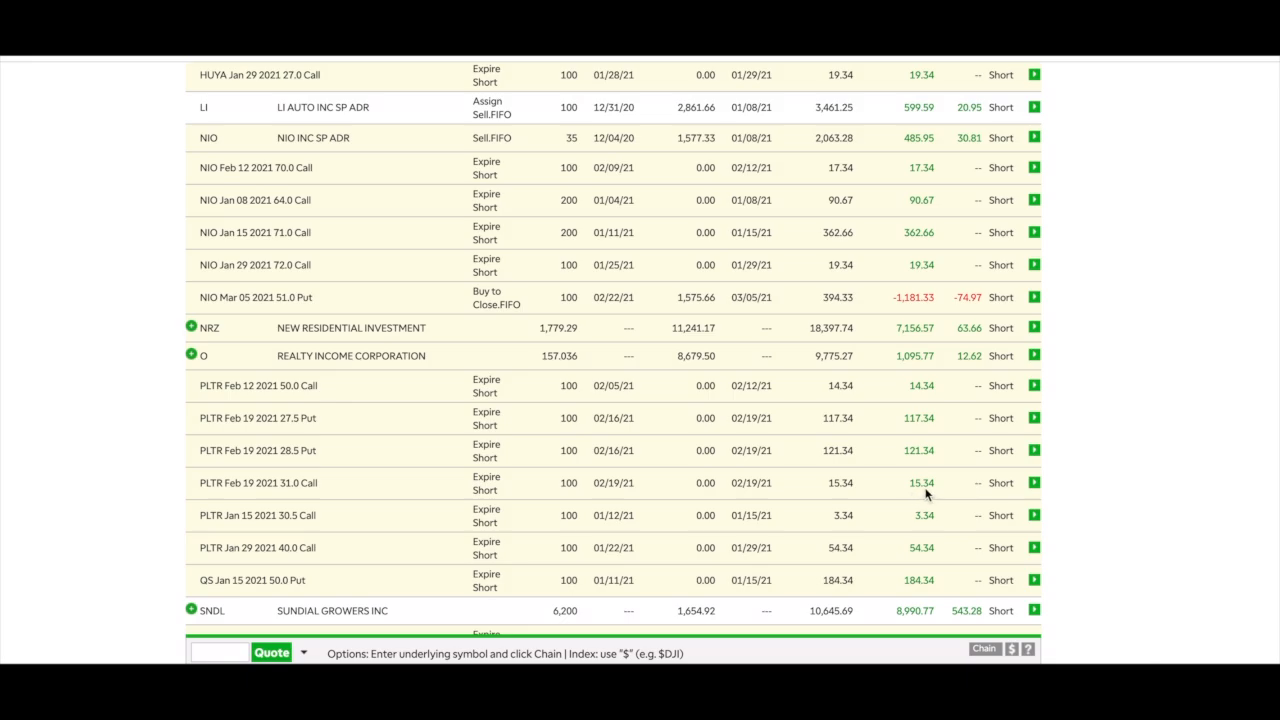
# Scroll further to the SNDL February options, SPG shares and calls, and VXRT calls.
pyautogui.scroll(-3)
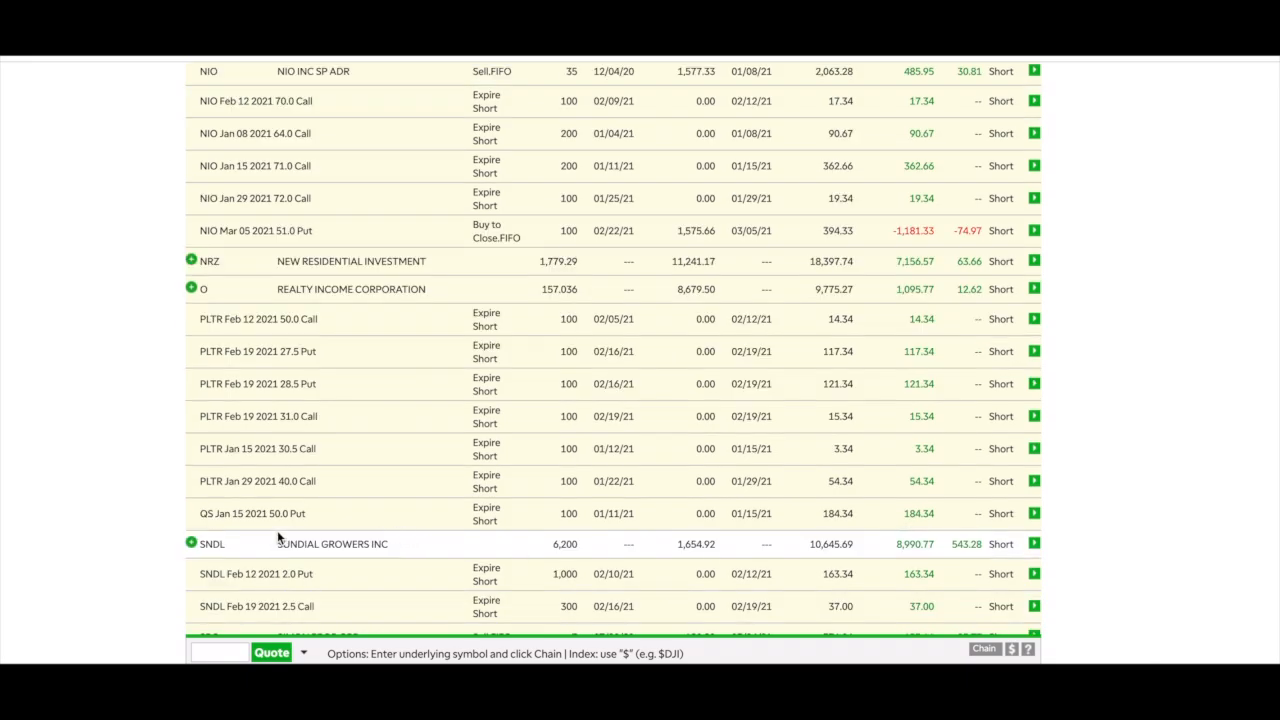
pyautogui.moveTo(918, 524)
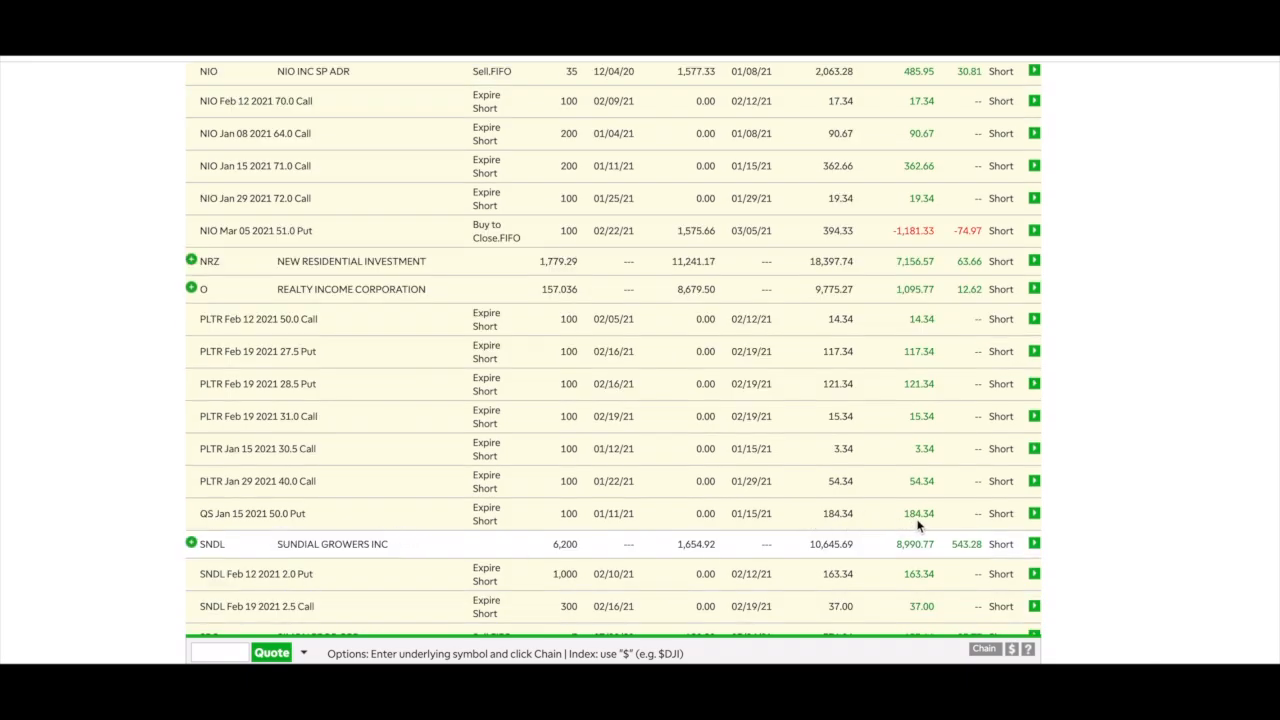
pyautogui.scroll(-3)
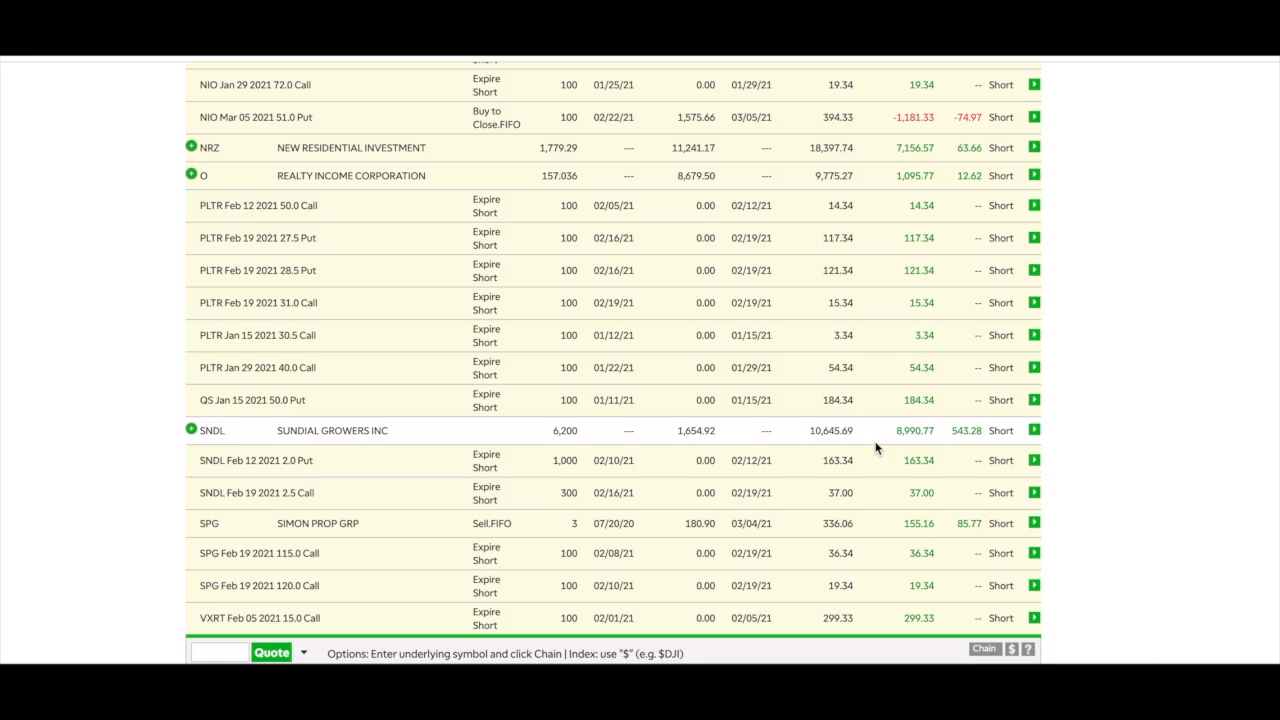
pyautogui.scroll(-3)
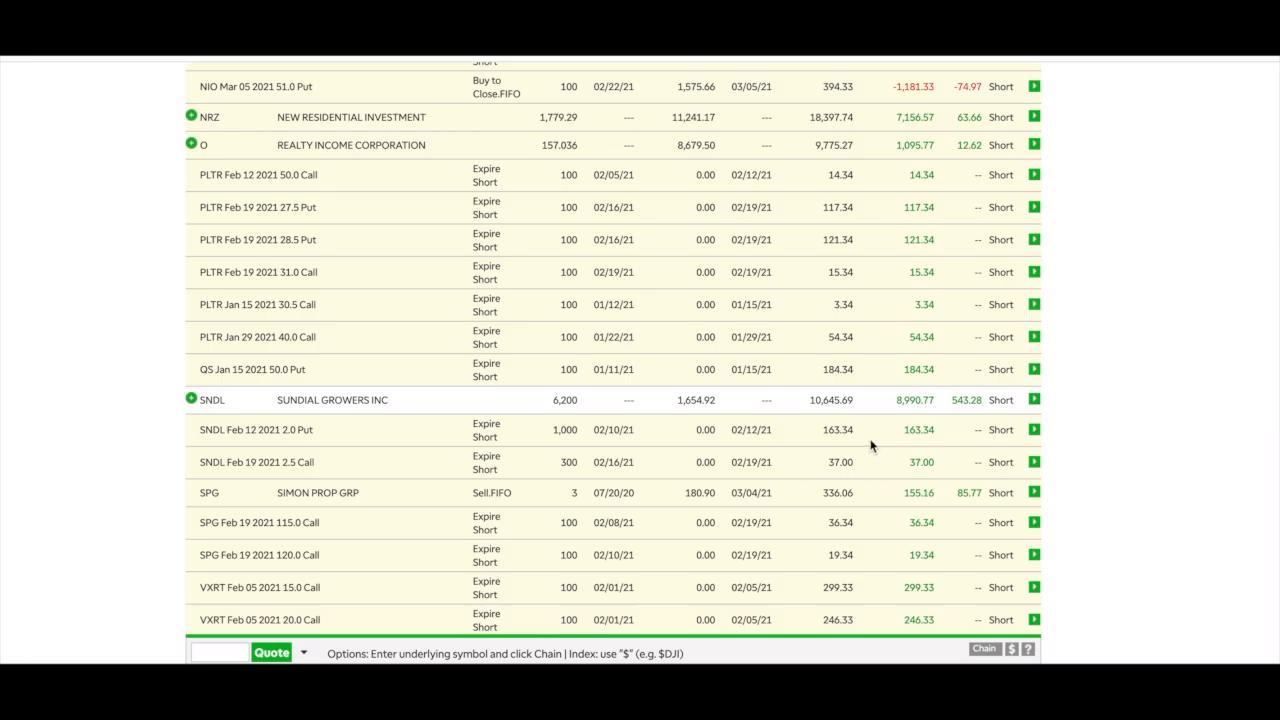
pyautogui.moveTo(908, 448)
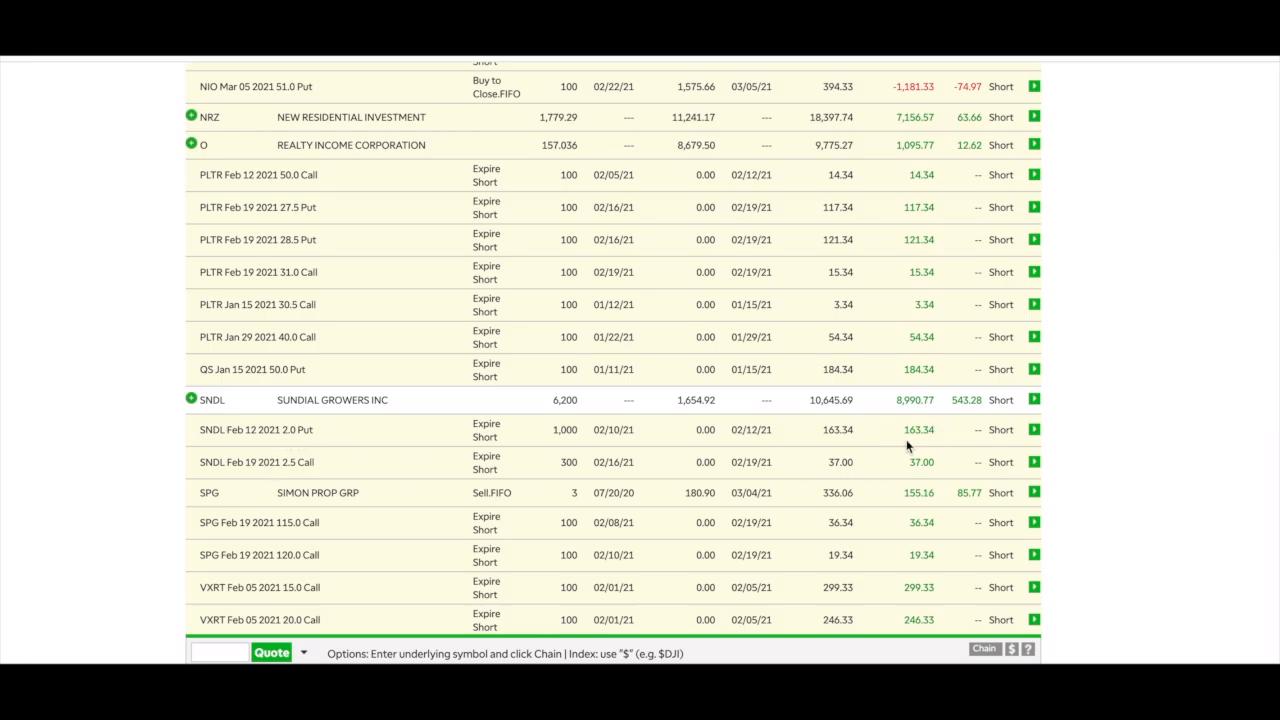
pyautogui.moveTo(924, 442)
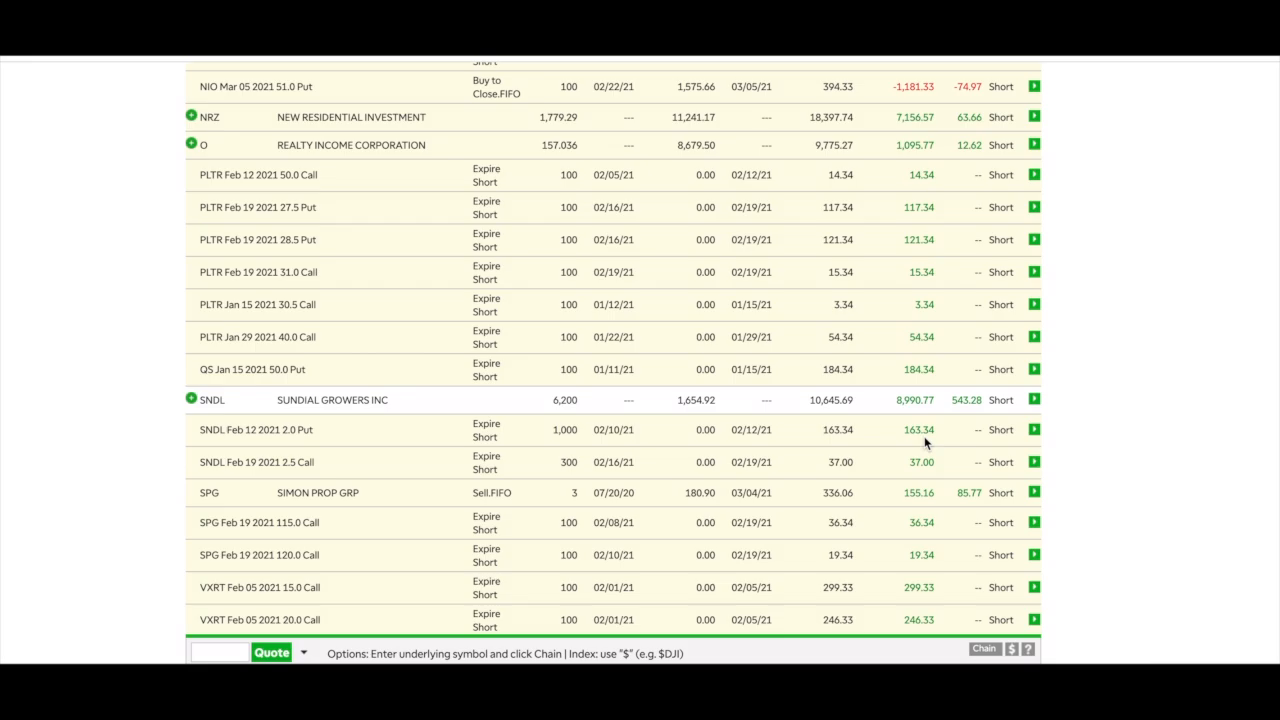
pyautogui.scroll(-3)
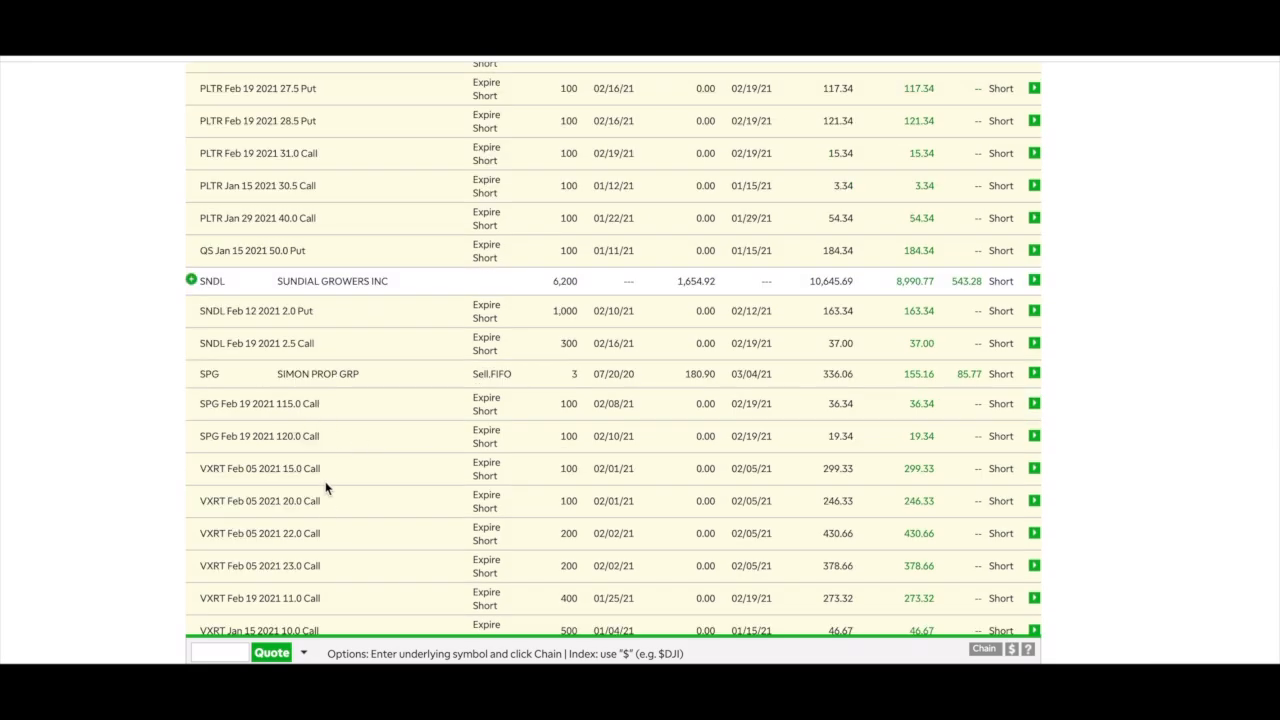
pyautogui.moveTo(278, 500)
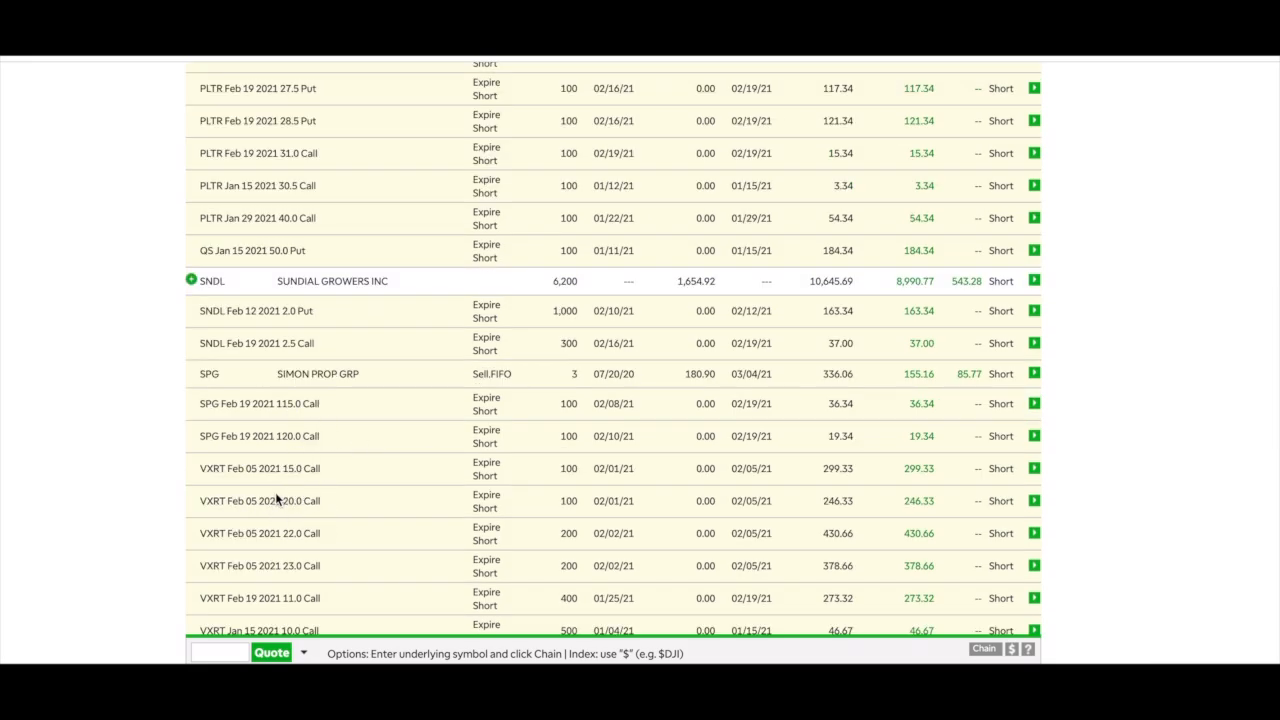
pyautogui.moveTo(280, 512)
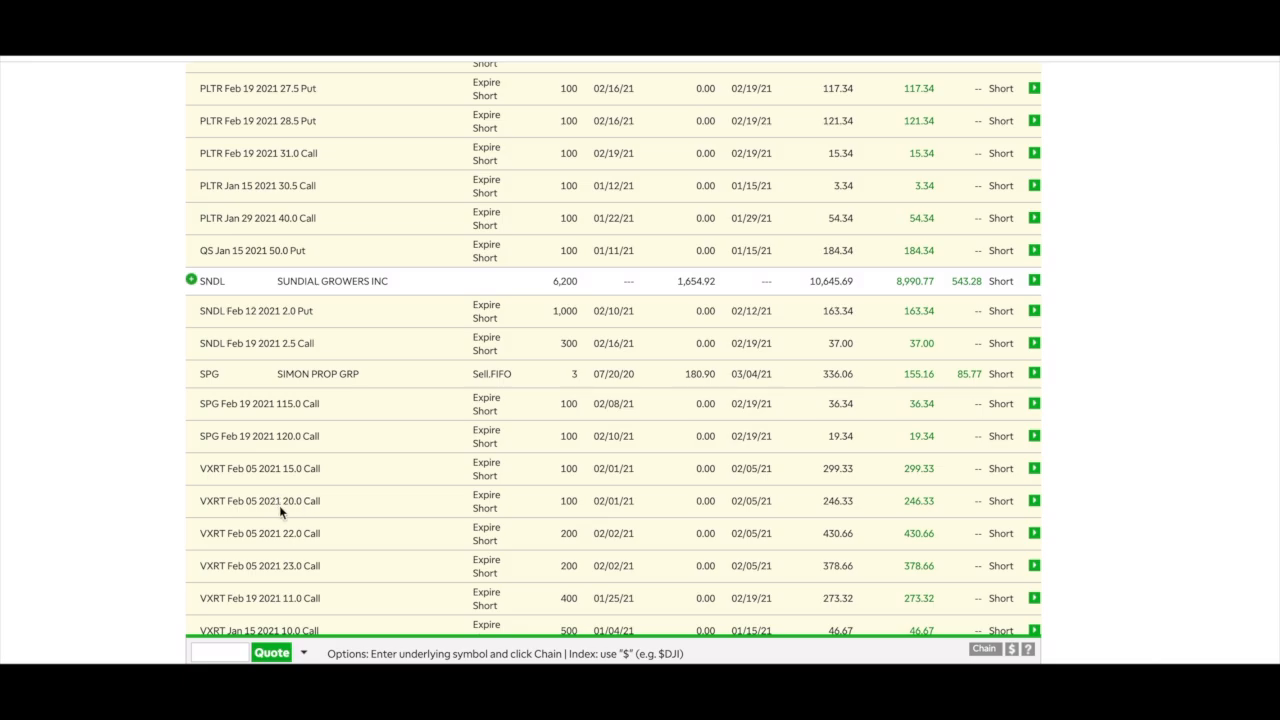
pyautogui.moveTo(792, 500)
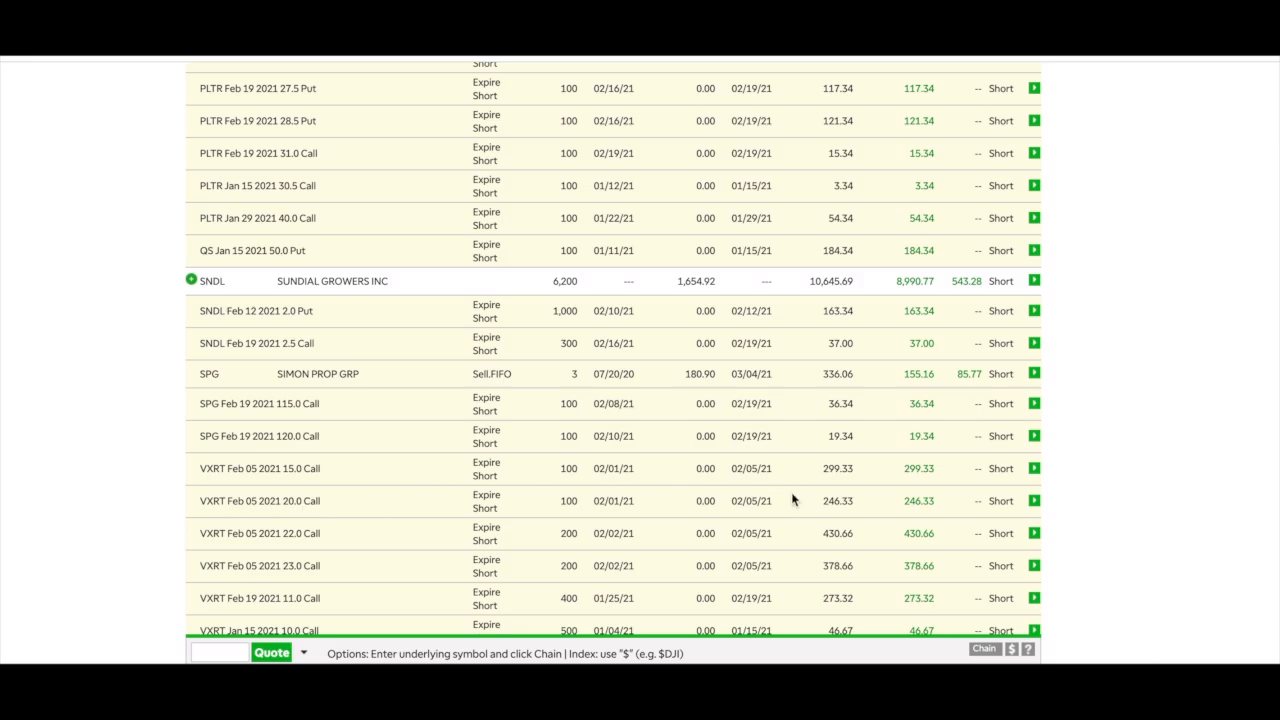
pyautogui.scroll(-3)
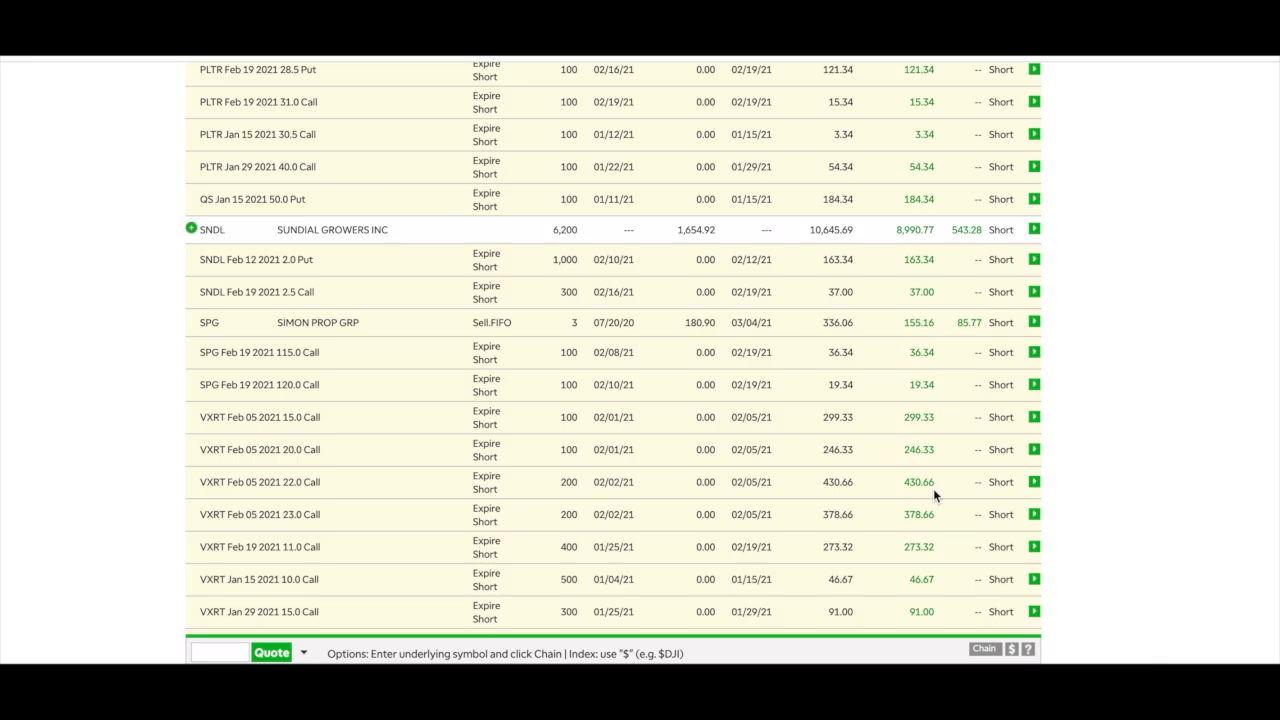
pyautogui.moveTo(920, 516)
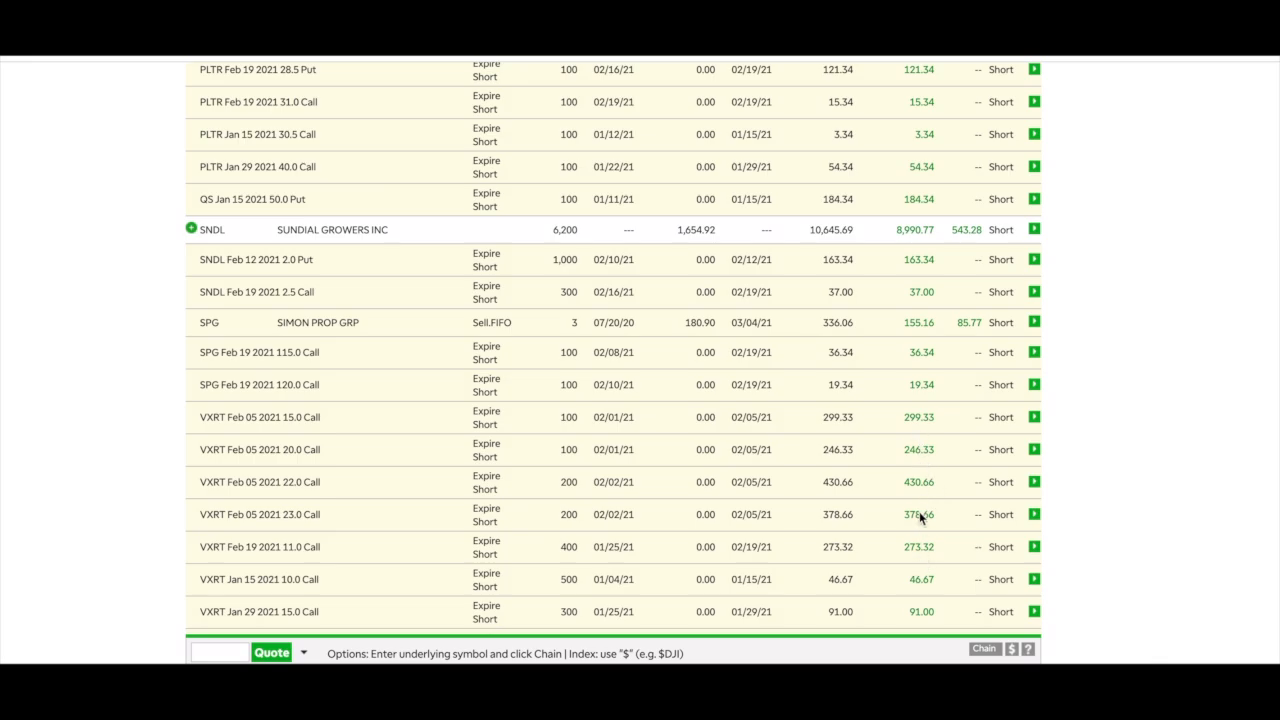
pyautogui.moveTo(908, 530)
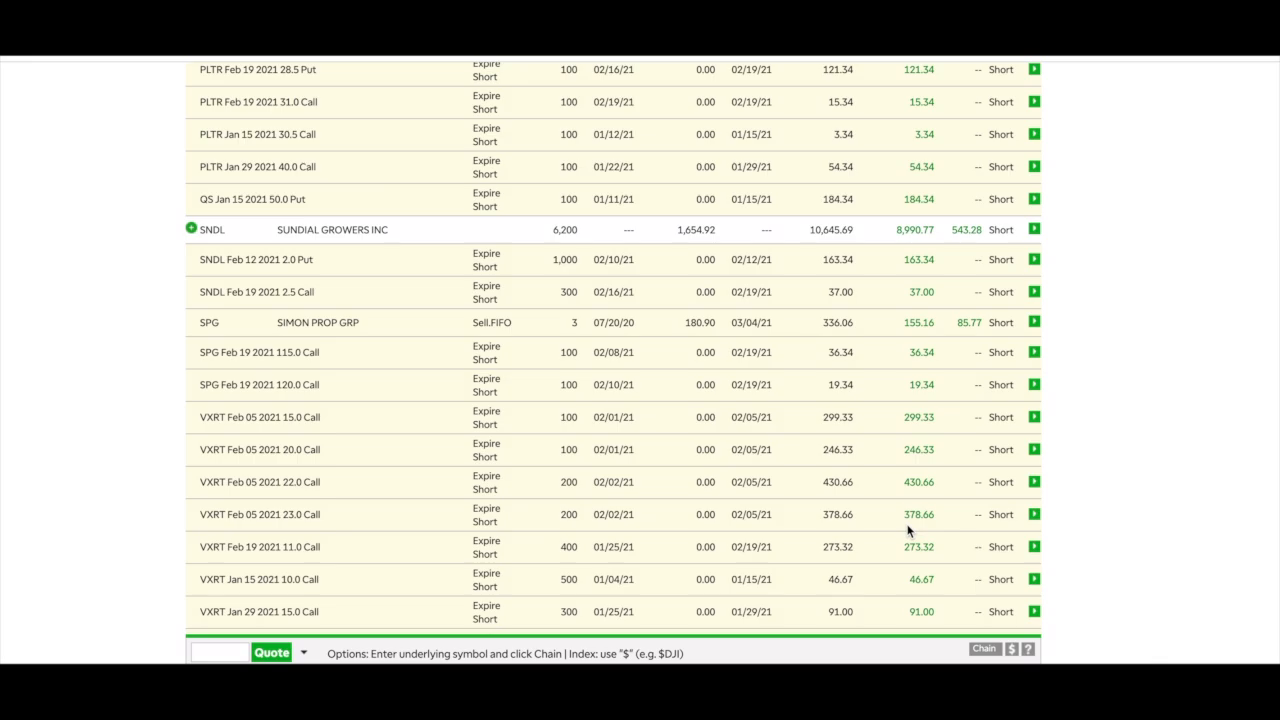
pyautogui.scroll(-3)
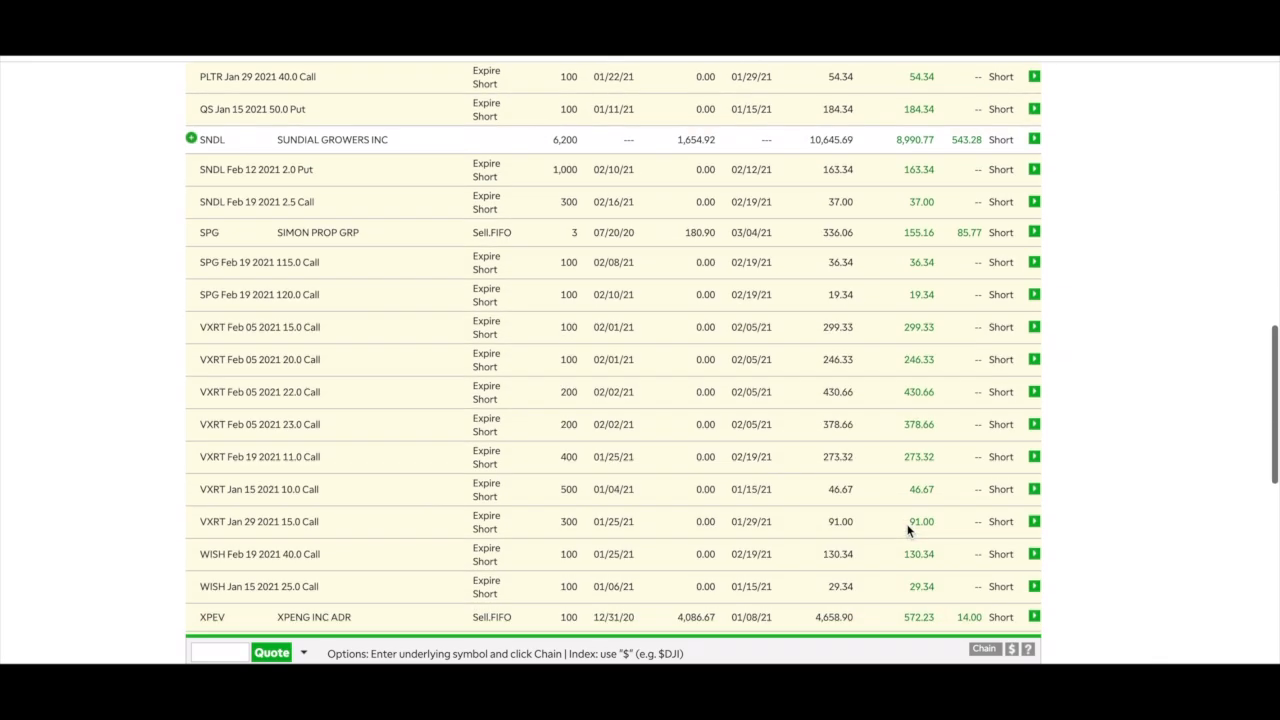
pyautogui.scroll(-3)
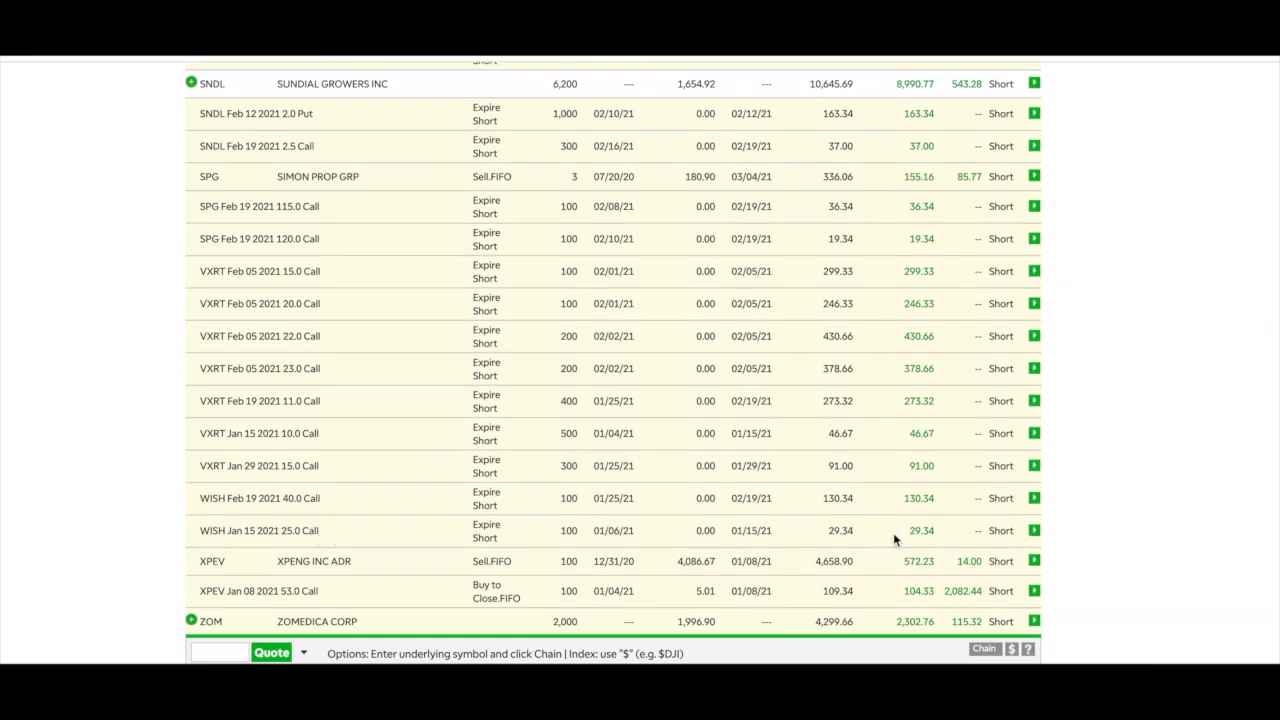
pyautogui.moveTo(928, 508)
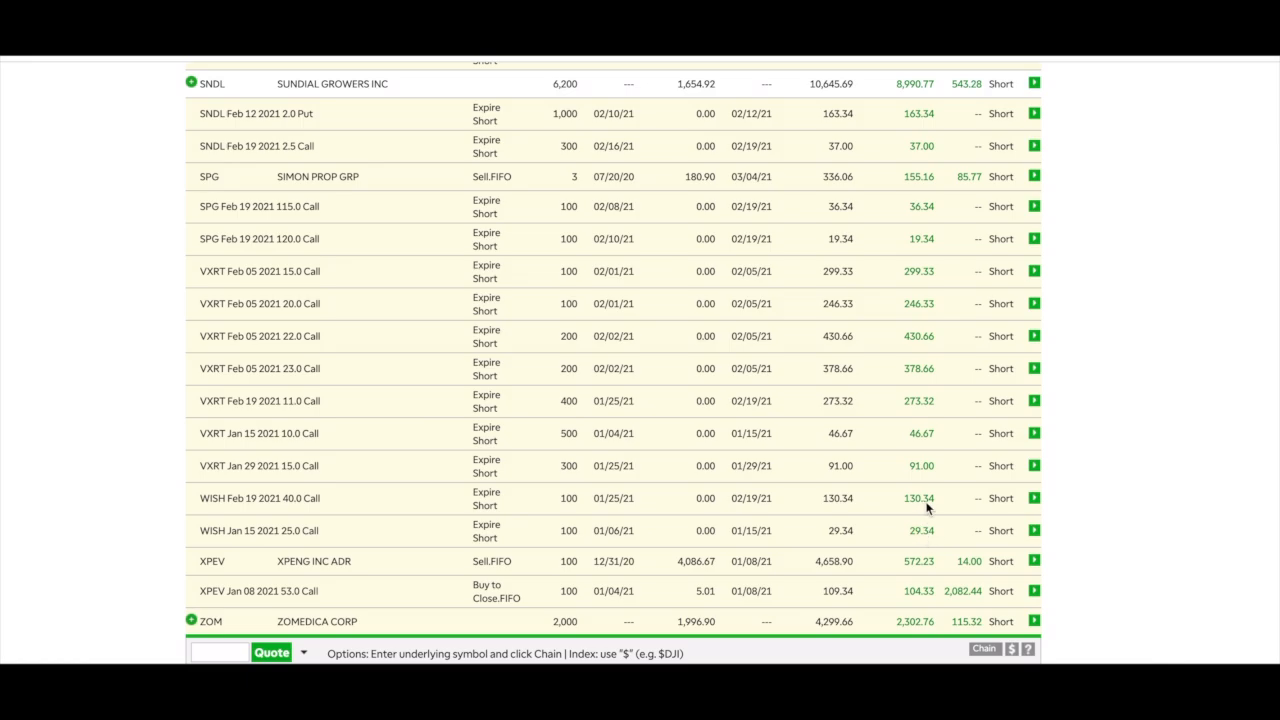
pyautogui.scroll(-3)
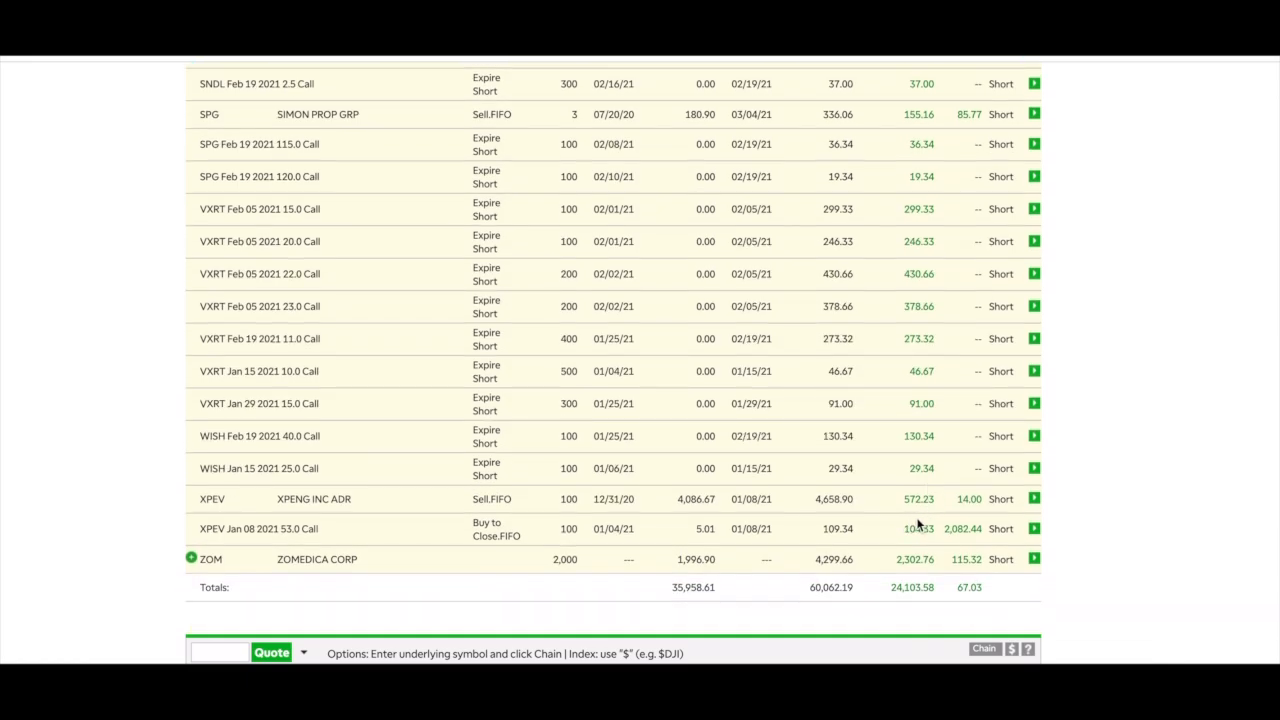
pyautogui.moveTo(884, 570)
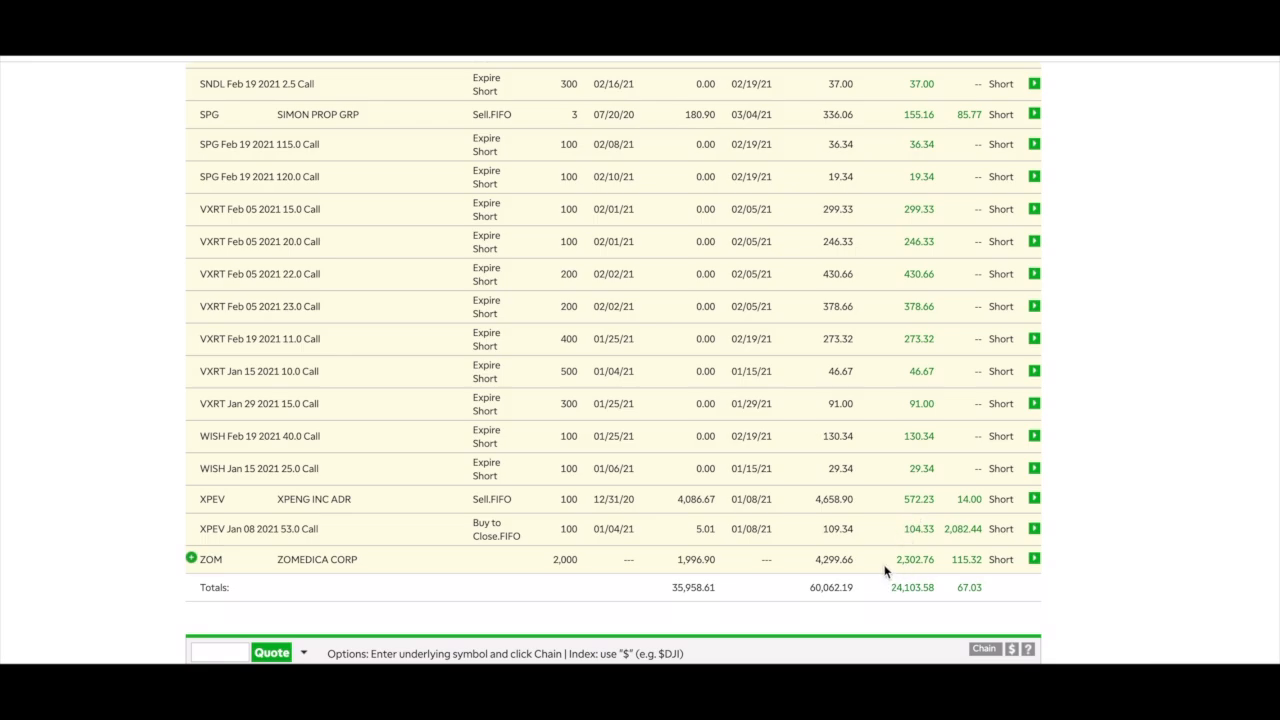
pyautogui.moveTo(912, 572)
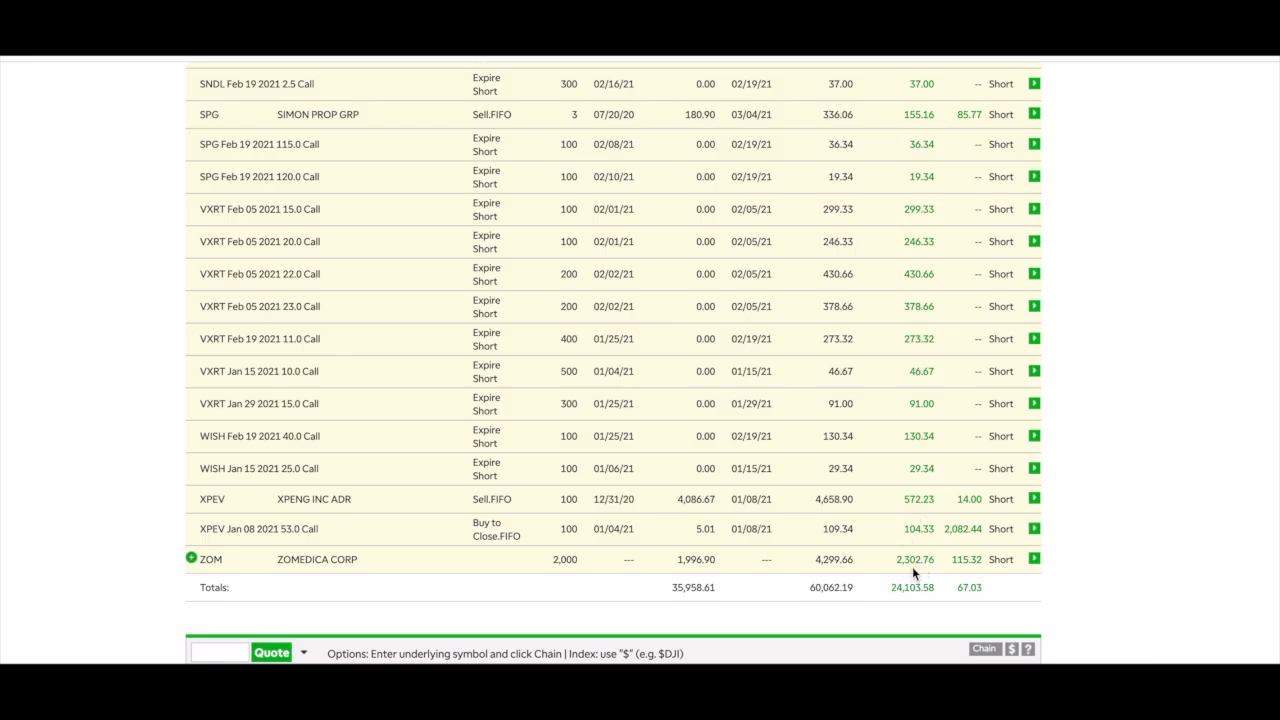
pyautogui.scroll(-3)
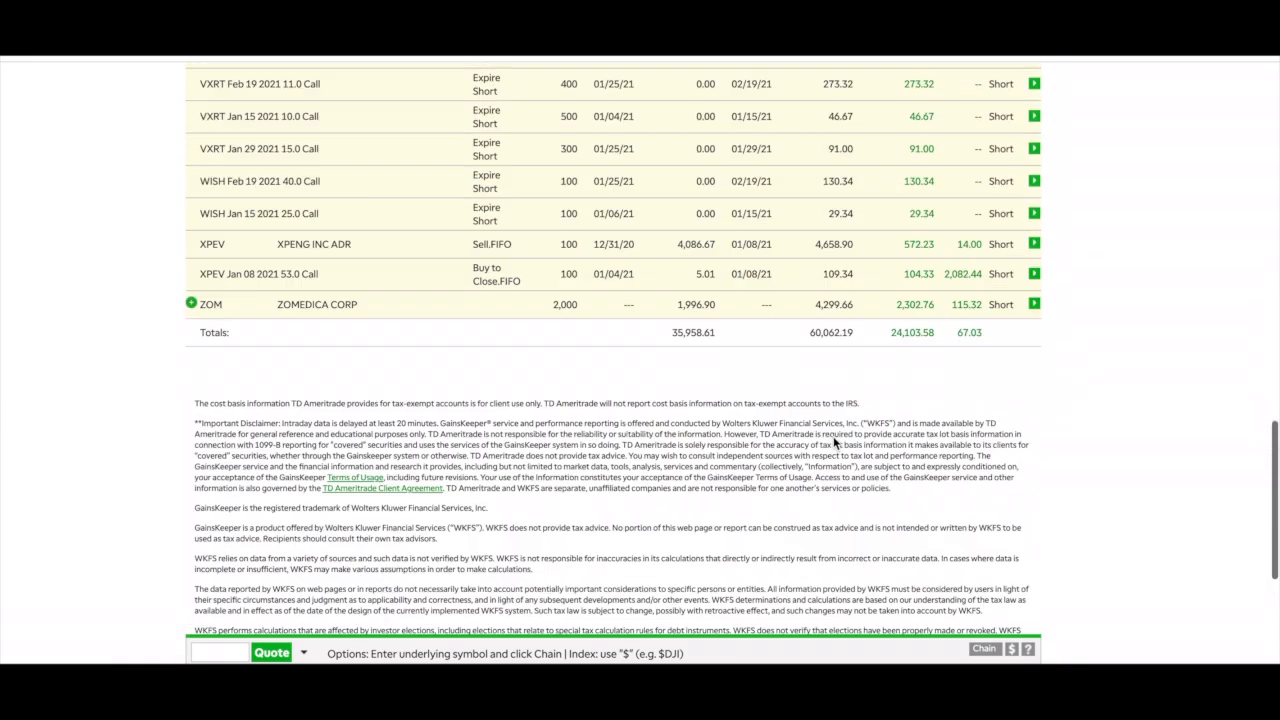
pyautogui.scroll(3)
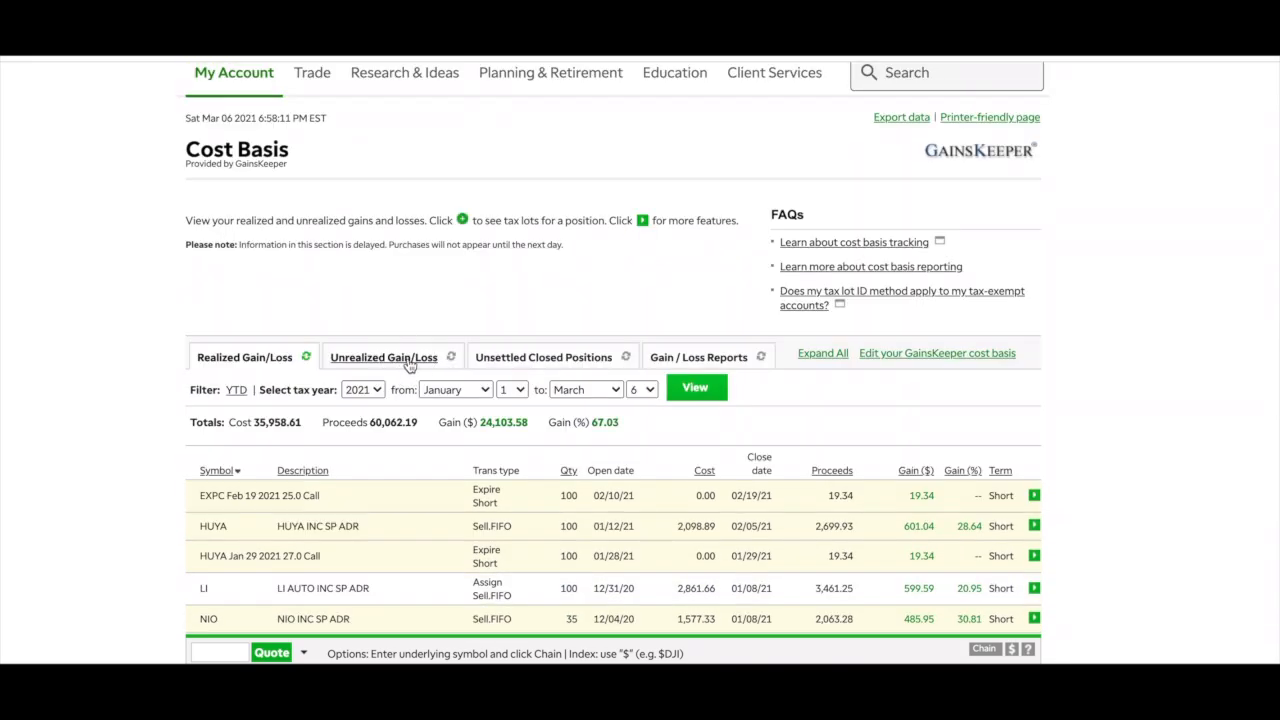
# Switch to Unrealized Gain/Loss and scroll through long positions to the short option positions totalling $418.71.
pyautogui.click(384, 356)
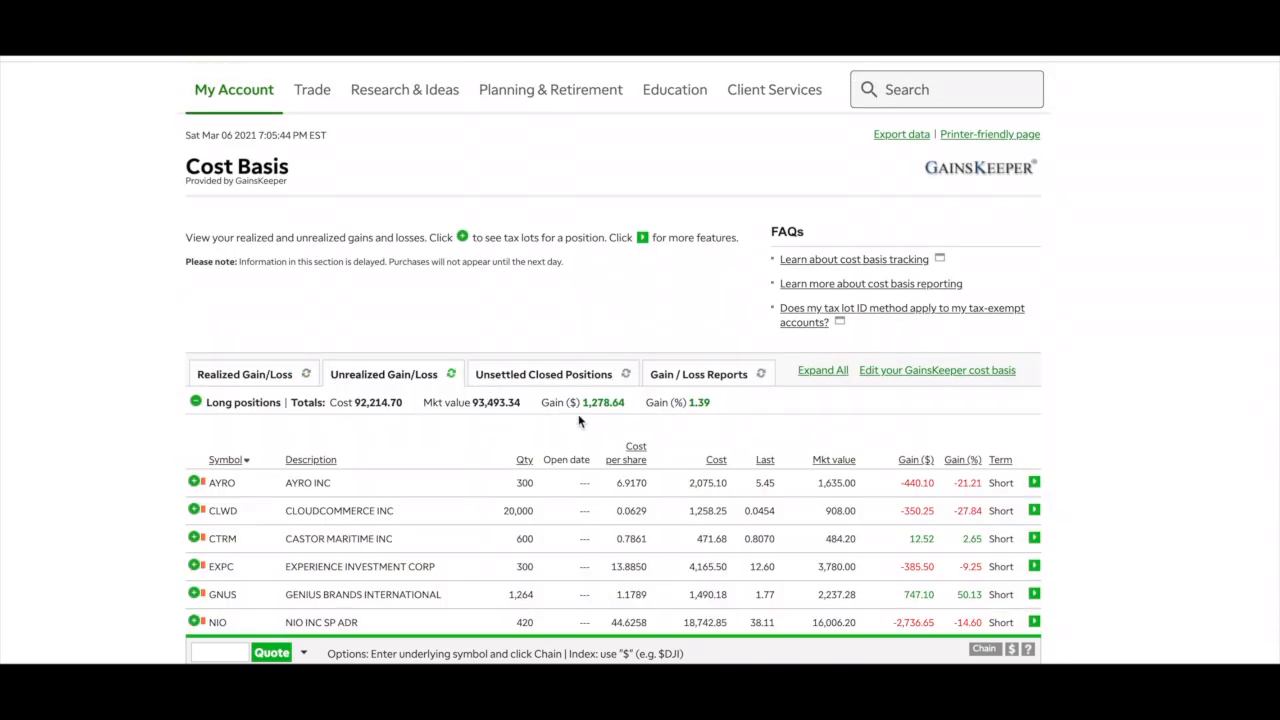
pyautogui.scroll(-3)
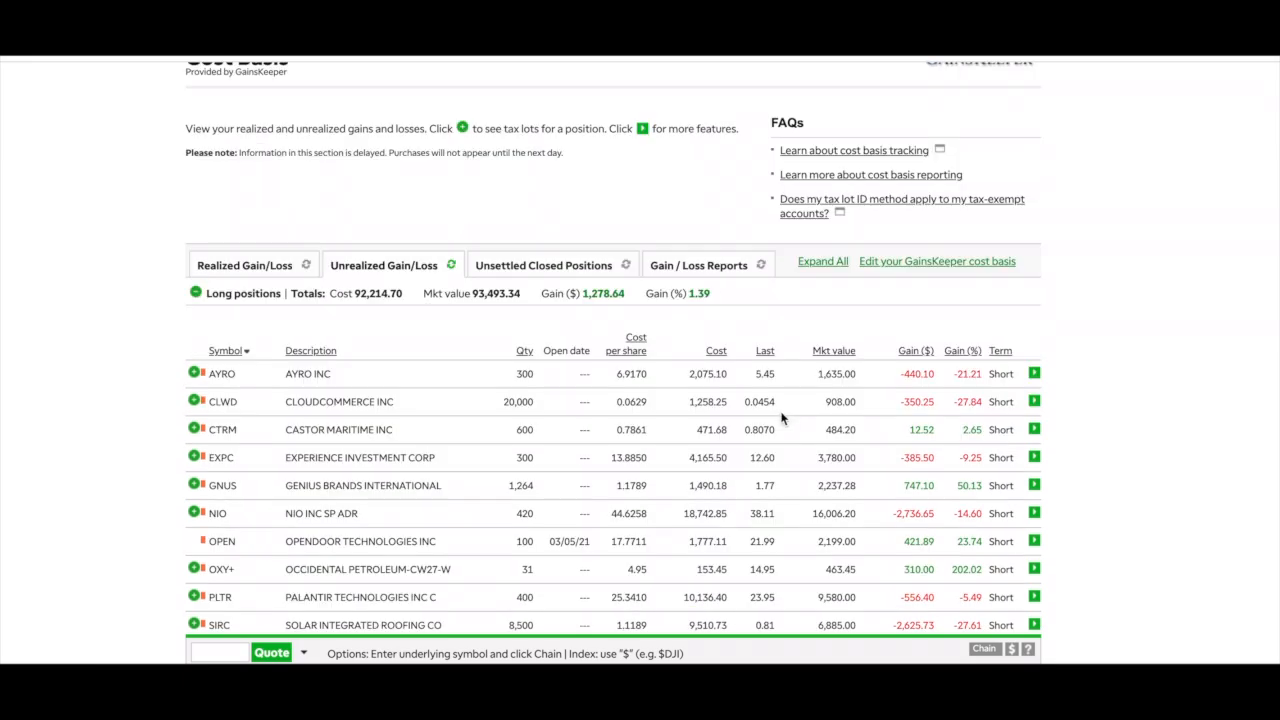
pyautogui.scroll(-3)
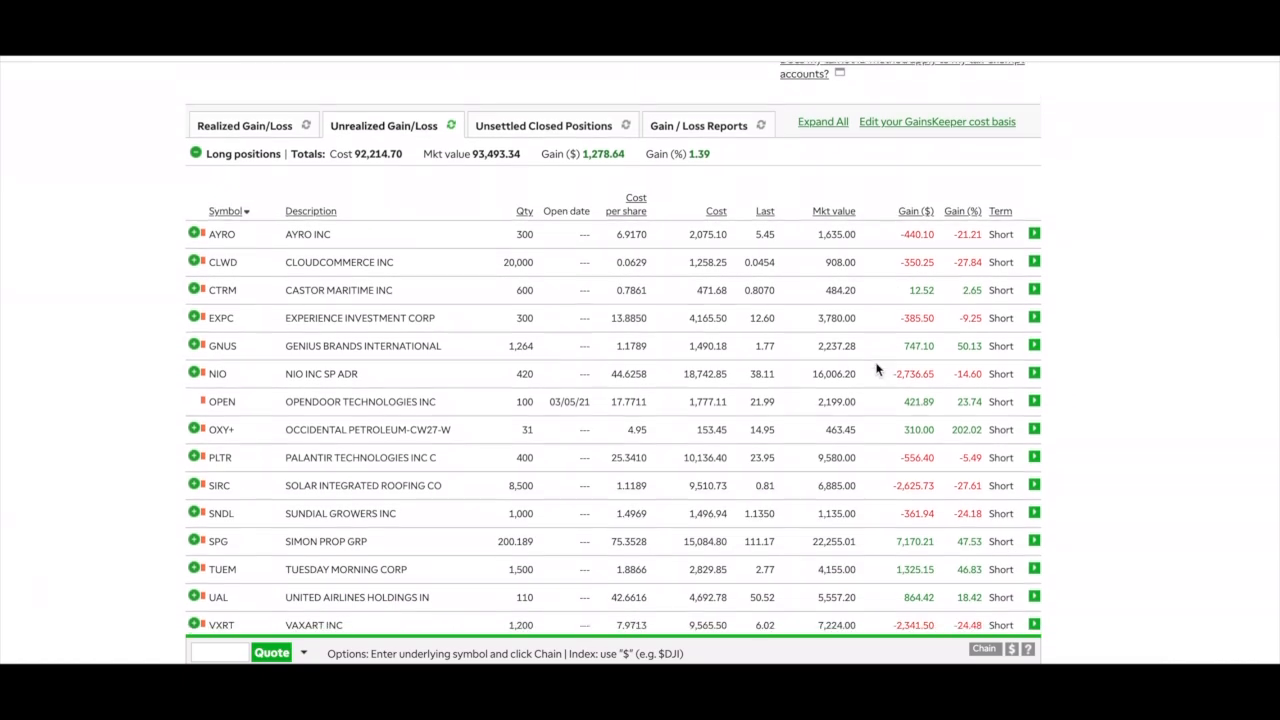
pyautogui.scroll(-3)
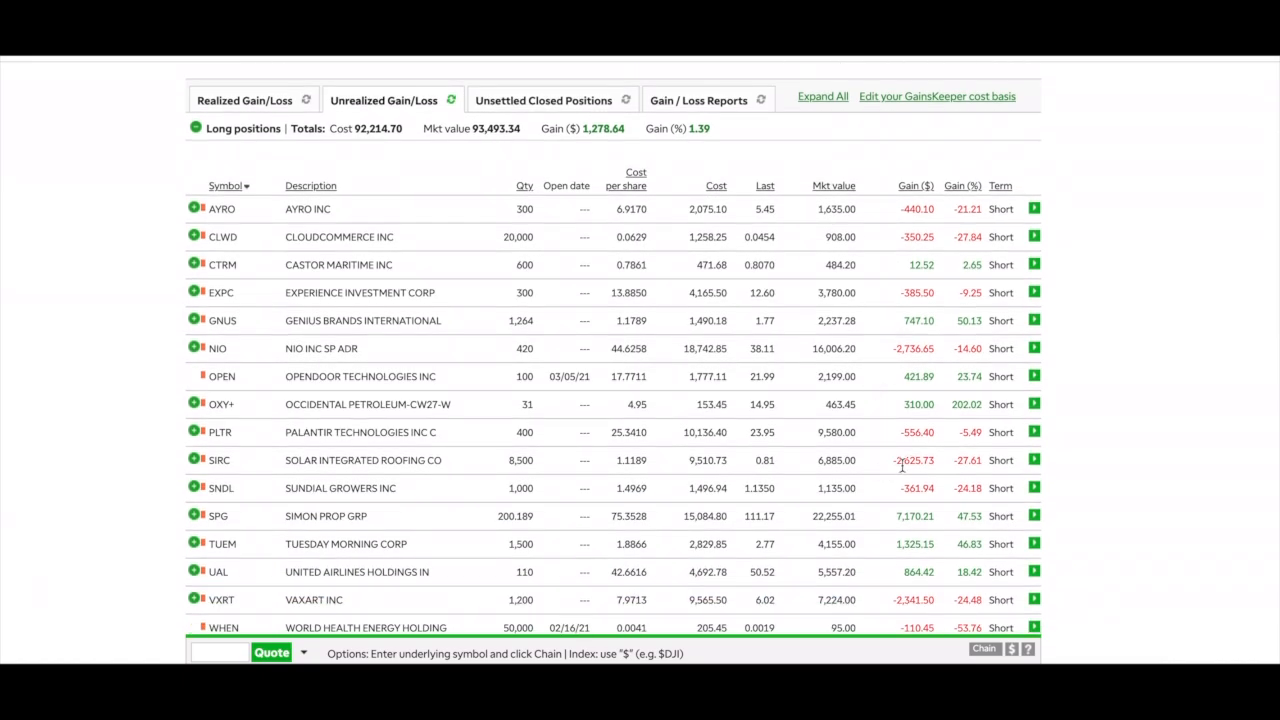
pyautogui.scroll(-3)
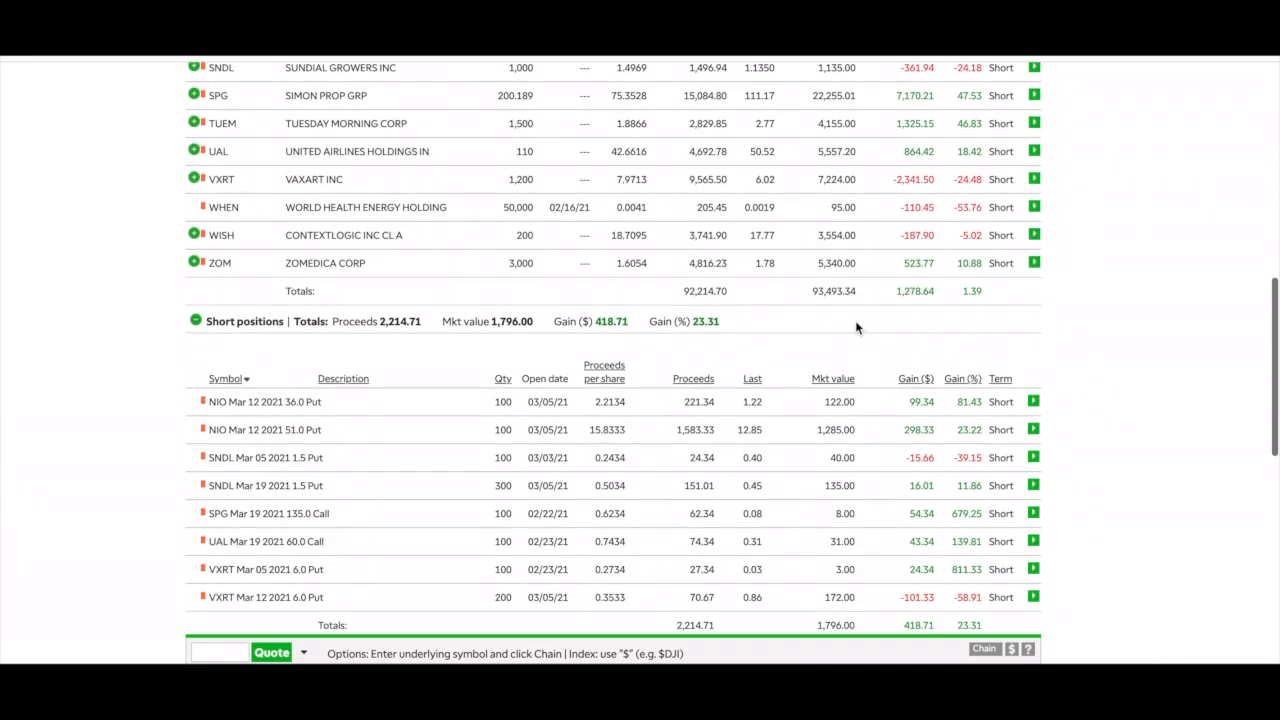
pyautogui.scroll(3)
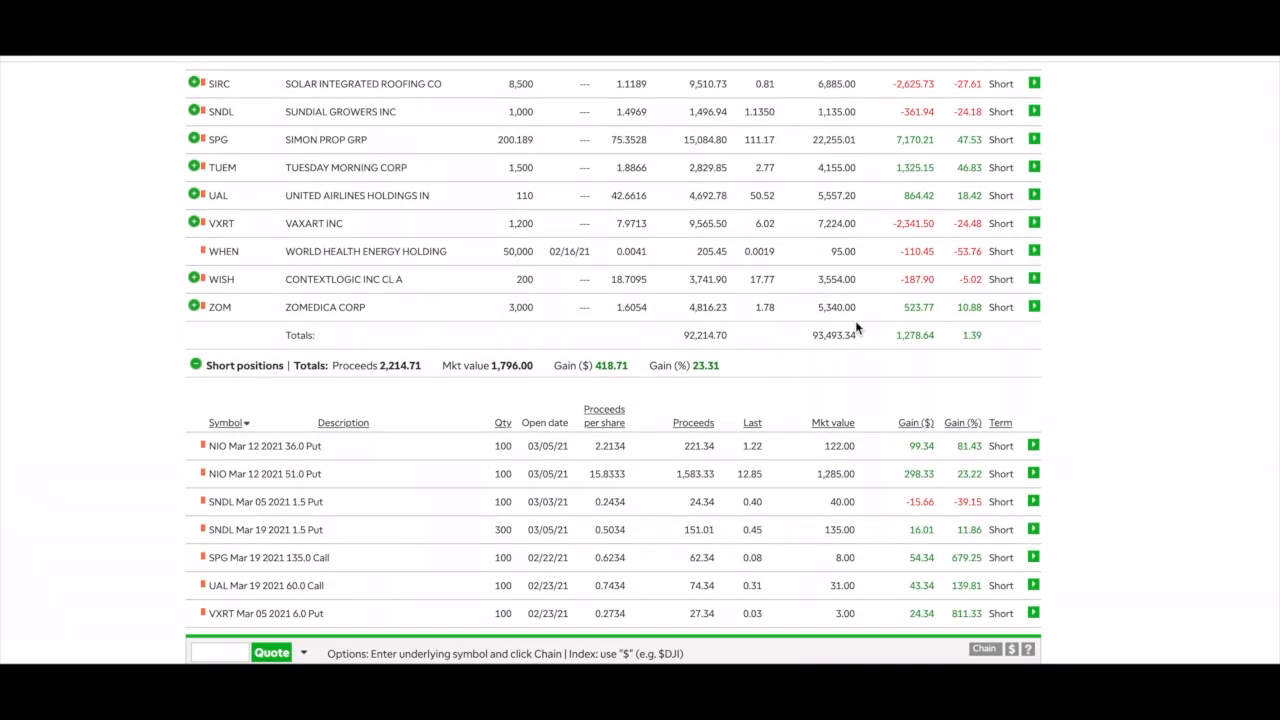
pyautogui.scroll(-3)
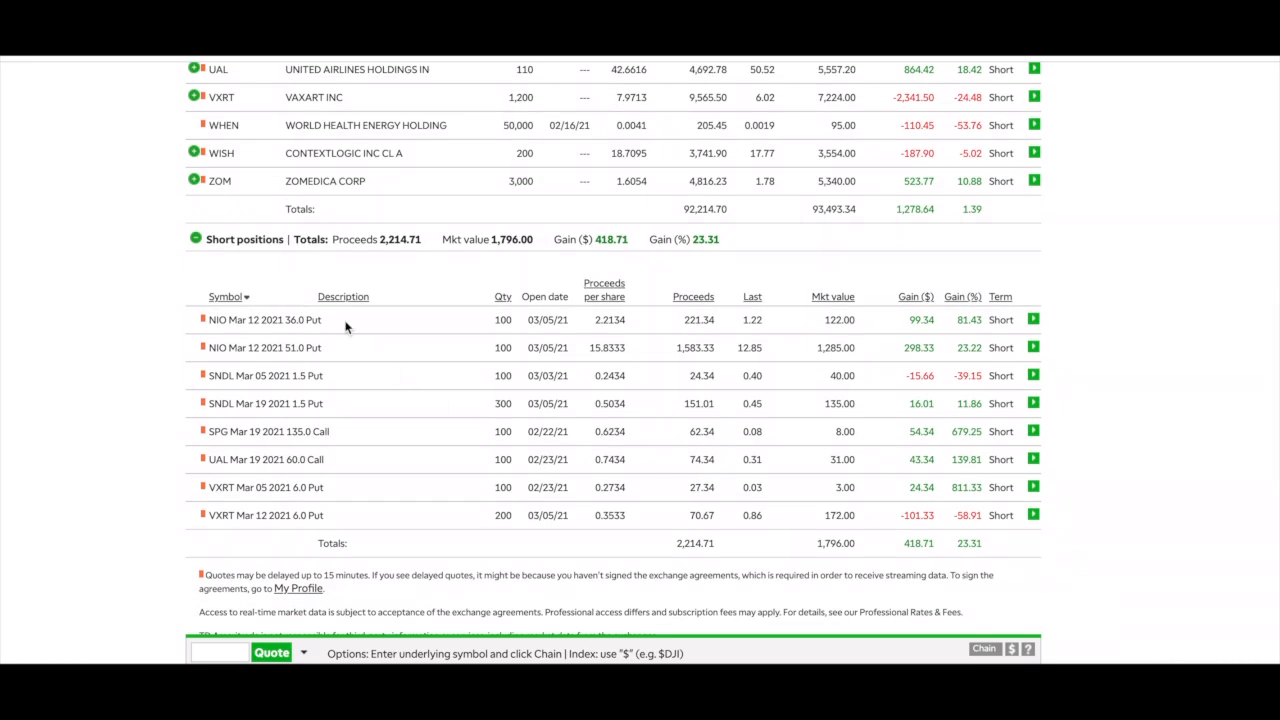
pyautogui.moveTo(348, 390)
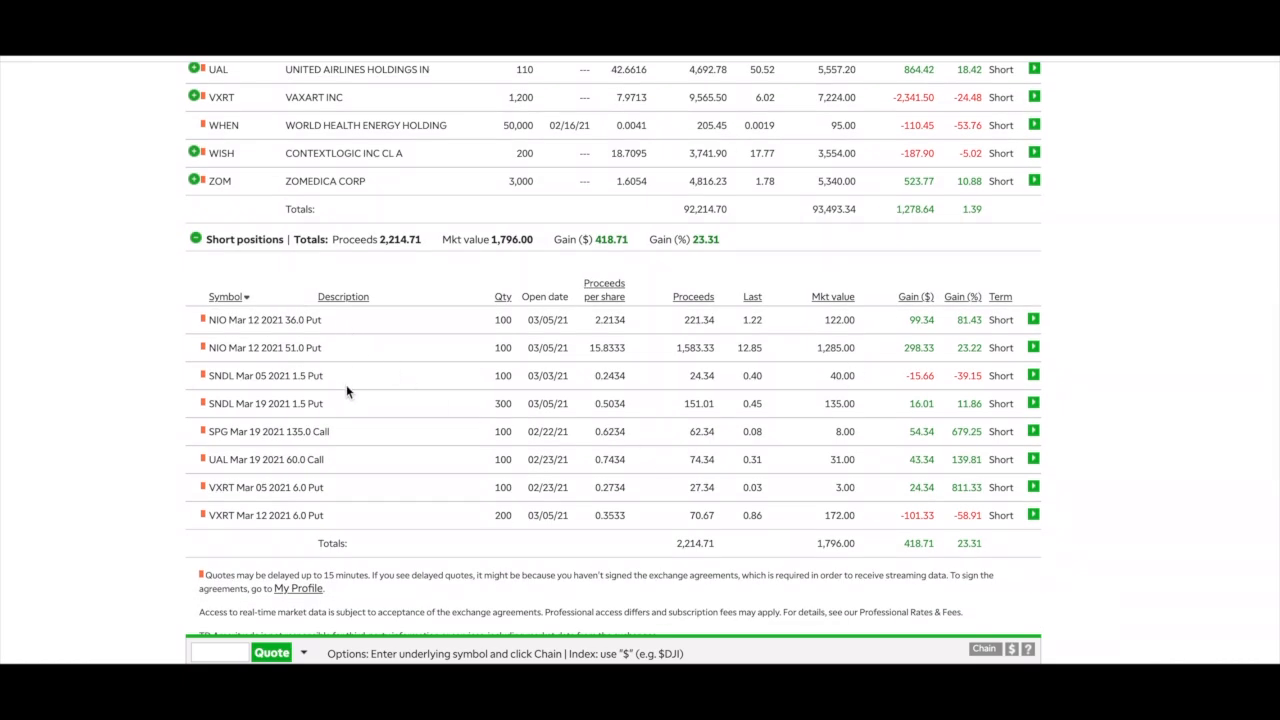
pyautogui.moveTo(344, 516)
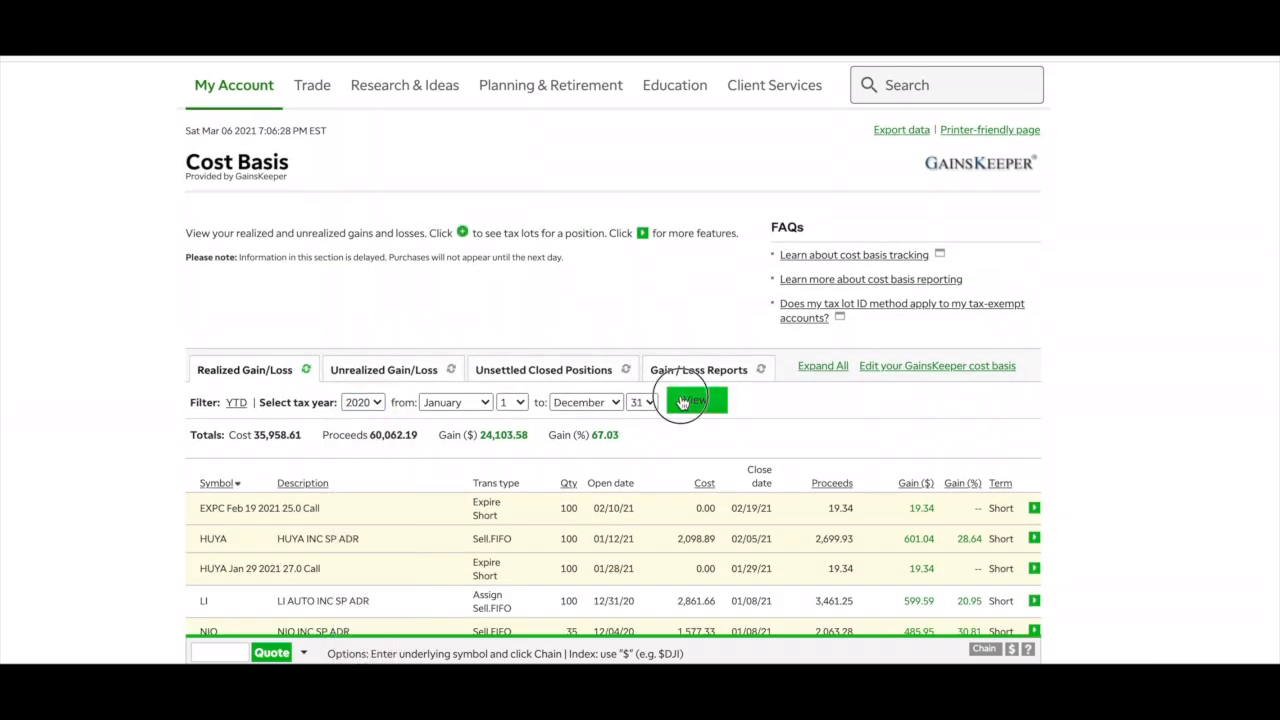
pyautogui.click(692, 400)
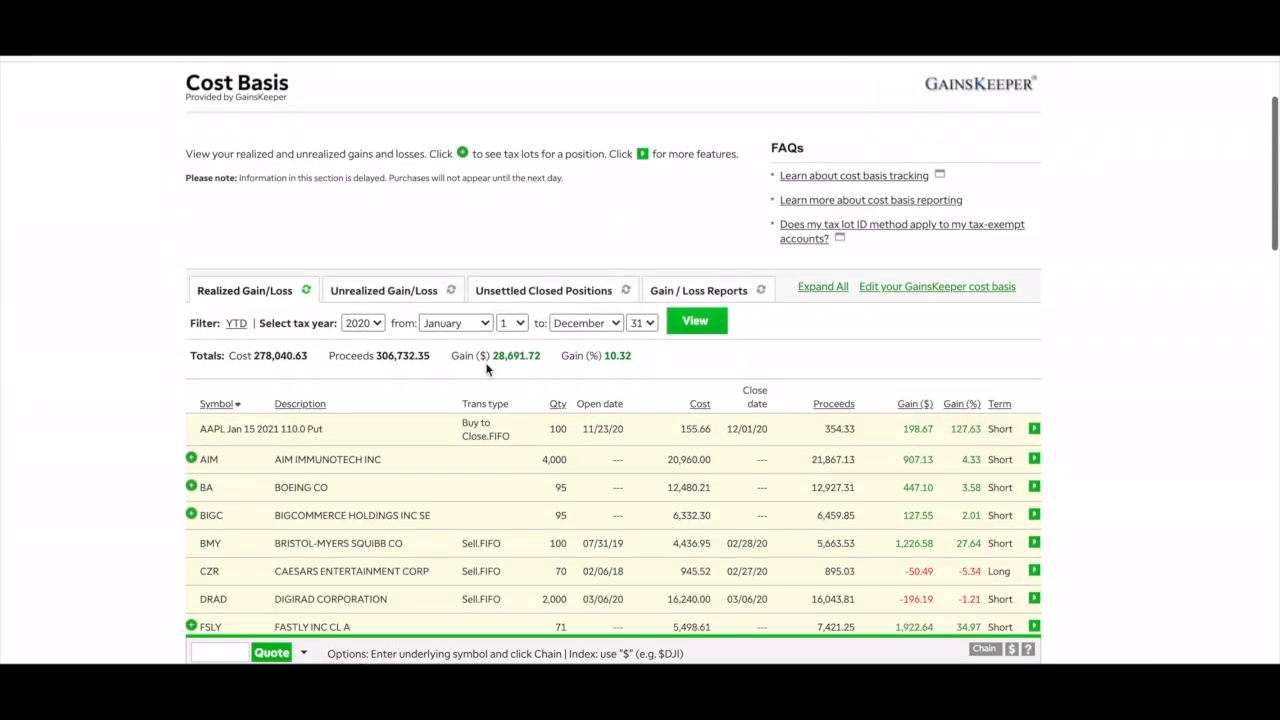
pyautogui.moveTo(508, 380)
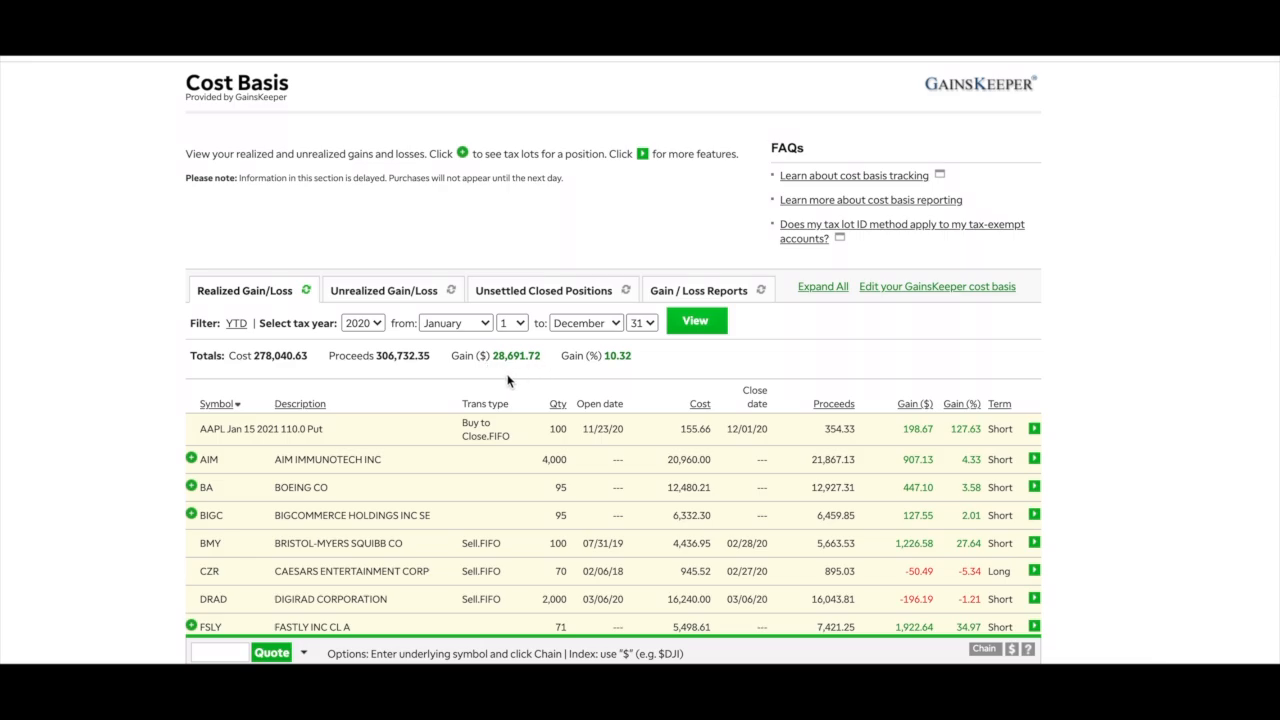
pyautogui.scroll(-3)
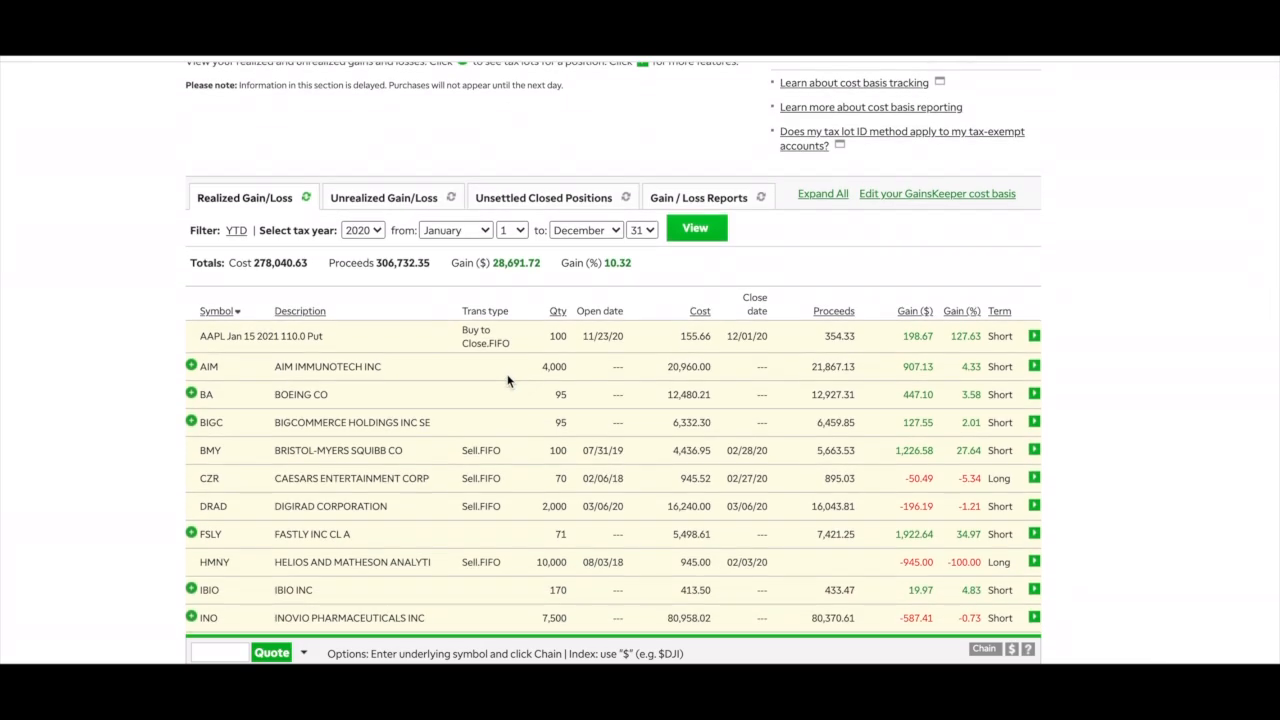
pyautogui.scroll(-3)
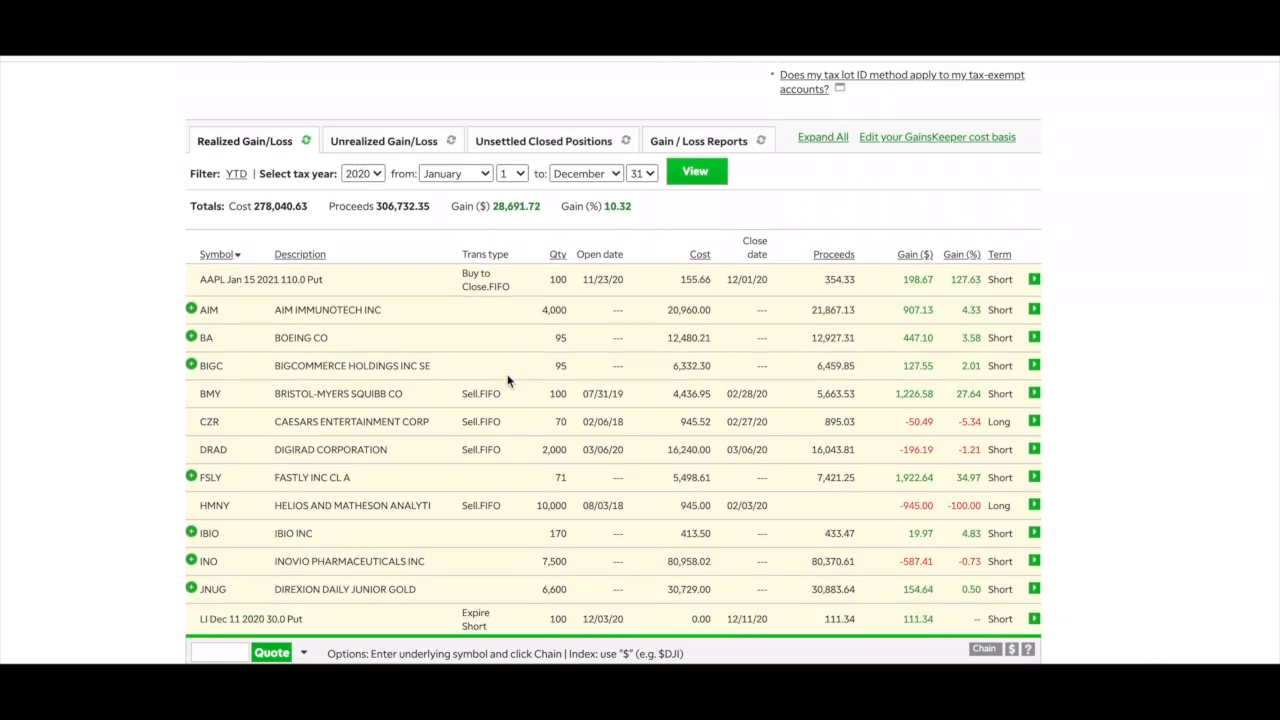
pyautogui.scroll(-3)
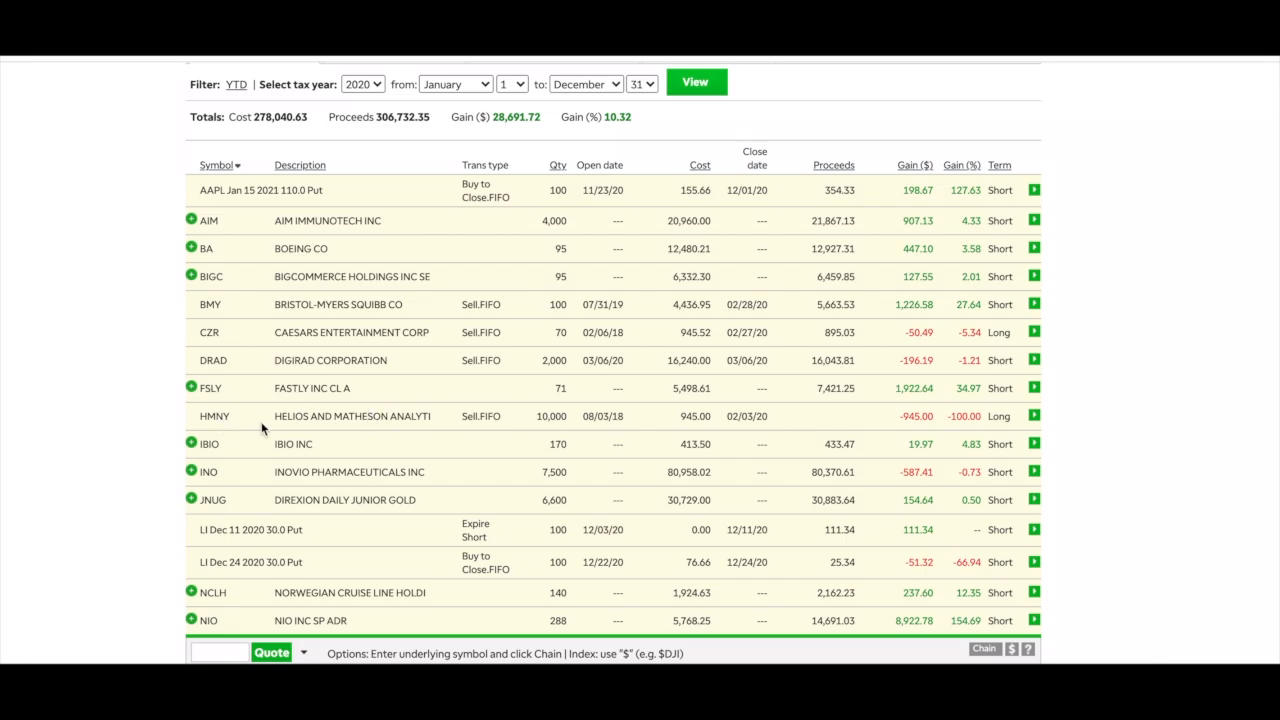
pyautogui.moveTo(324, 432)
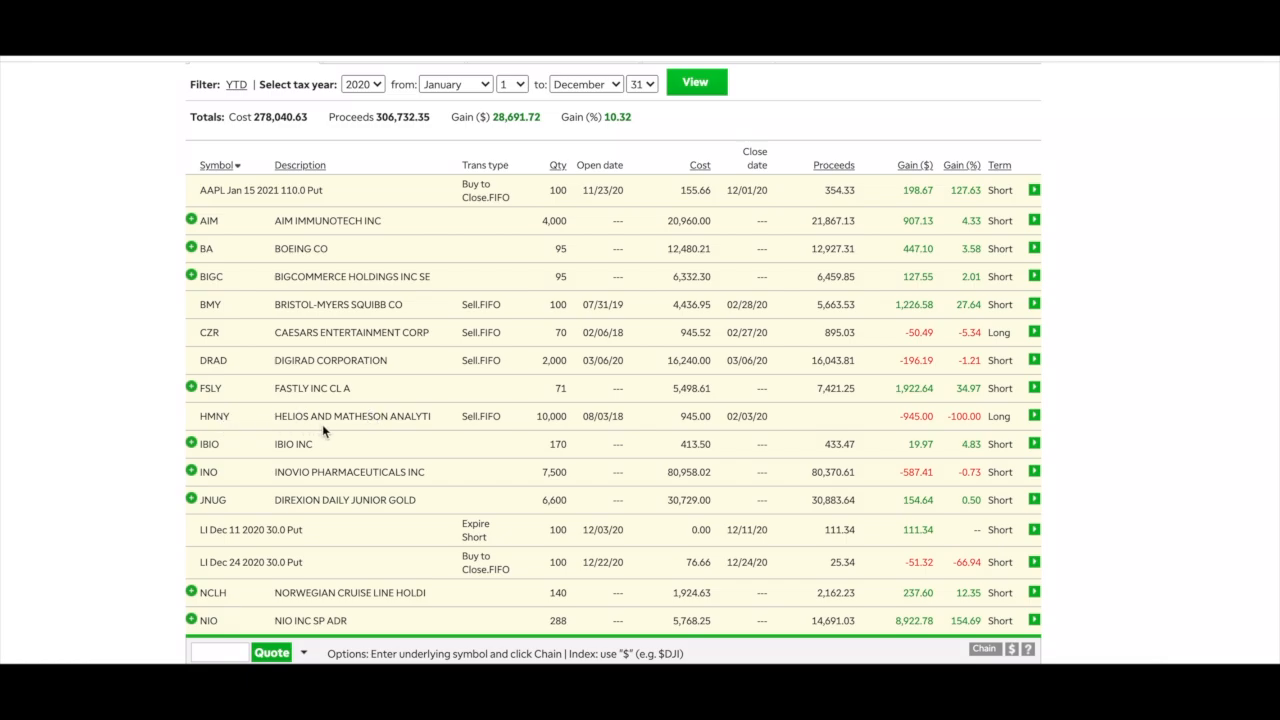
pyautogui.moveTo(650, 458)
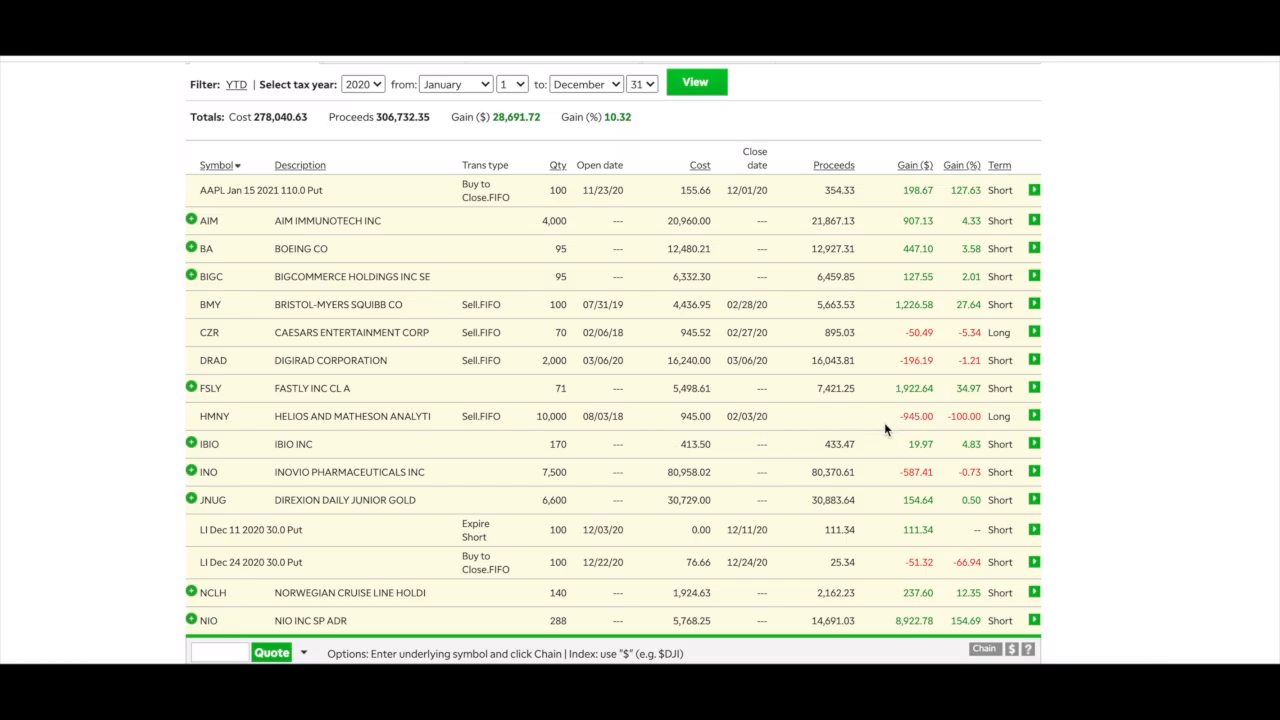
pyautogui.scroll(-3)
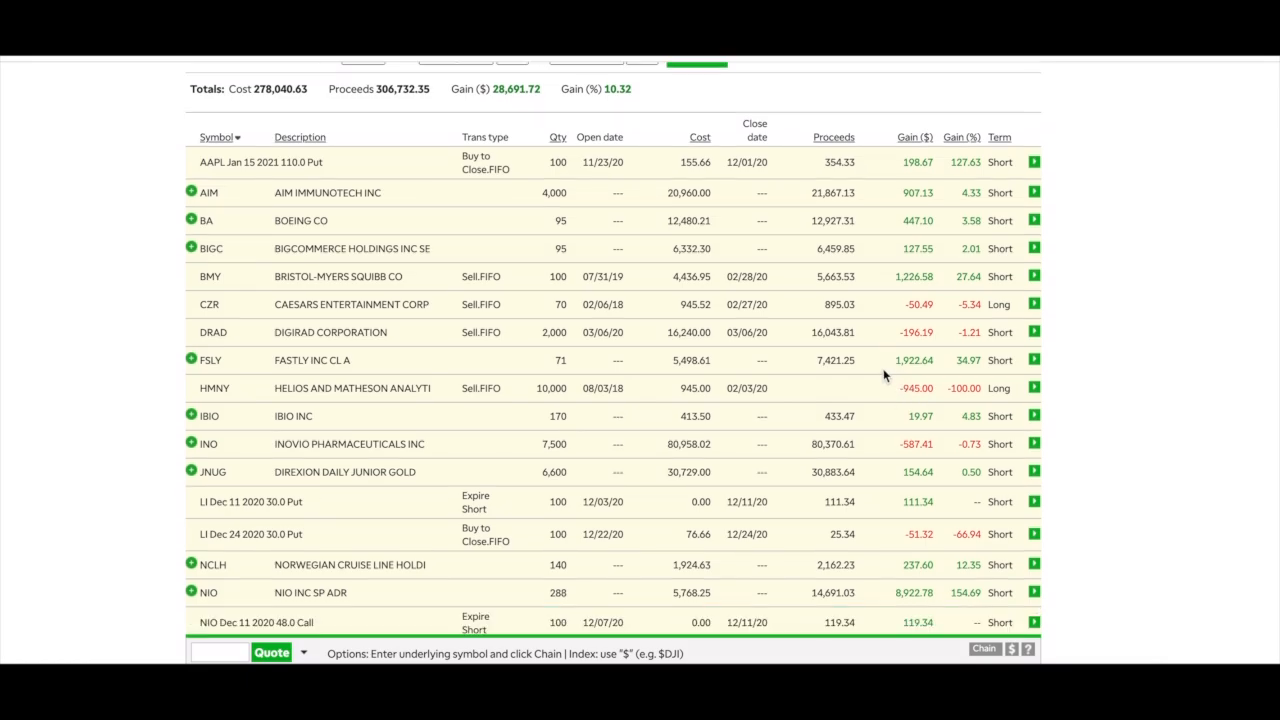
pyautogui.scroll(-3)
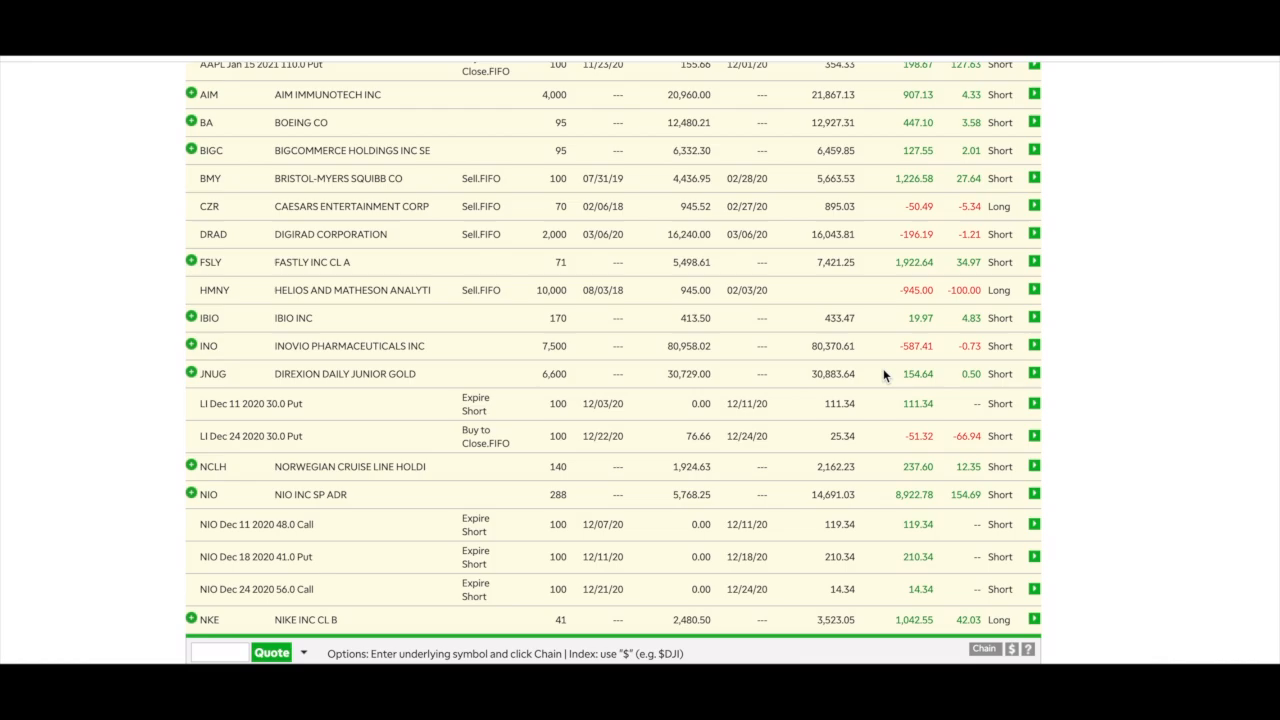
pyautogui.moveTo(858, 292)
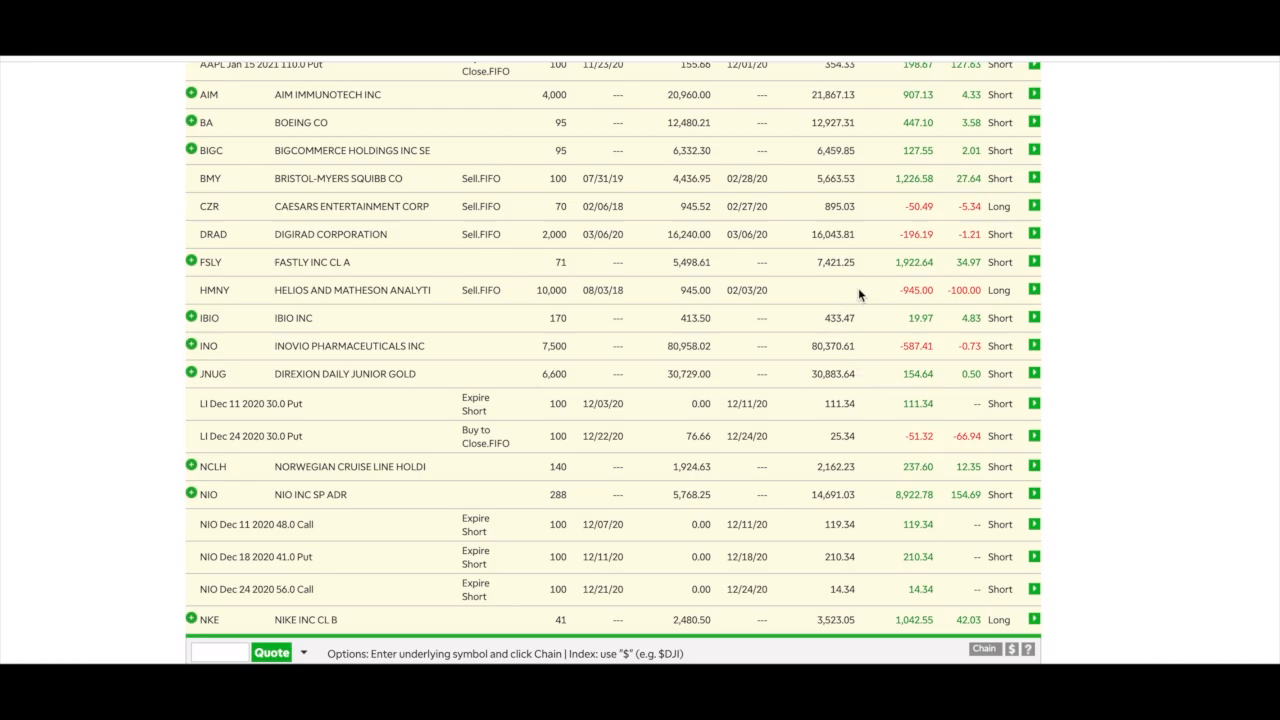
pyautogui.scroll(-3)
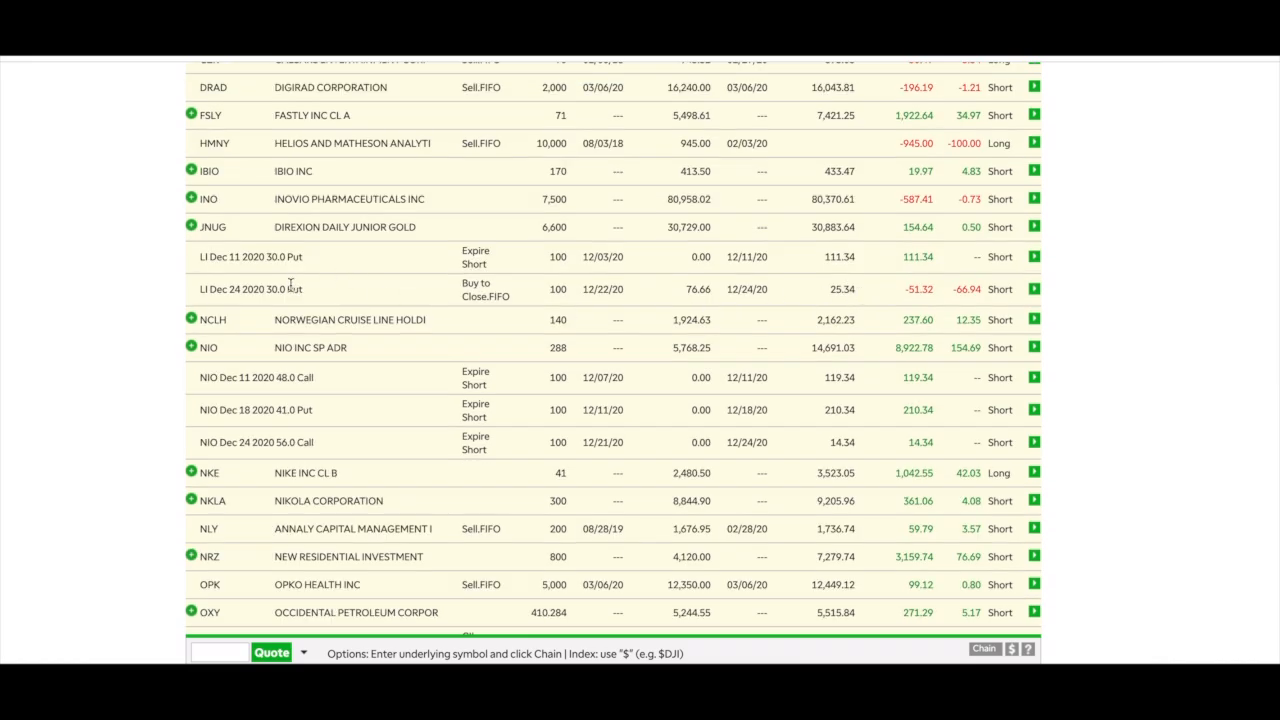
pyautogui.moveTo(896, 308)
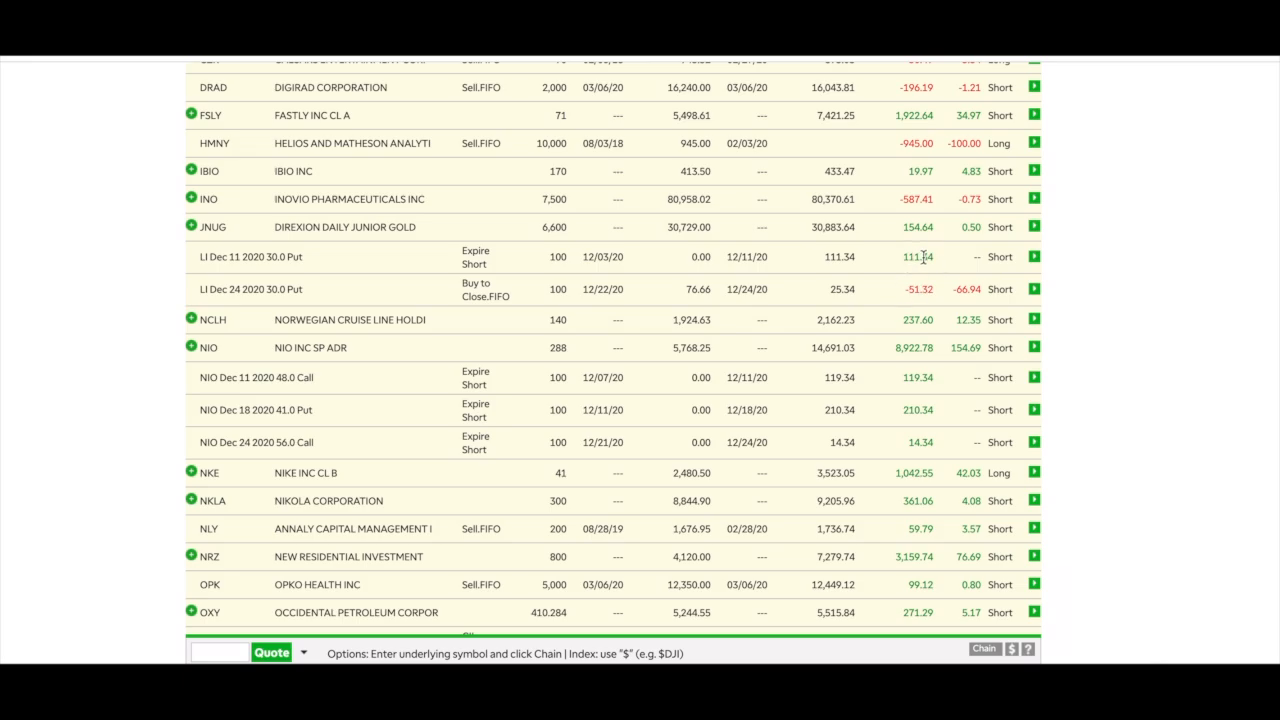
pyautogui.doubleClick(916, 256)
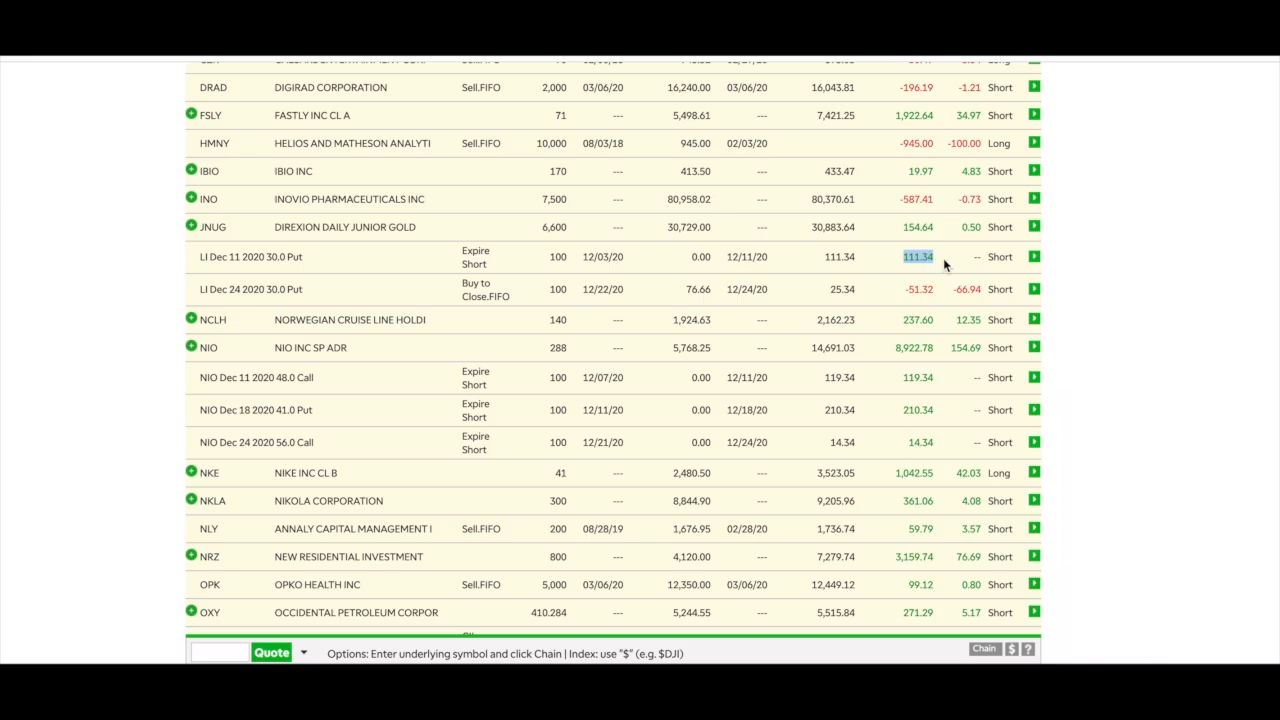
pyautogui.scroll(-3)
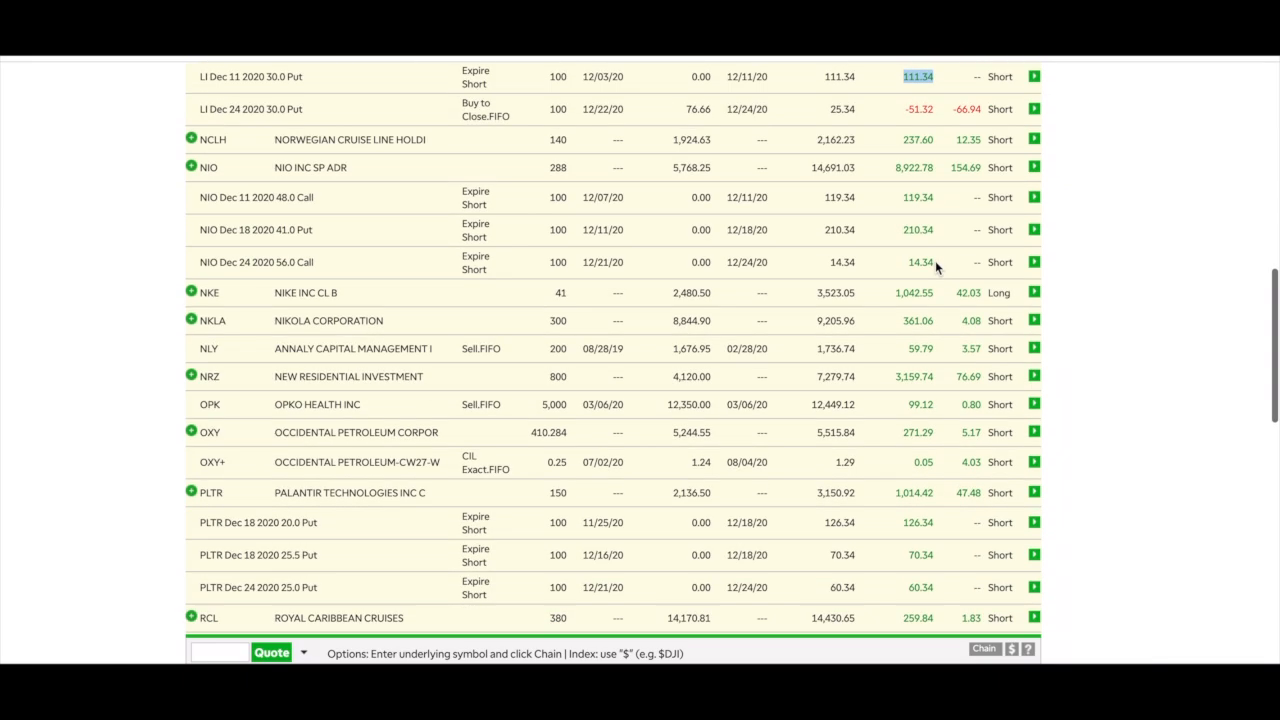
pyautogui.scroll(-3)
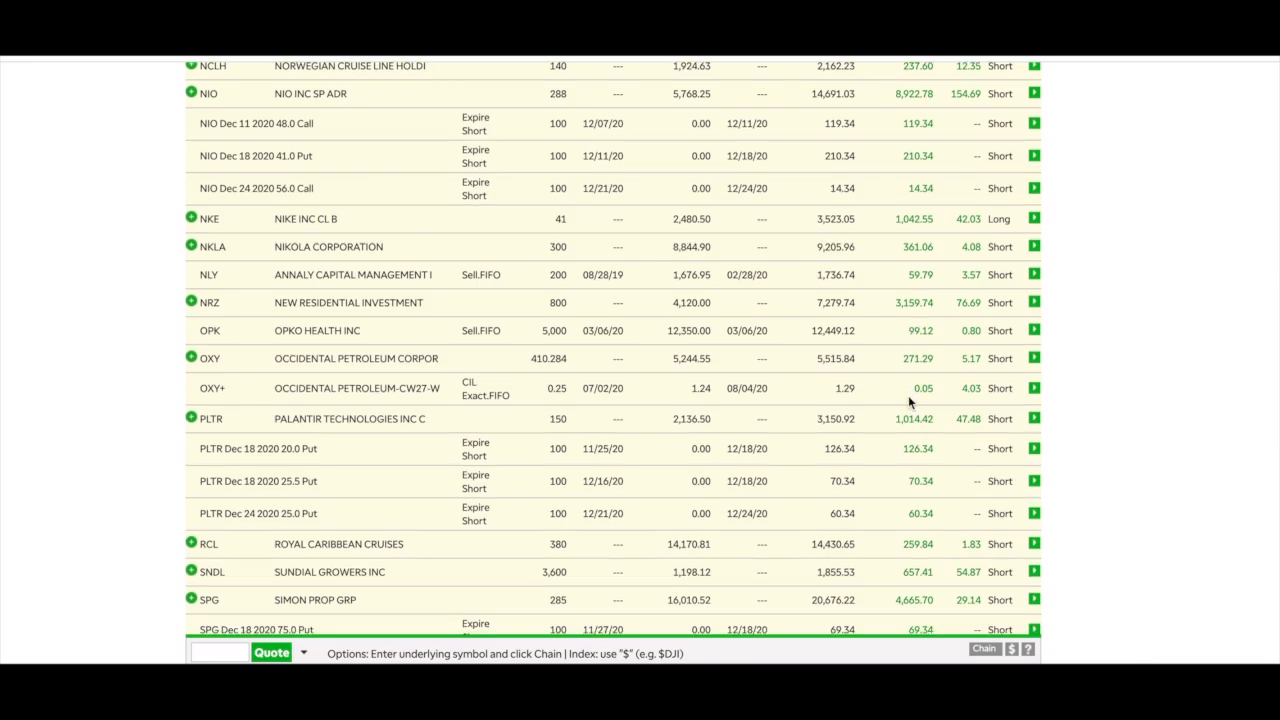
pyautogui.scroll(-3)
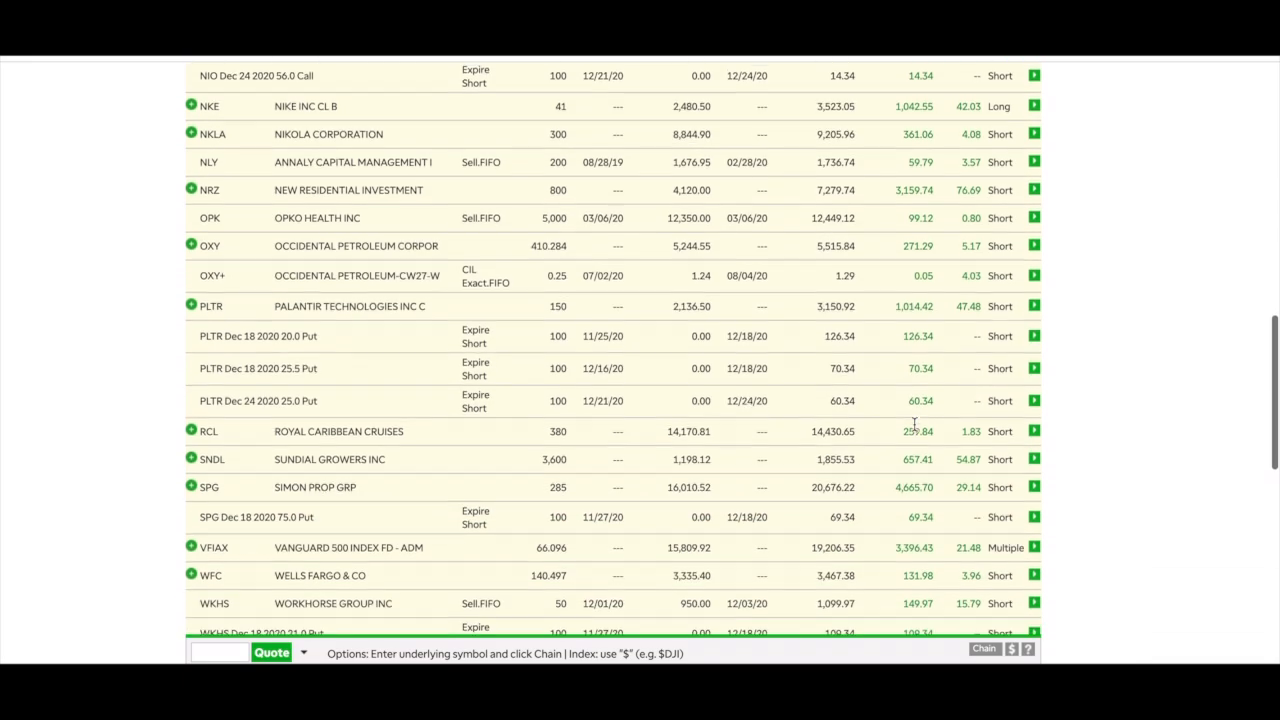
pyautogui.scroll(-3)
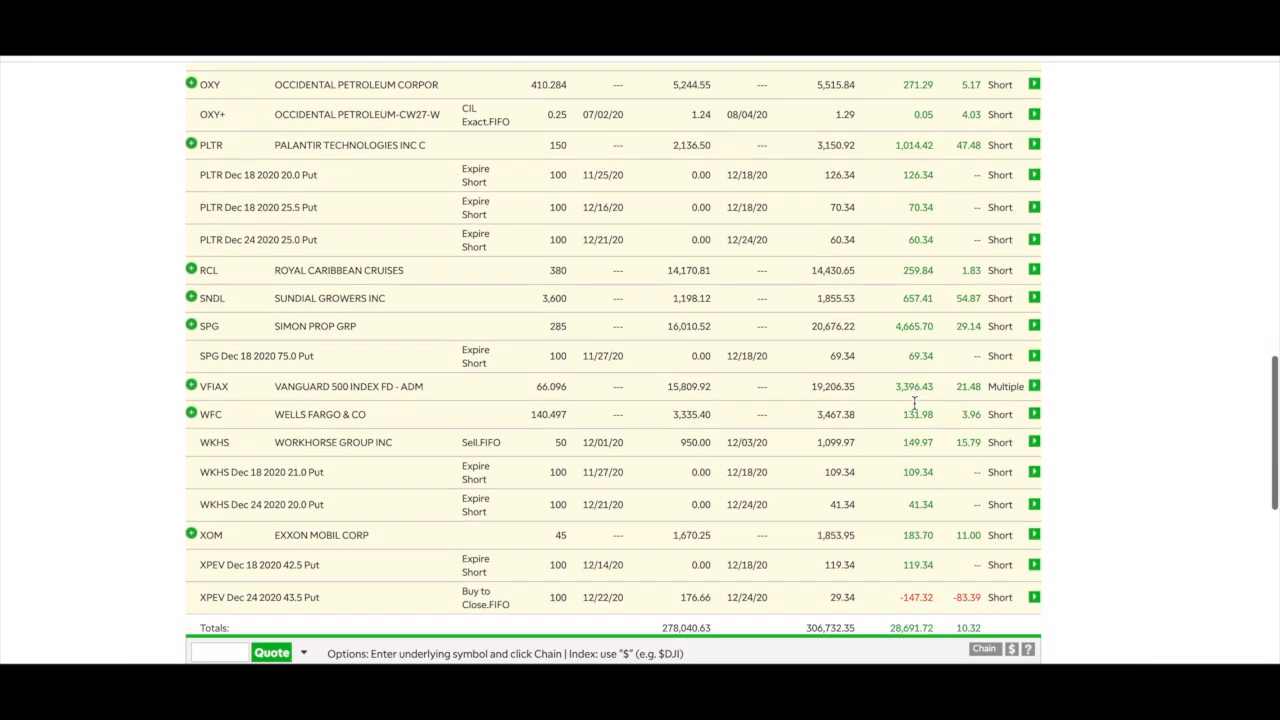
pyautogui.scroll(-3)
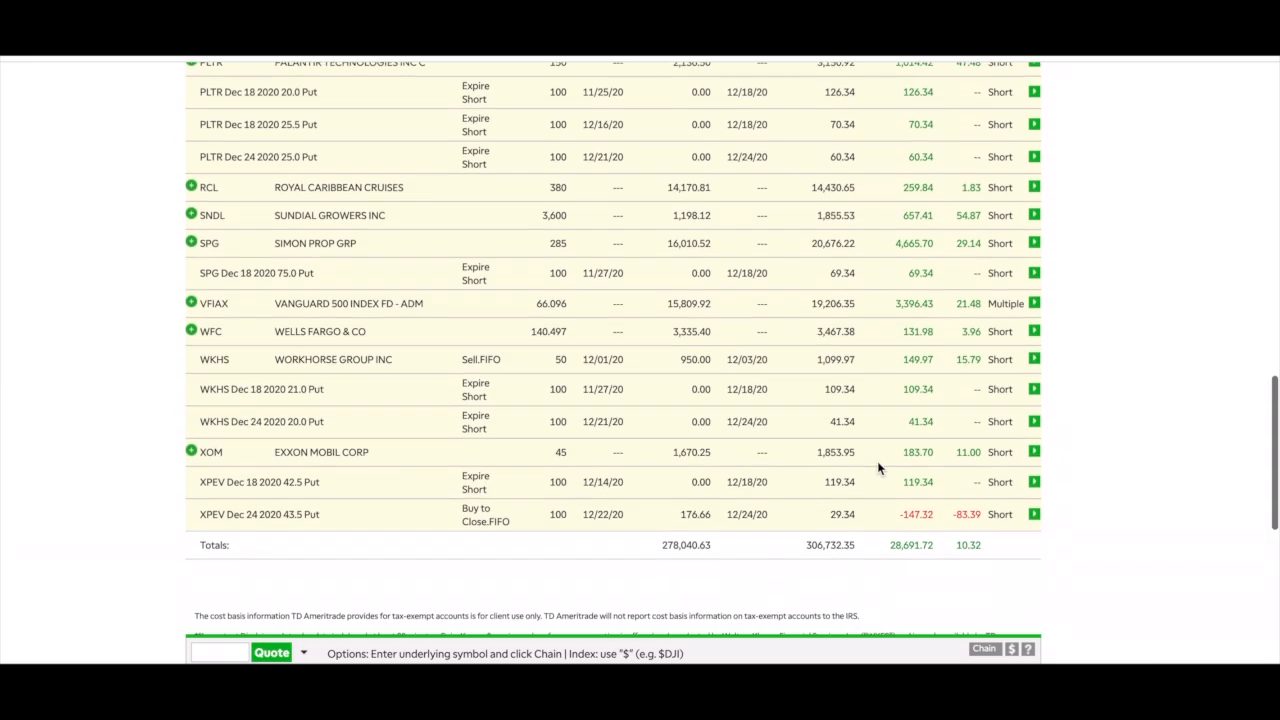
pyautogui.scroll(3)
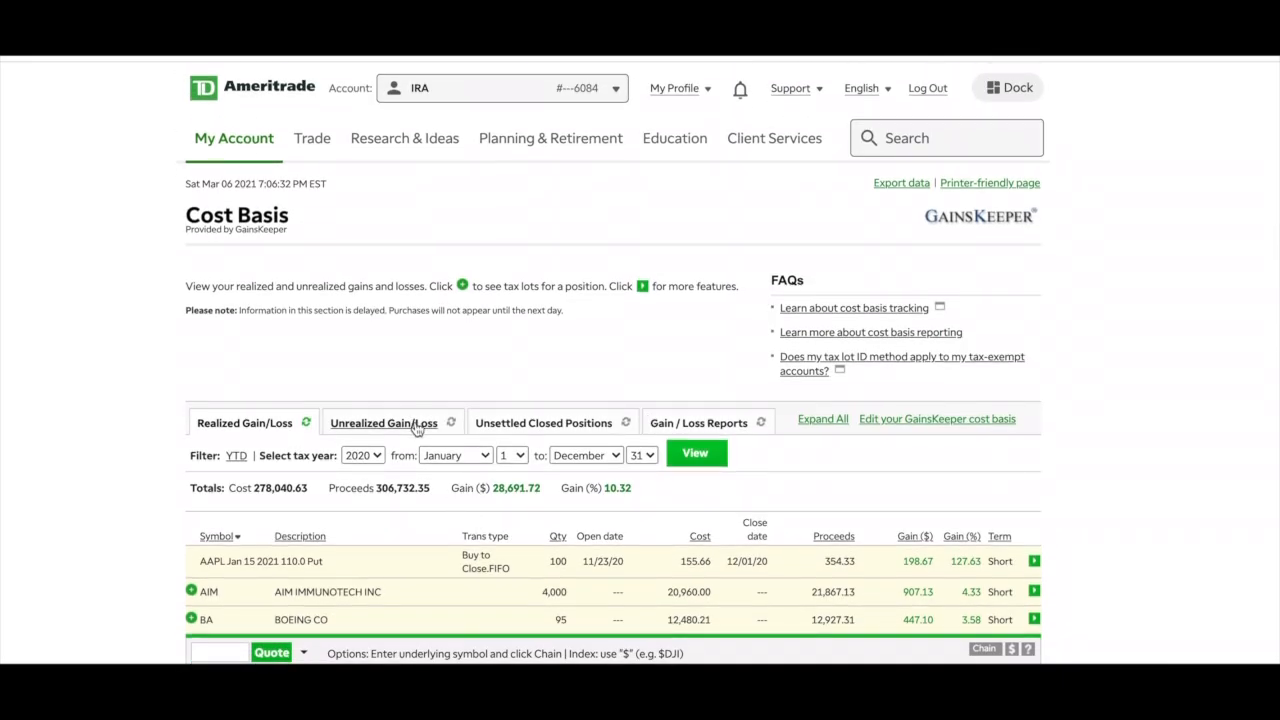
# Load tax year 2019 realized results and highlight McDermott International and the -4,024.21 TVIX loss.
pyautogui.click(364, 456)
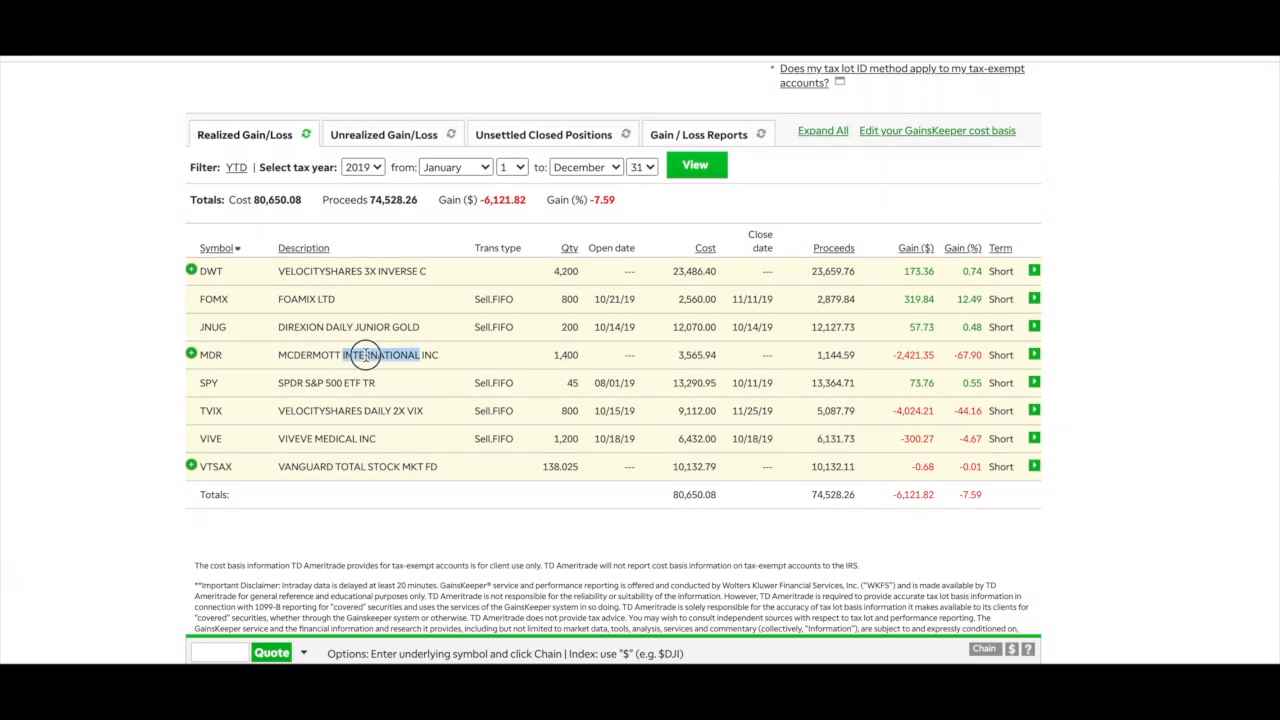
pyautogui.doubleClick(380, 356)
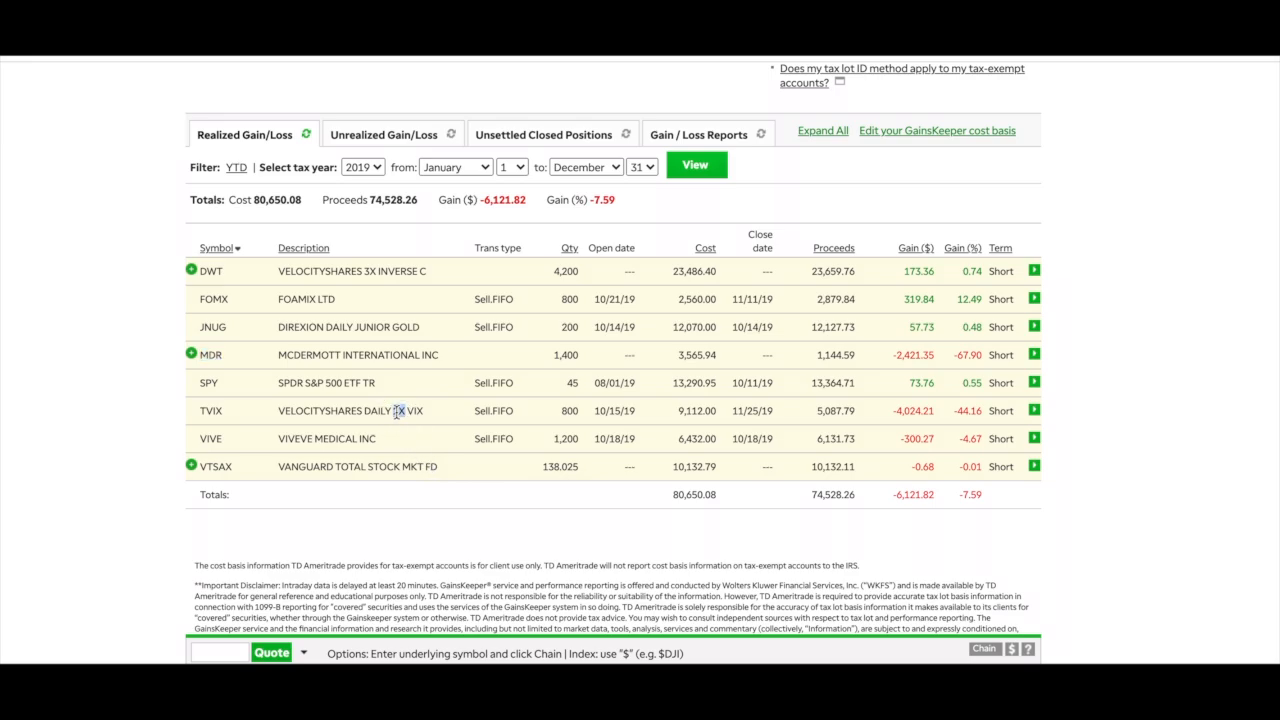
pyautogui.doubleClick(350, 410)
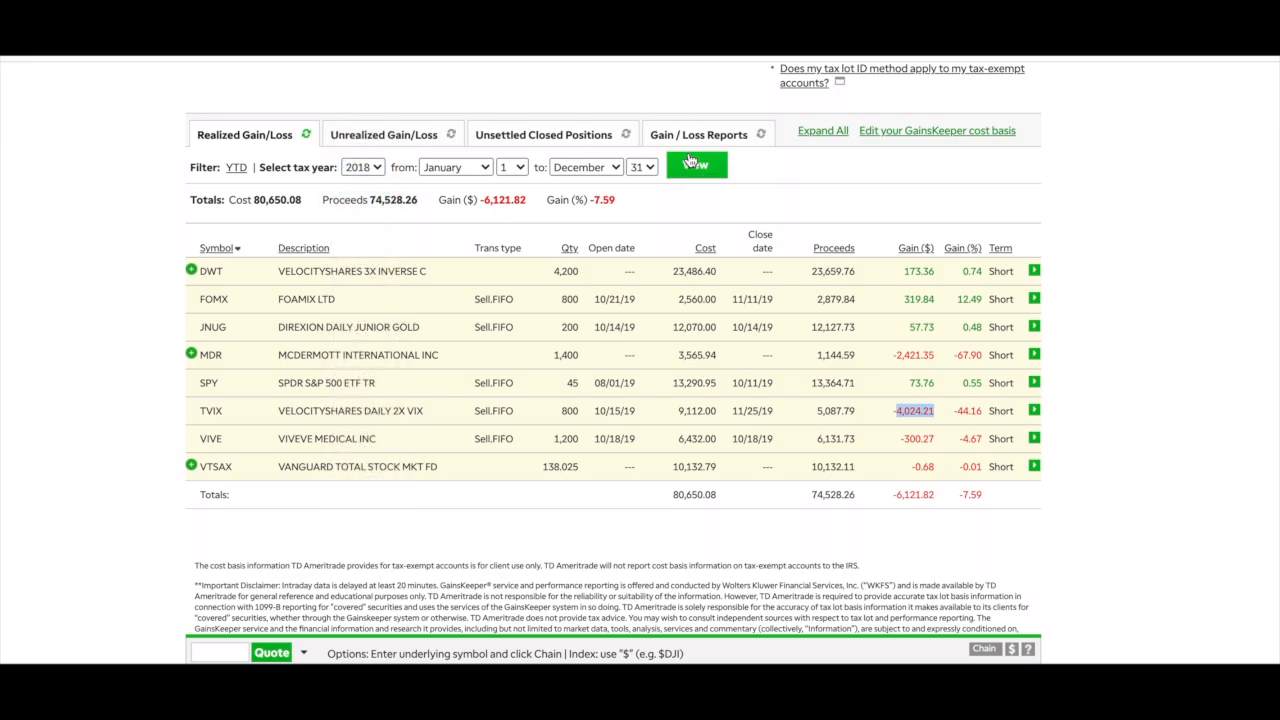
# View the empty 2018 results, then step the tax year back through 2019 and 2020 to 2021.
pyautogui.click(362, 168)
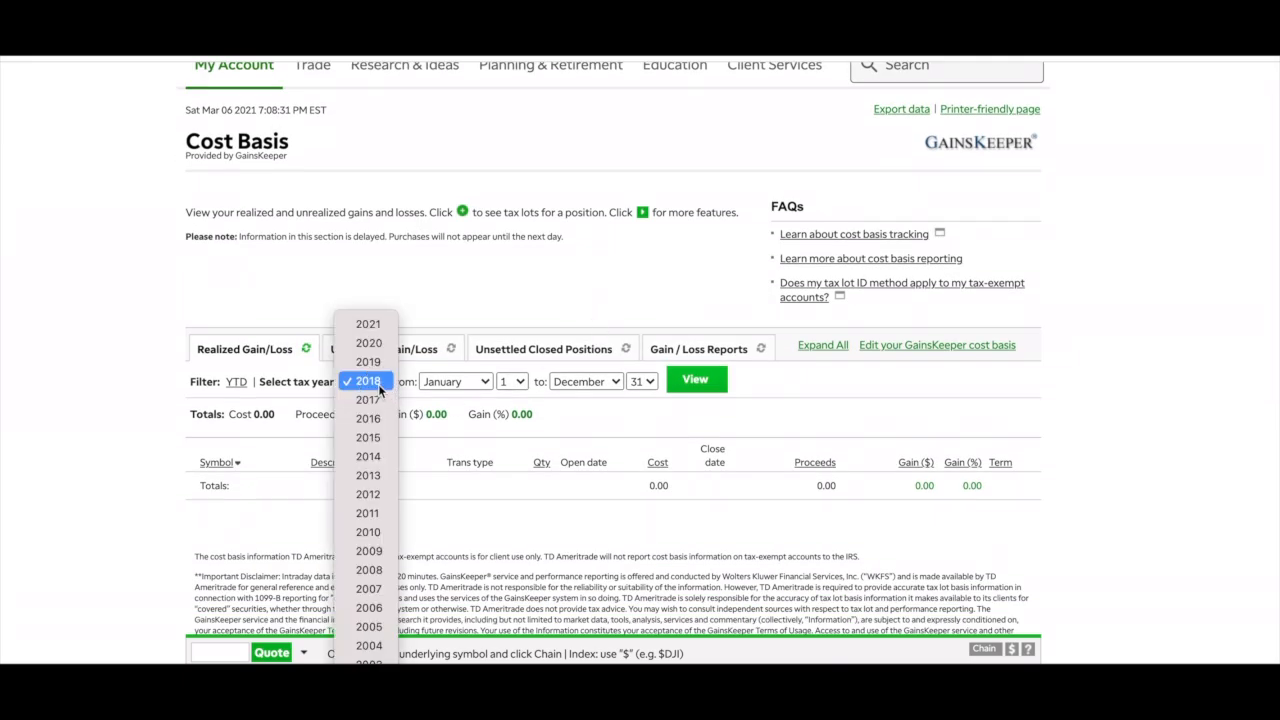
pyautogui.click(368, 380)
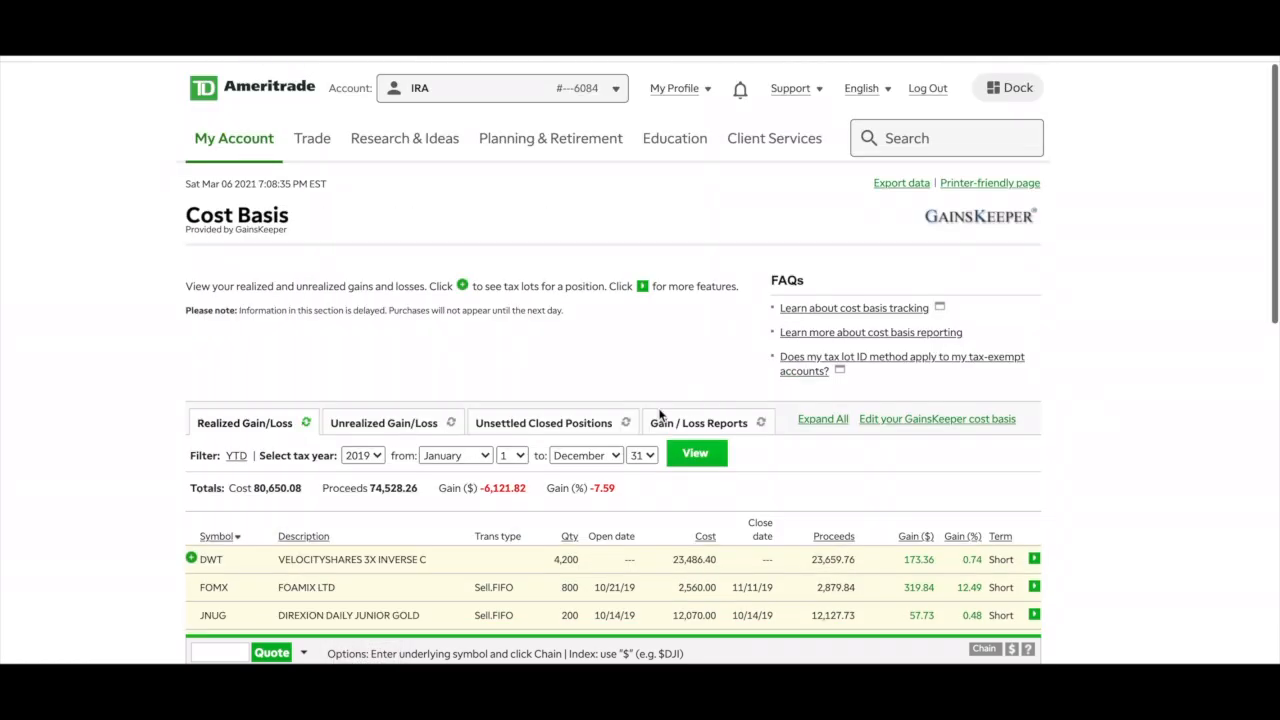
pyautogui.scroll(-3)
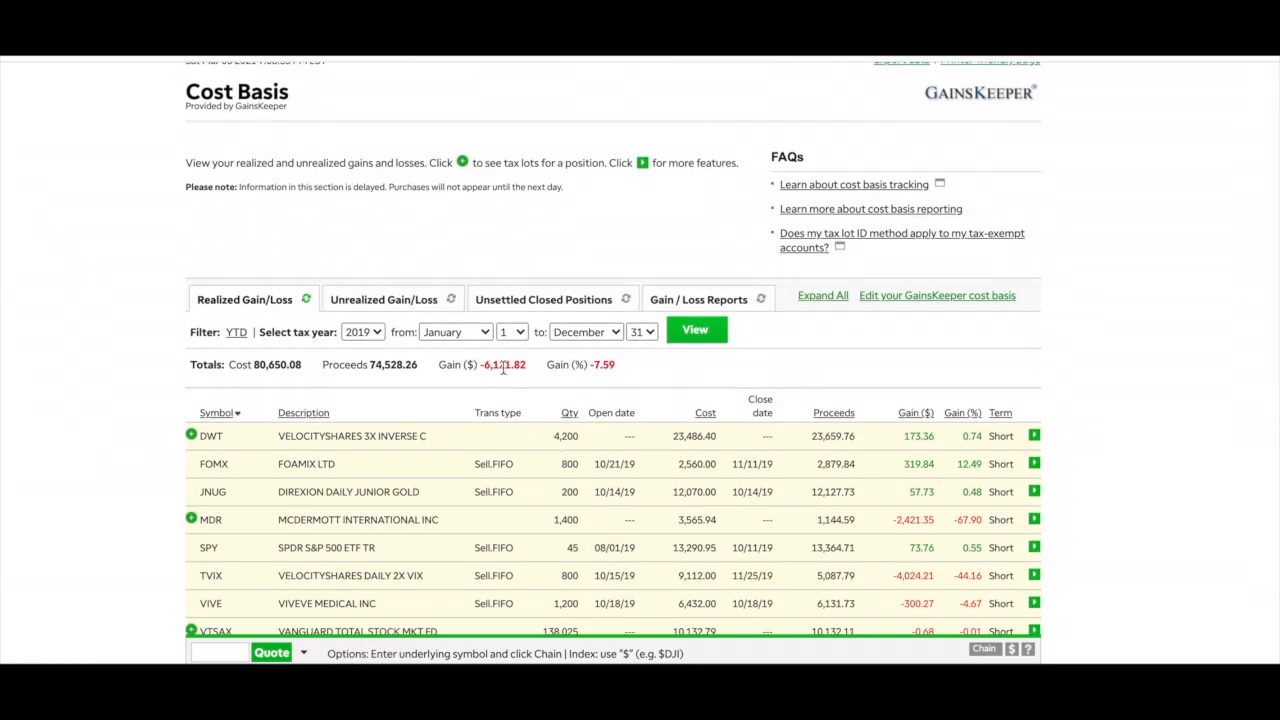
pyautogui.click(364, 332)
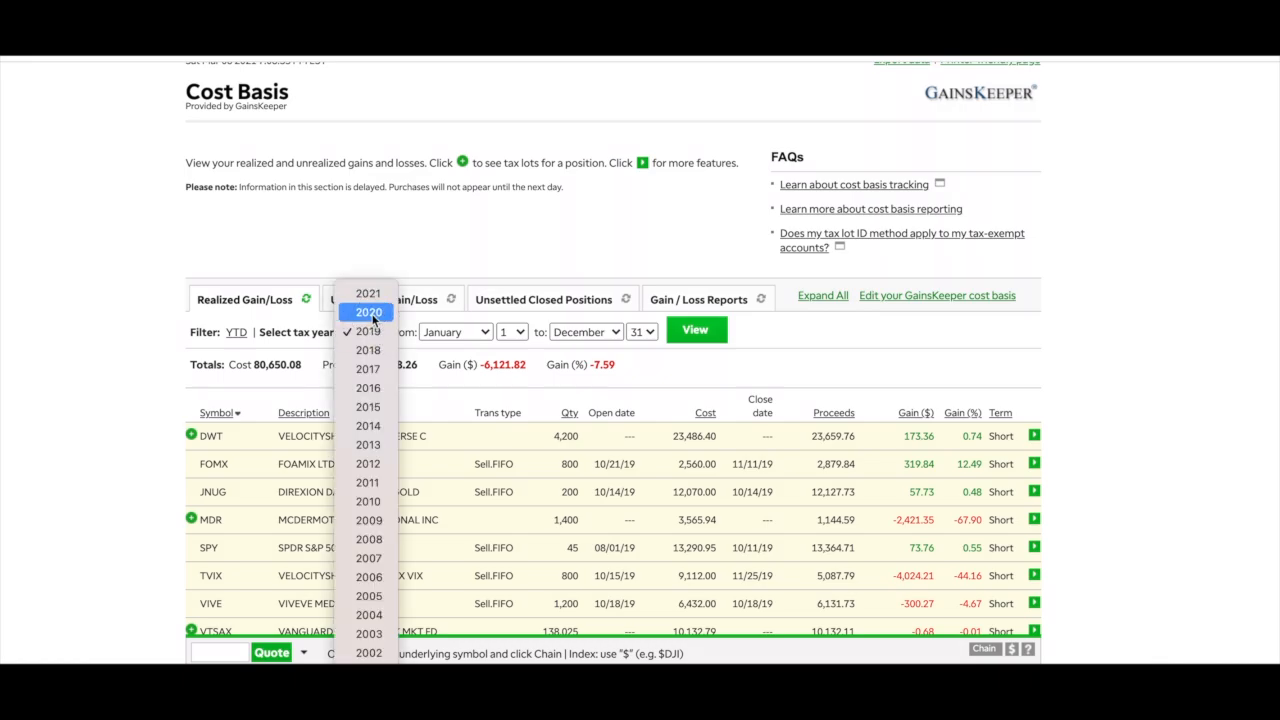
pyautogui.click(368, 312)
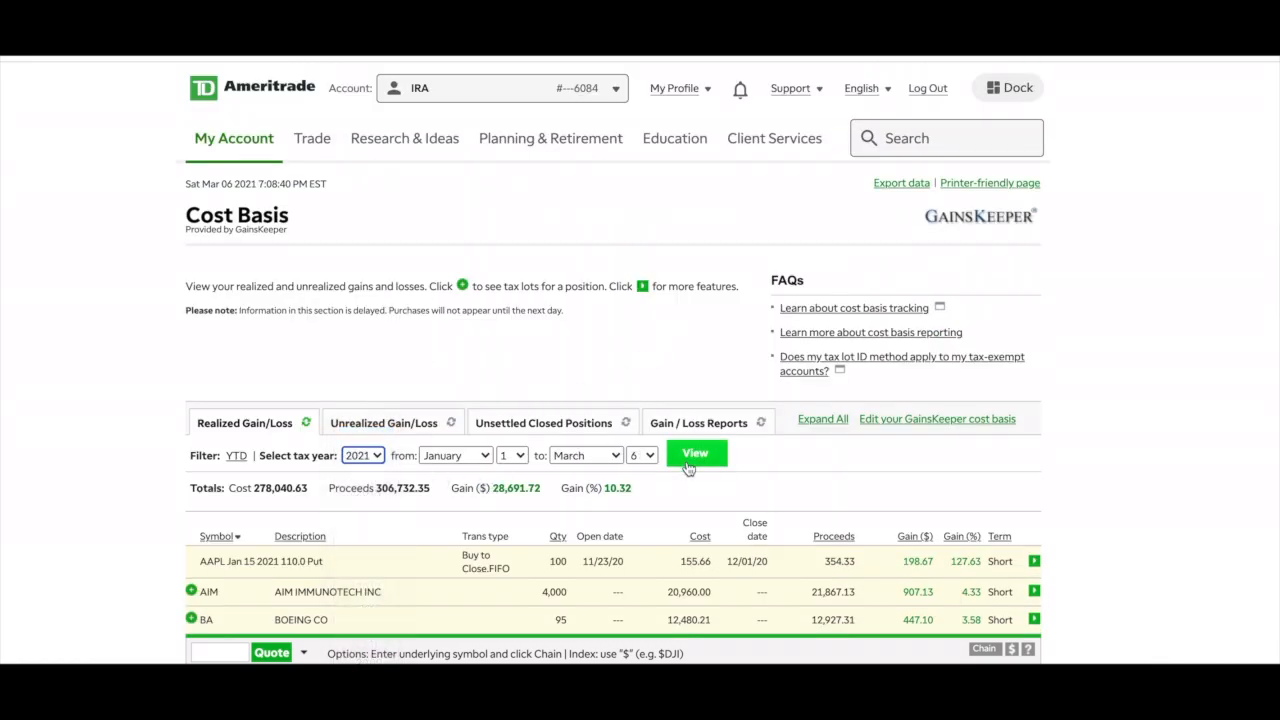
# Load the 2021 year-to-date realized gains totalling $24,103.58 and scroll through the EXPC, HUYA, LI and NIO rows.
pyautogui.click(696, 452)
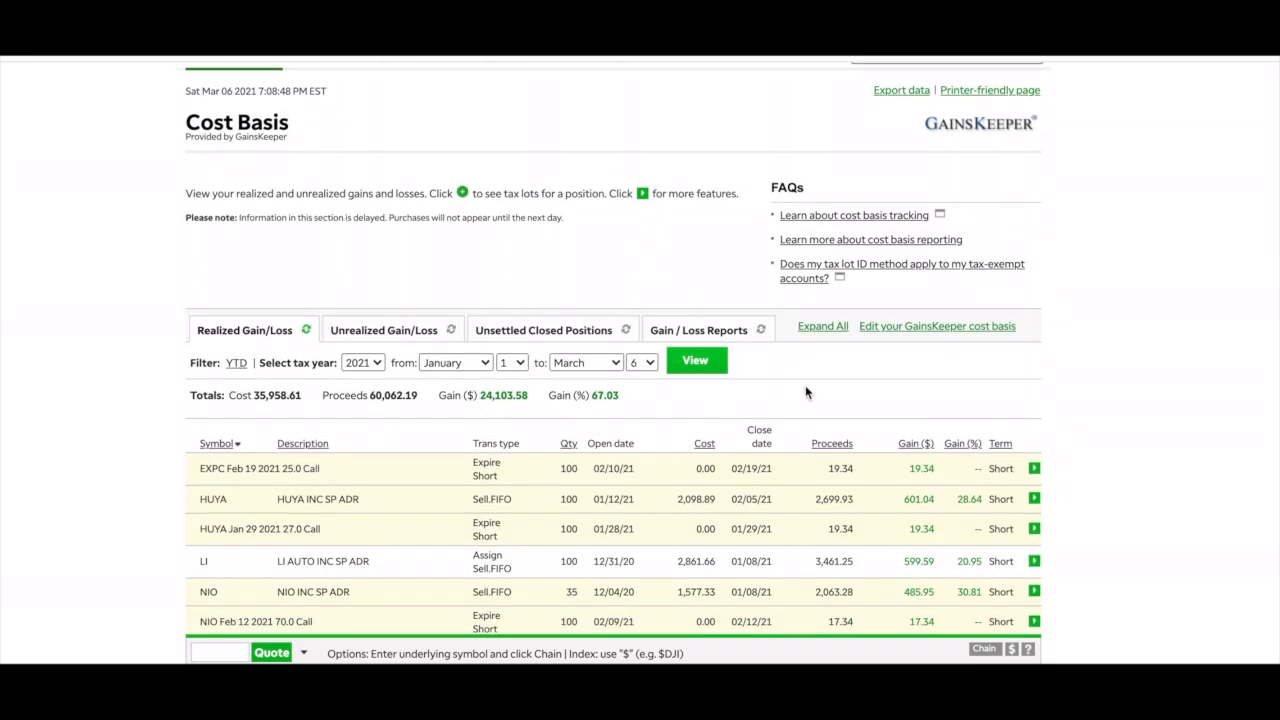
pyautogui.scroll(-3)
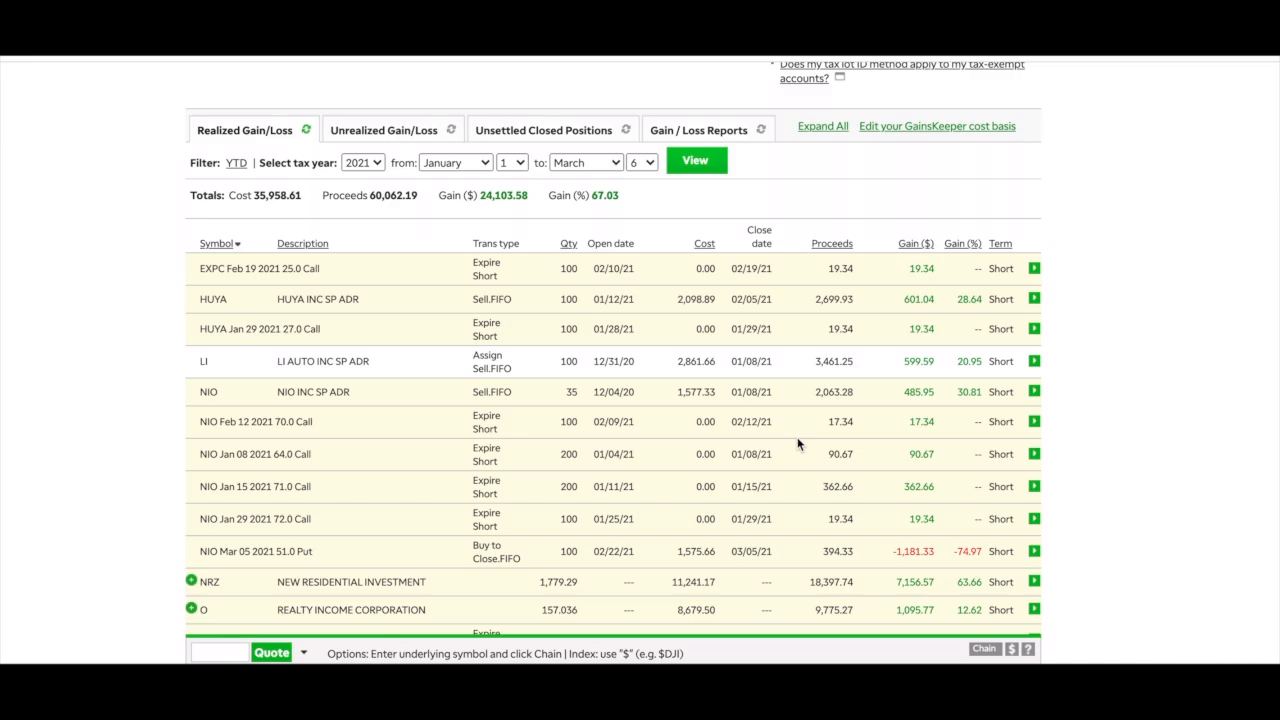
pyautogui.scroll(3)
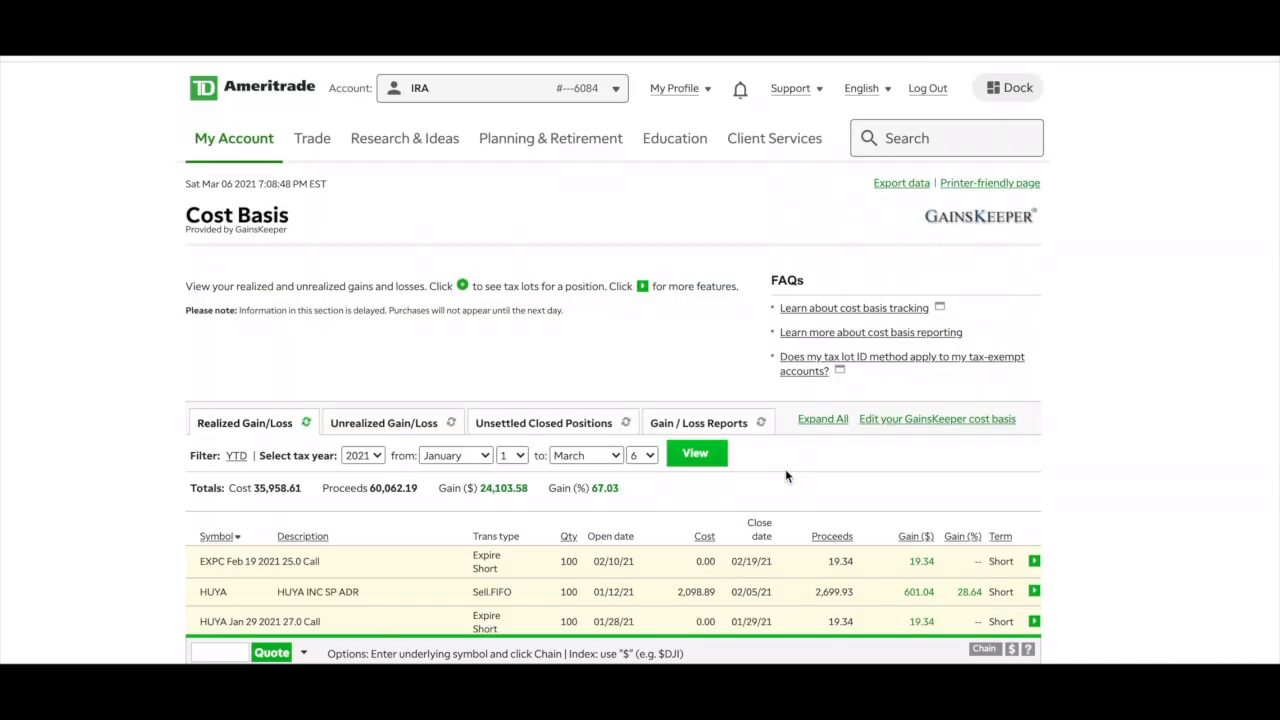